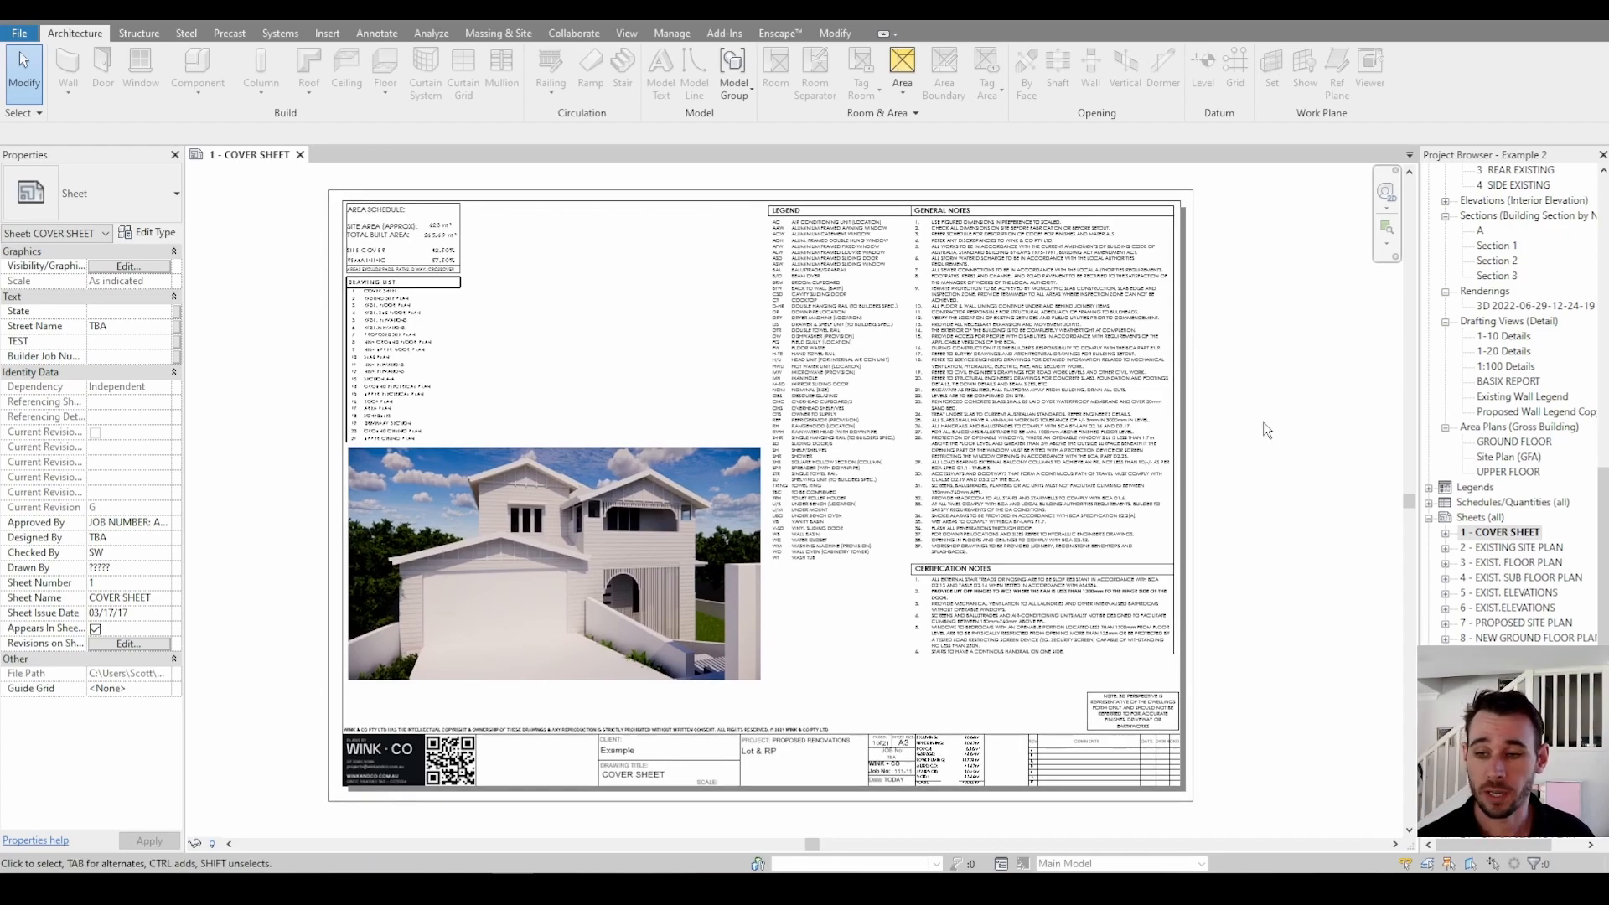
mouse_move(1225, 473)
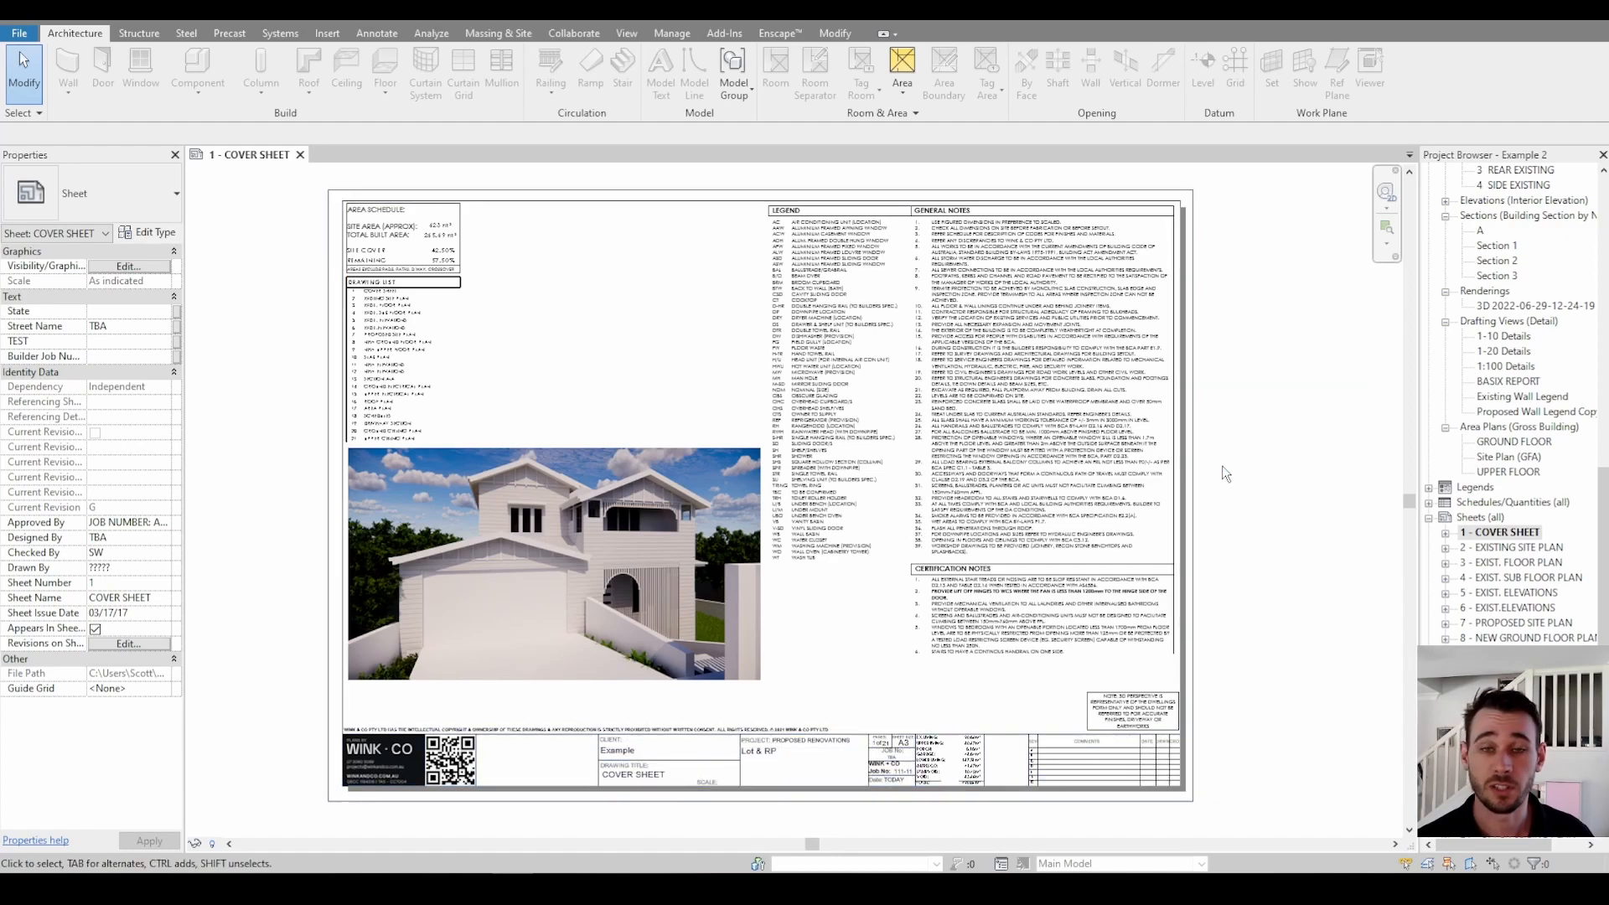
mouse_move(1249, 483)
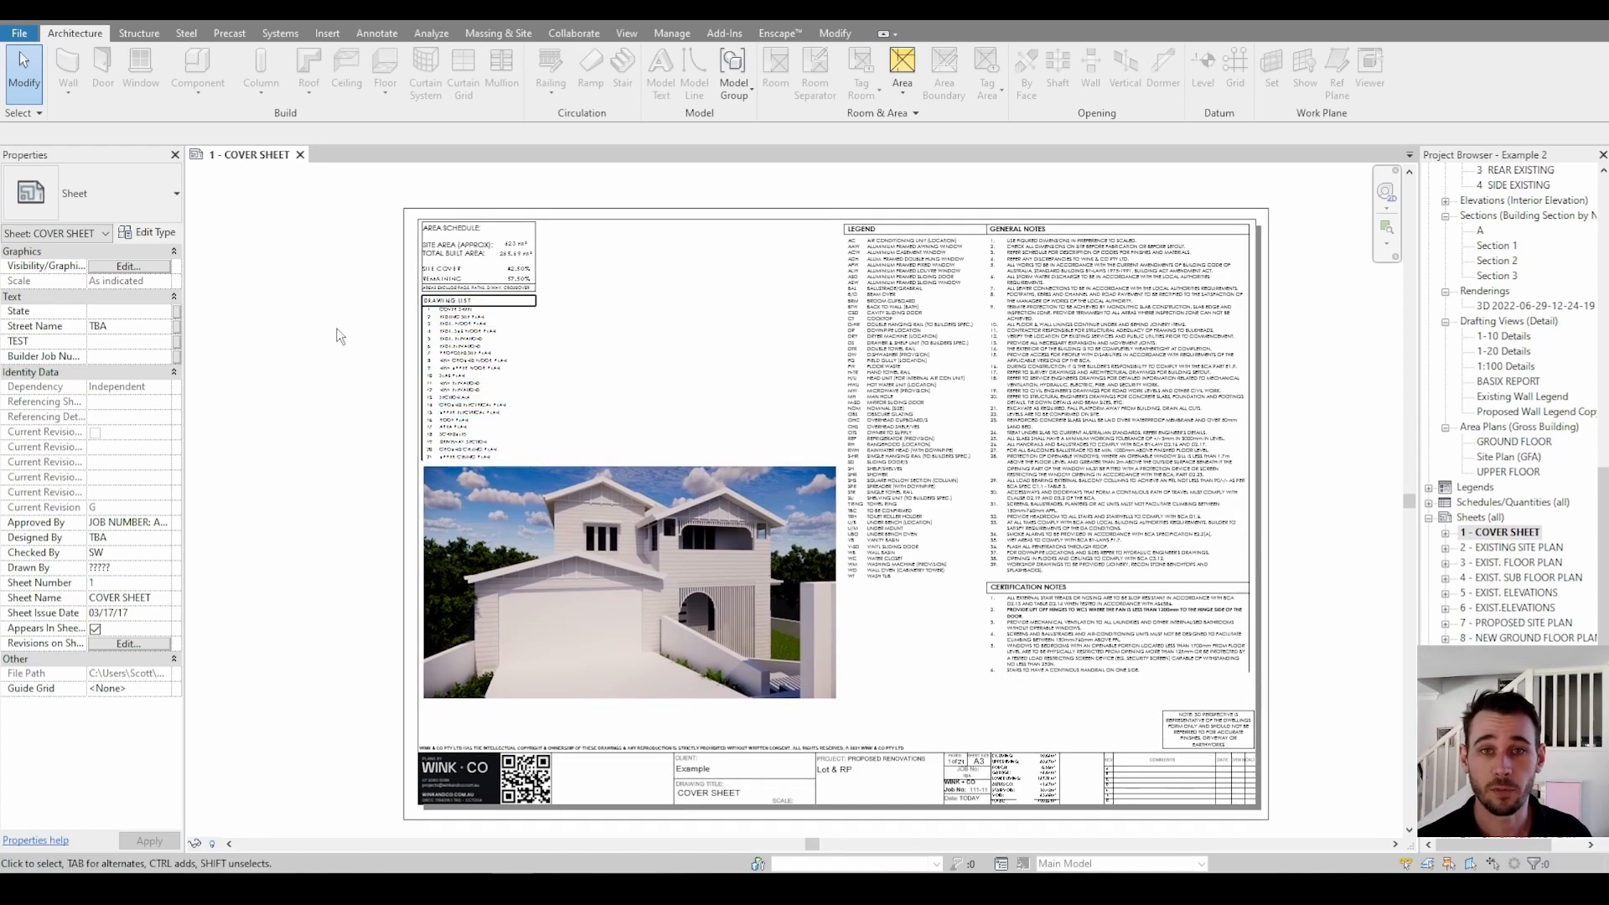
mouse_move(371, 303)
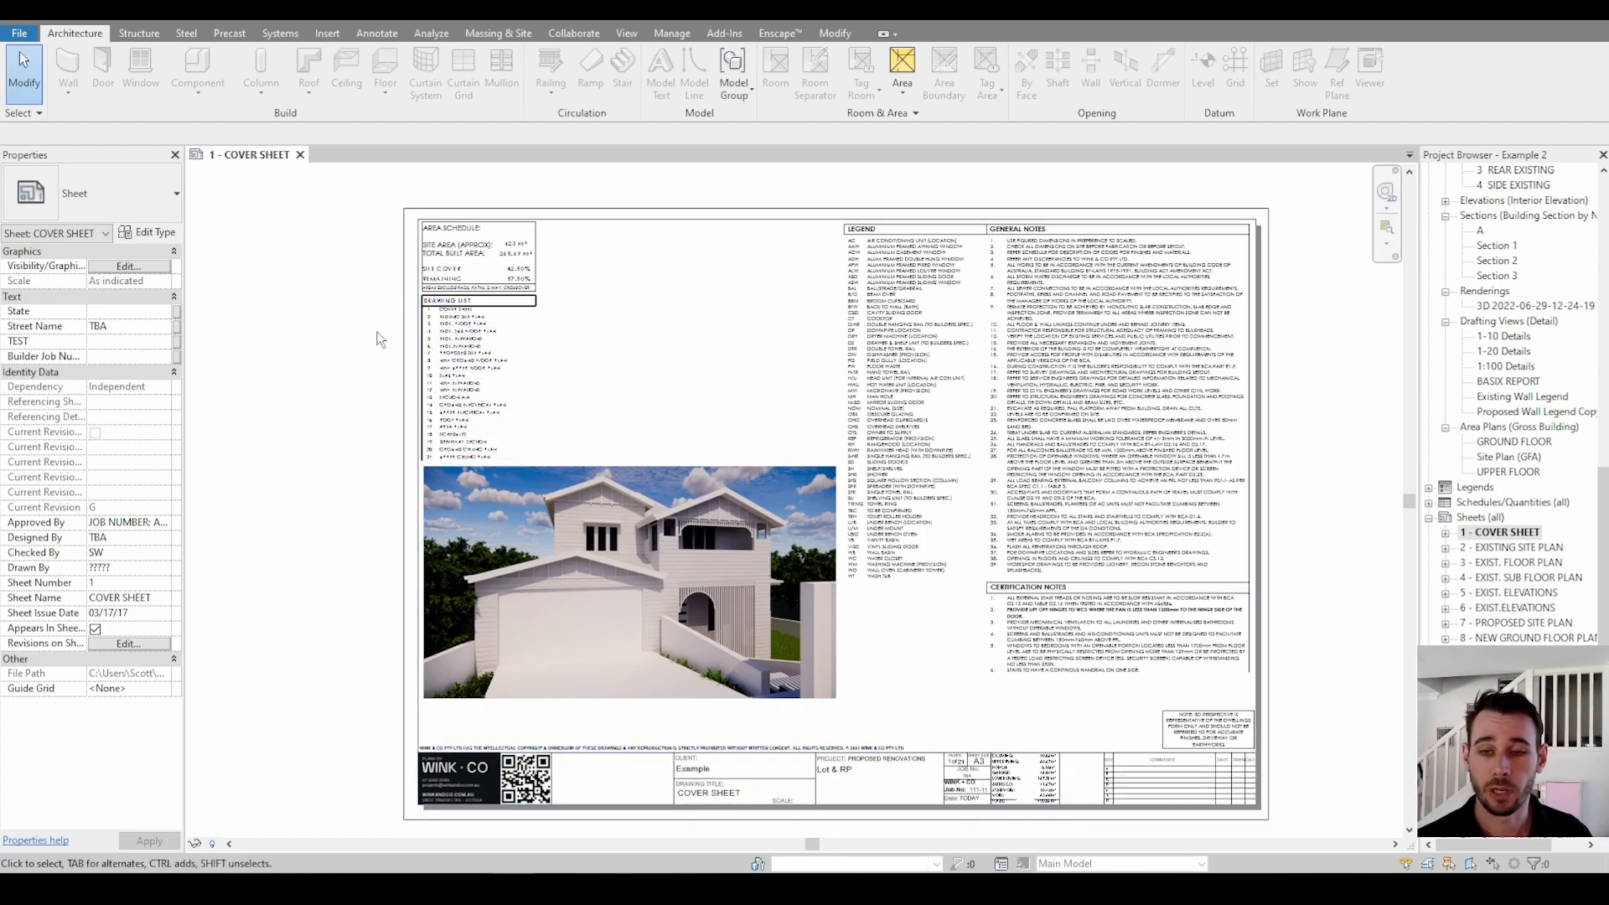
- Show the File menu's Print submenu with print, batch print, preview and setup options
left_click(477, 380)
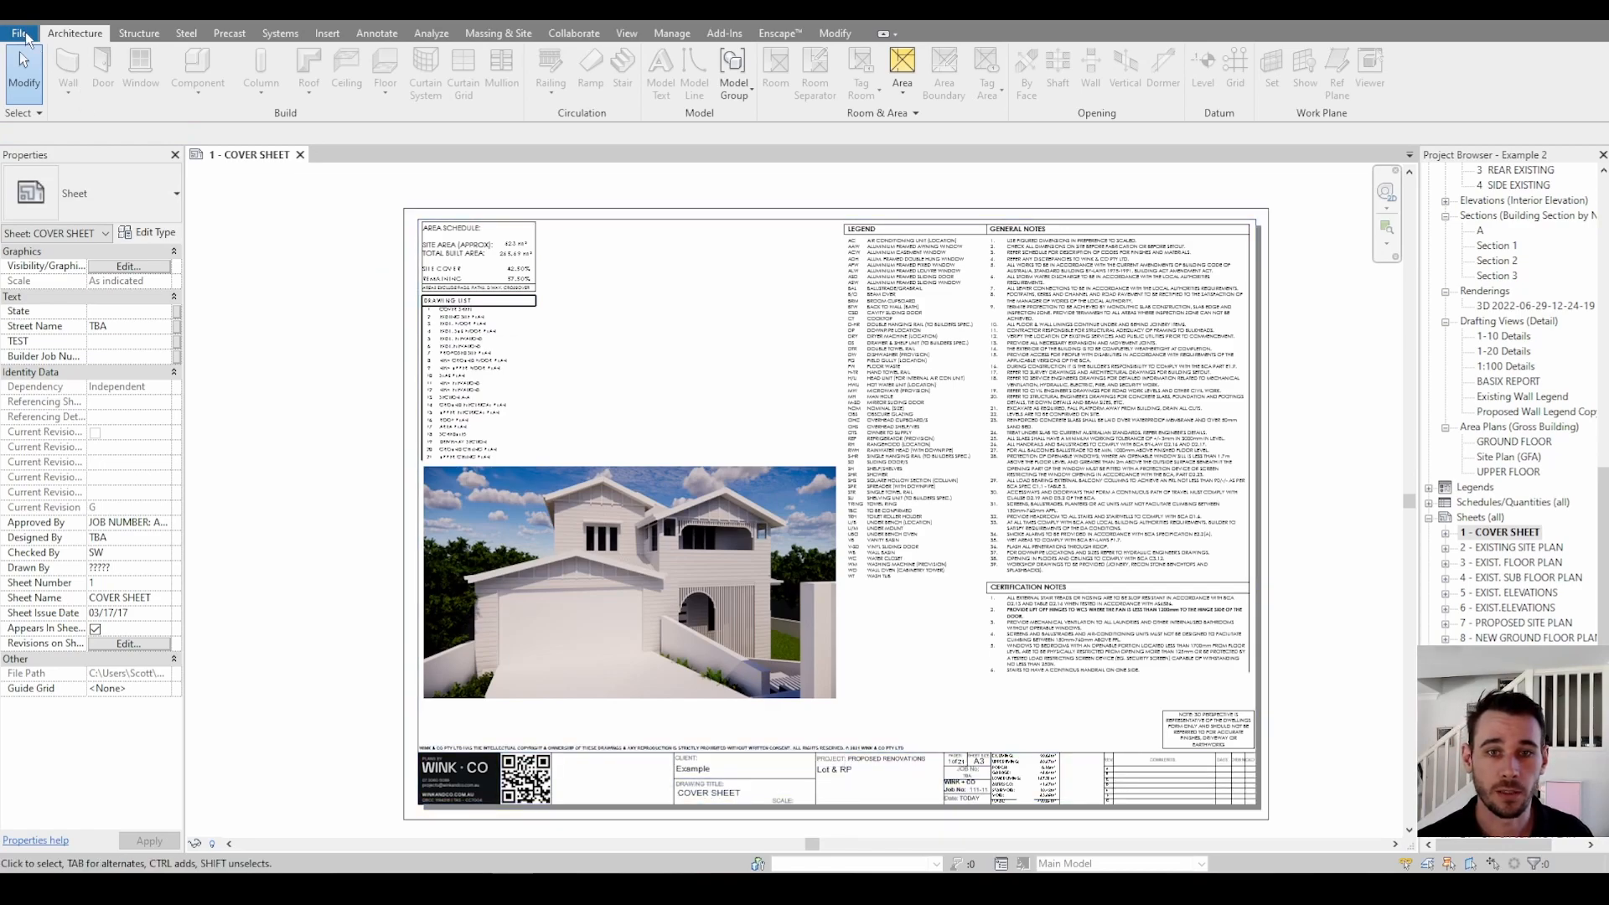
left_click(19, 33)
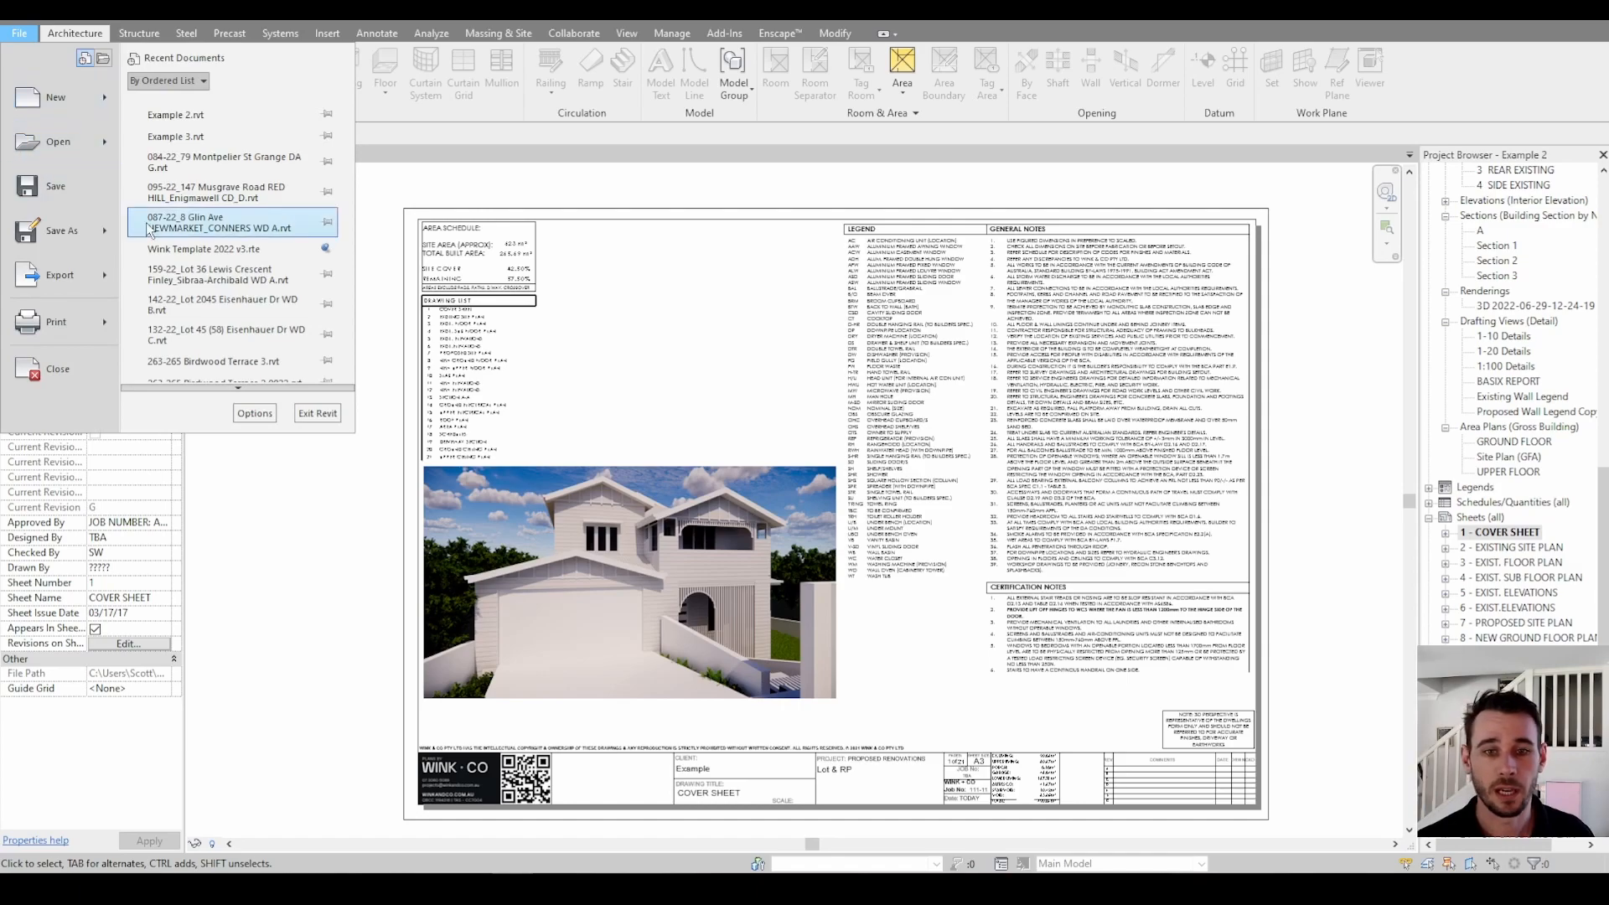
mouse_move(56, 321)
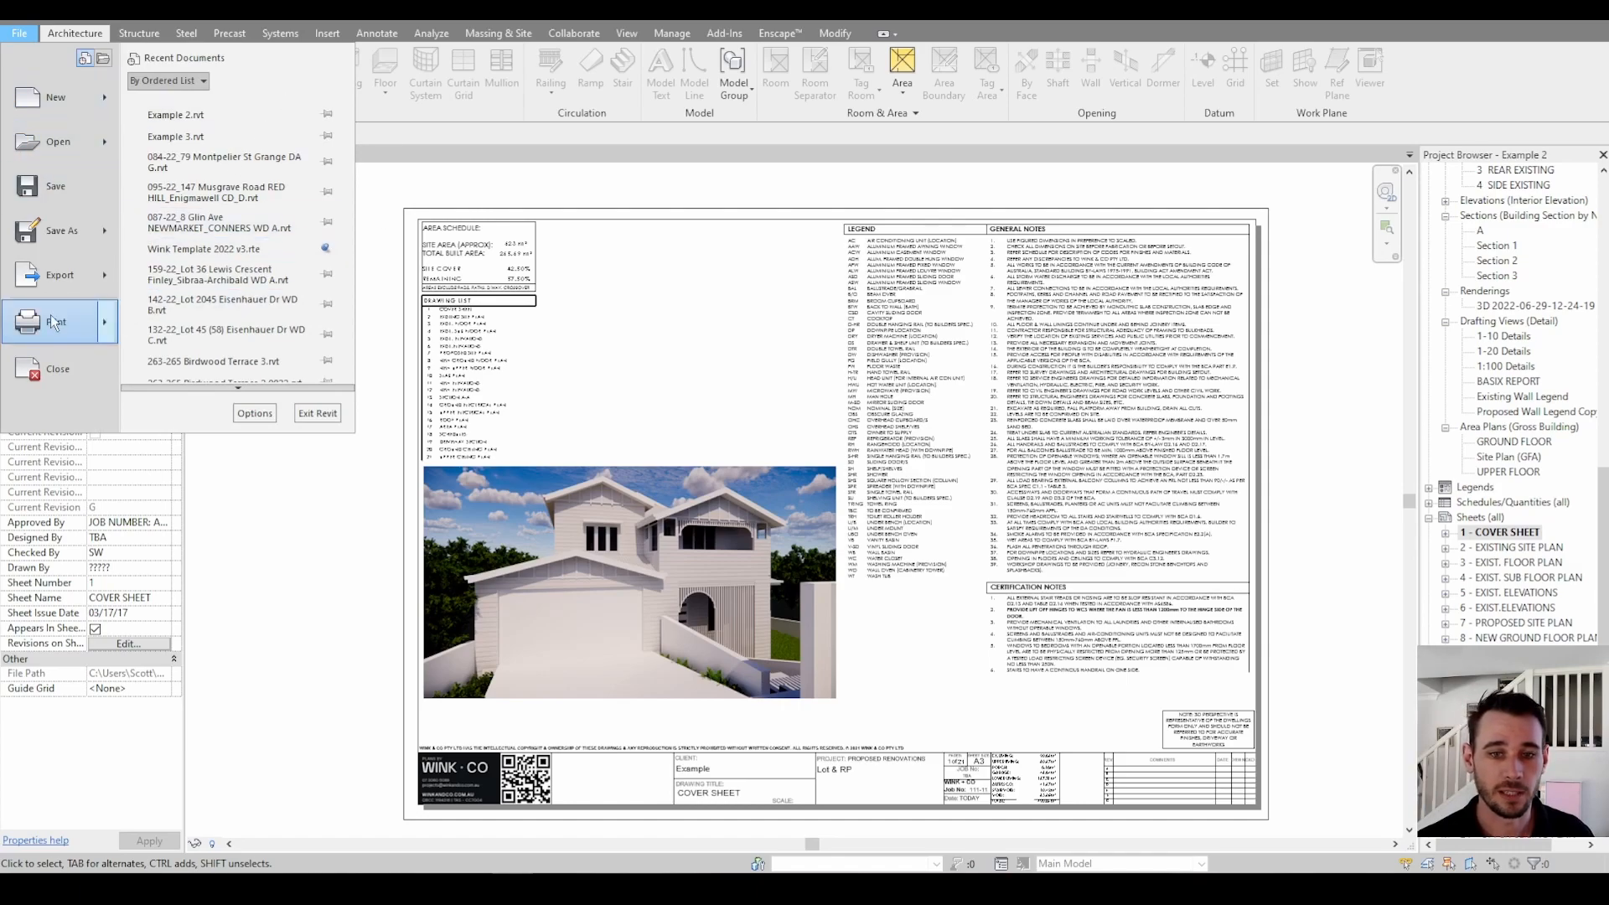
left_click(55, 320)
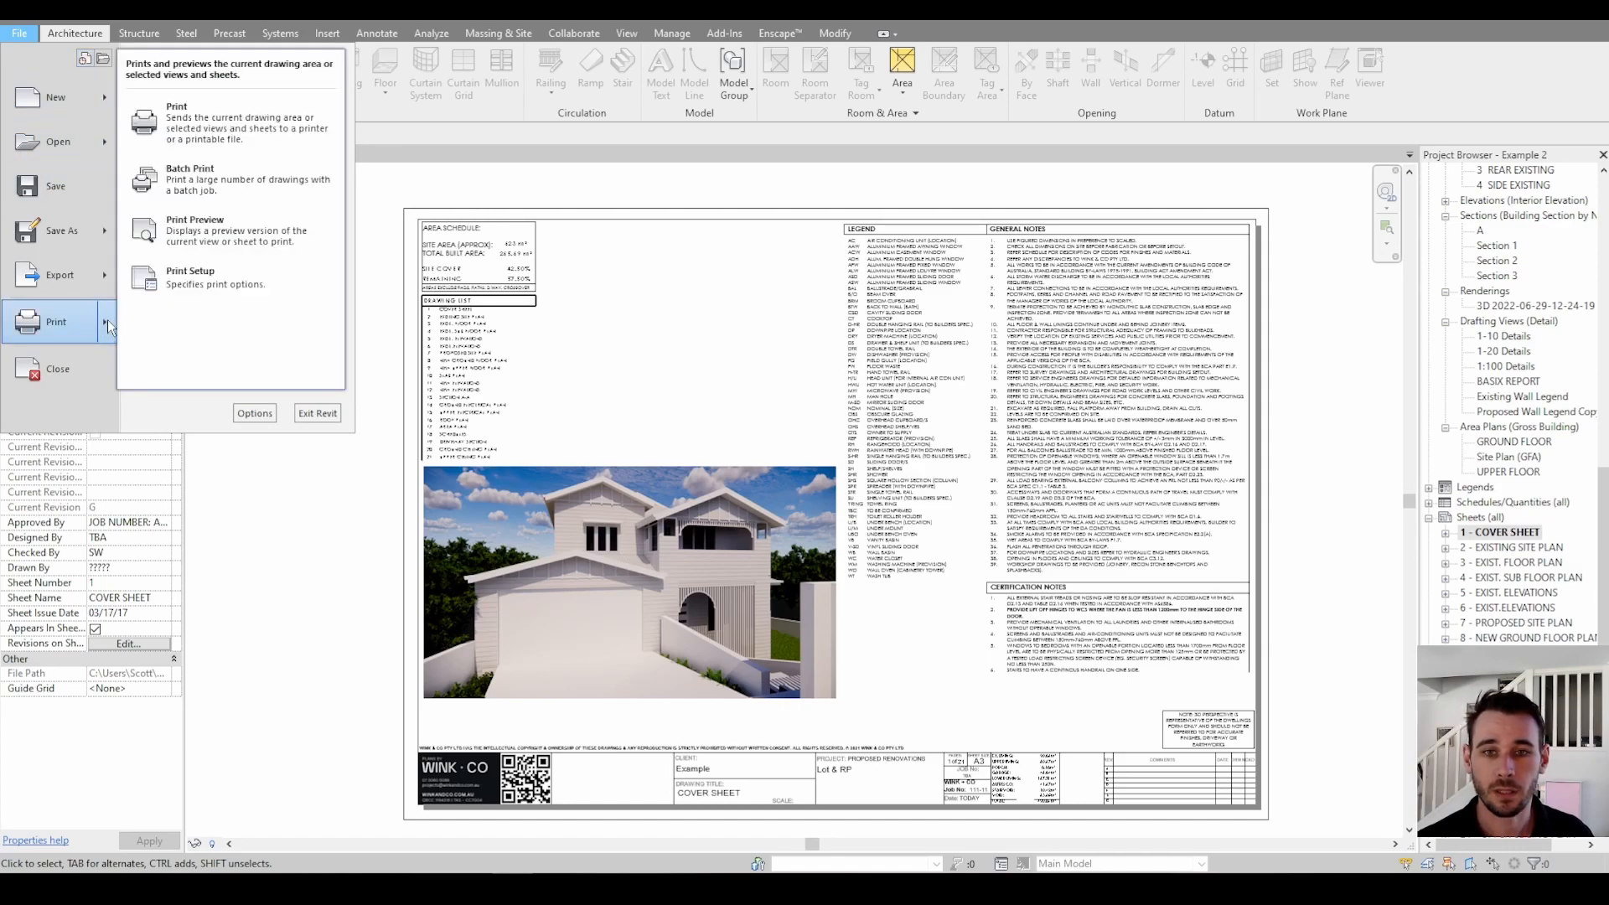
- Print to Microsoft Print to PDF, combining selected views and sheets into a single file
left_click(177, 106)
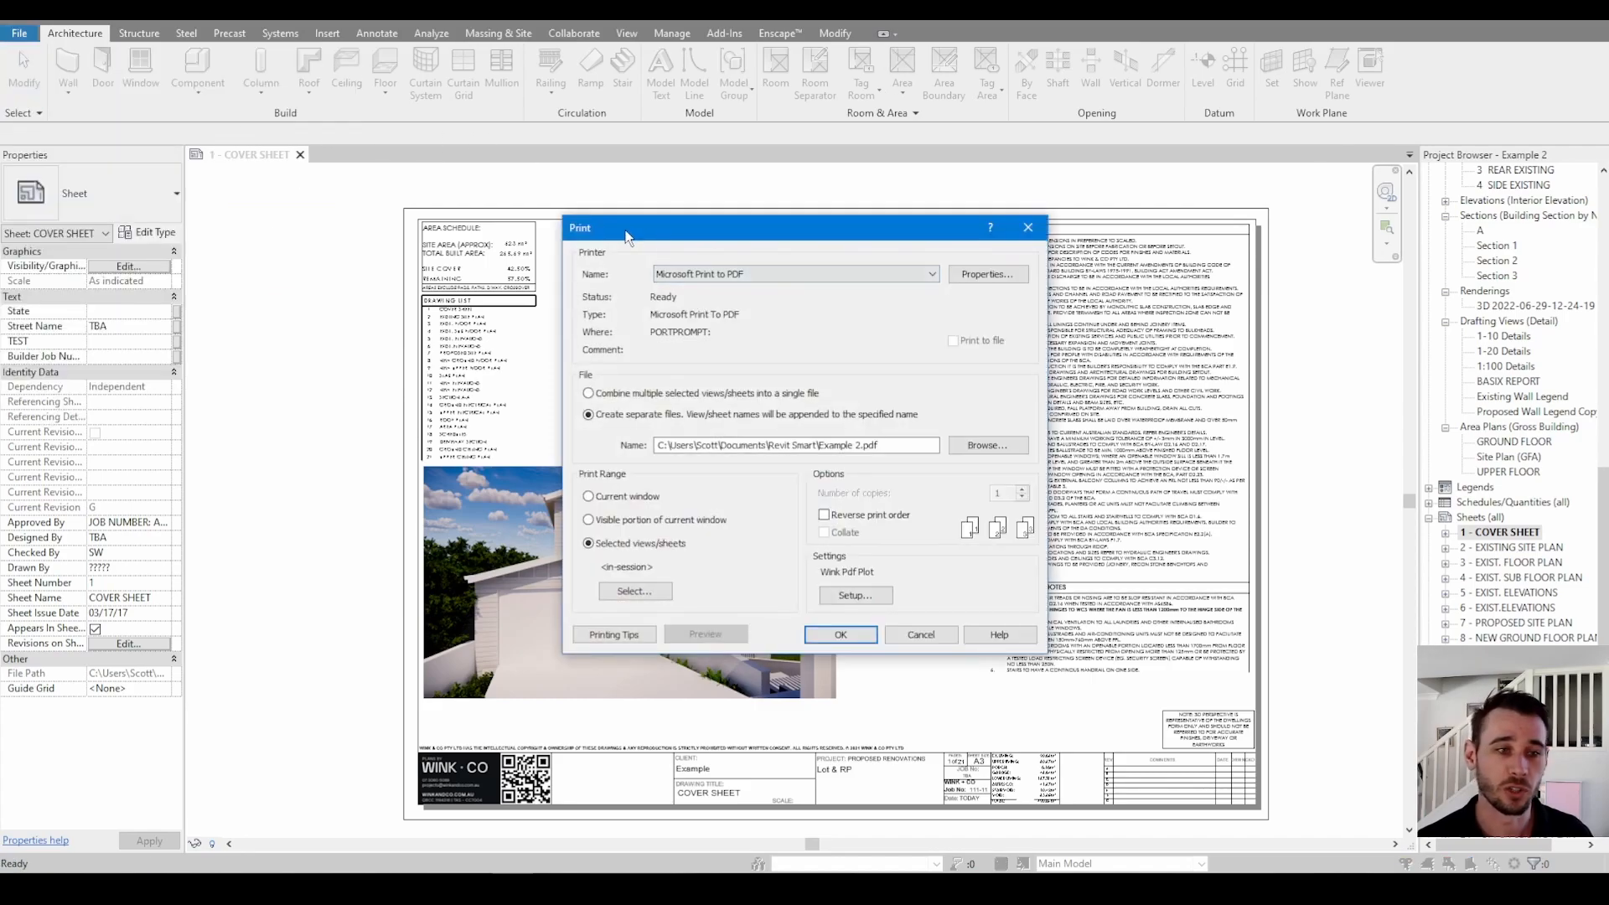
mouse_move(627, 236)
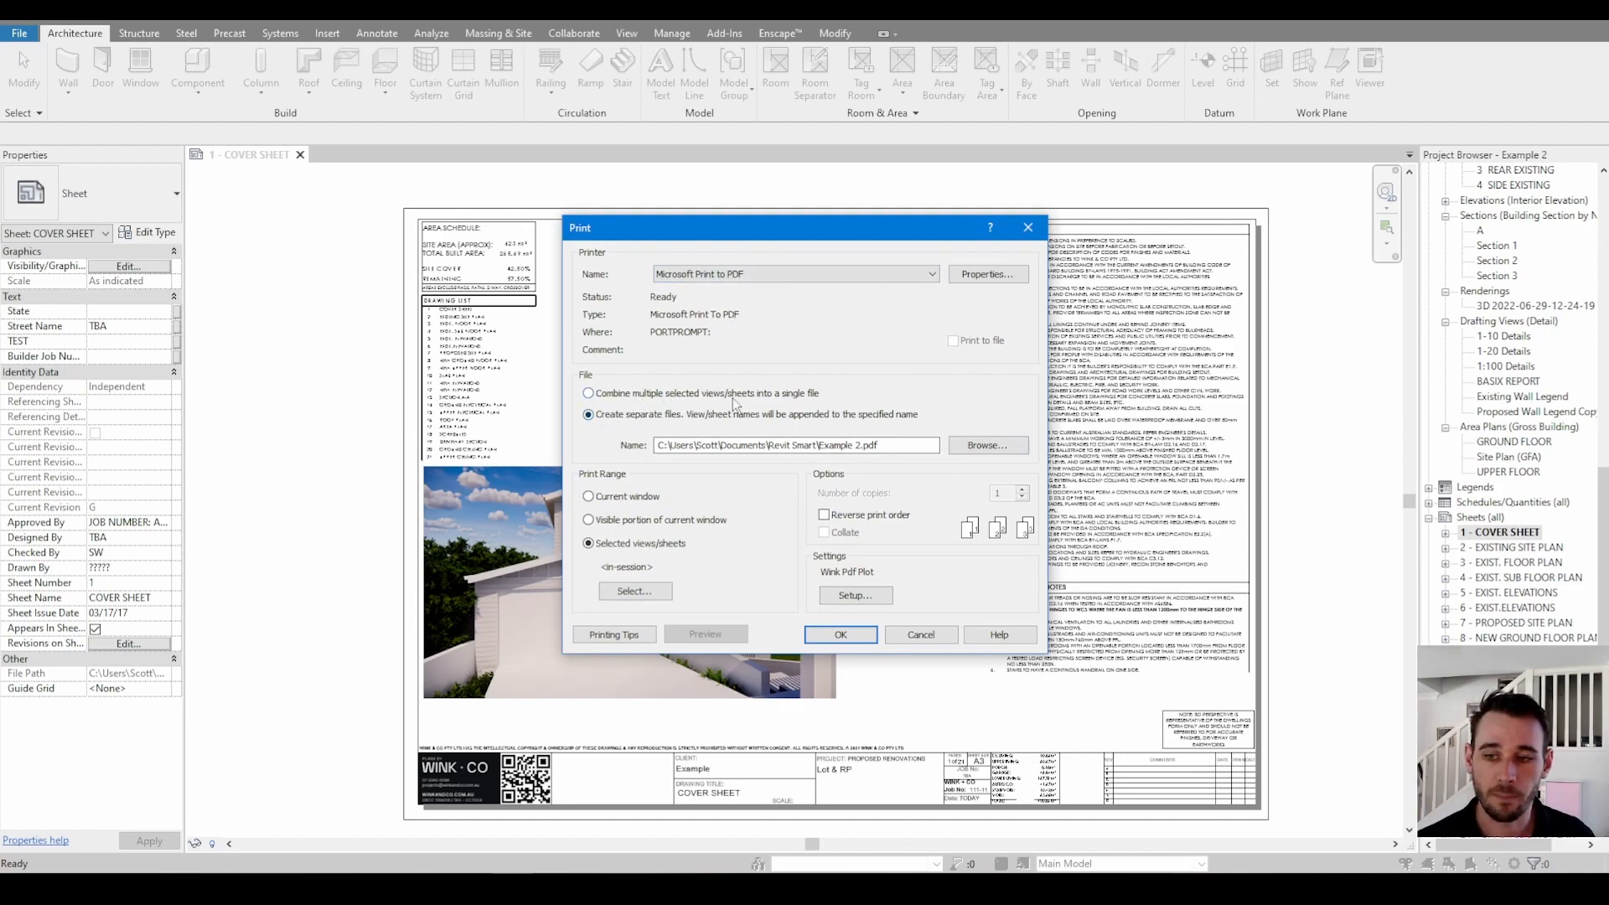
left_click(928, 274)
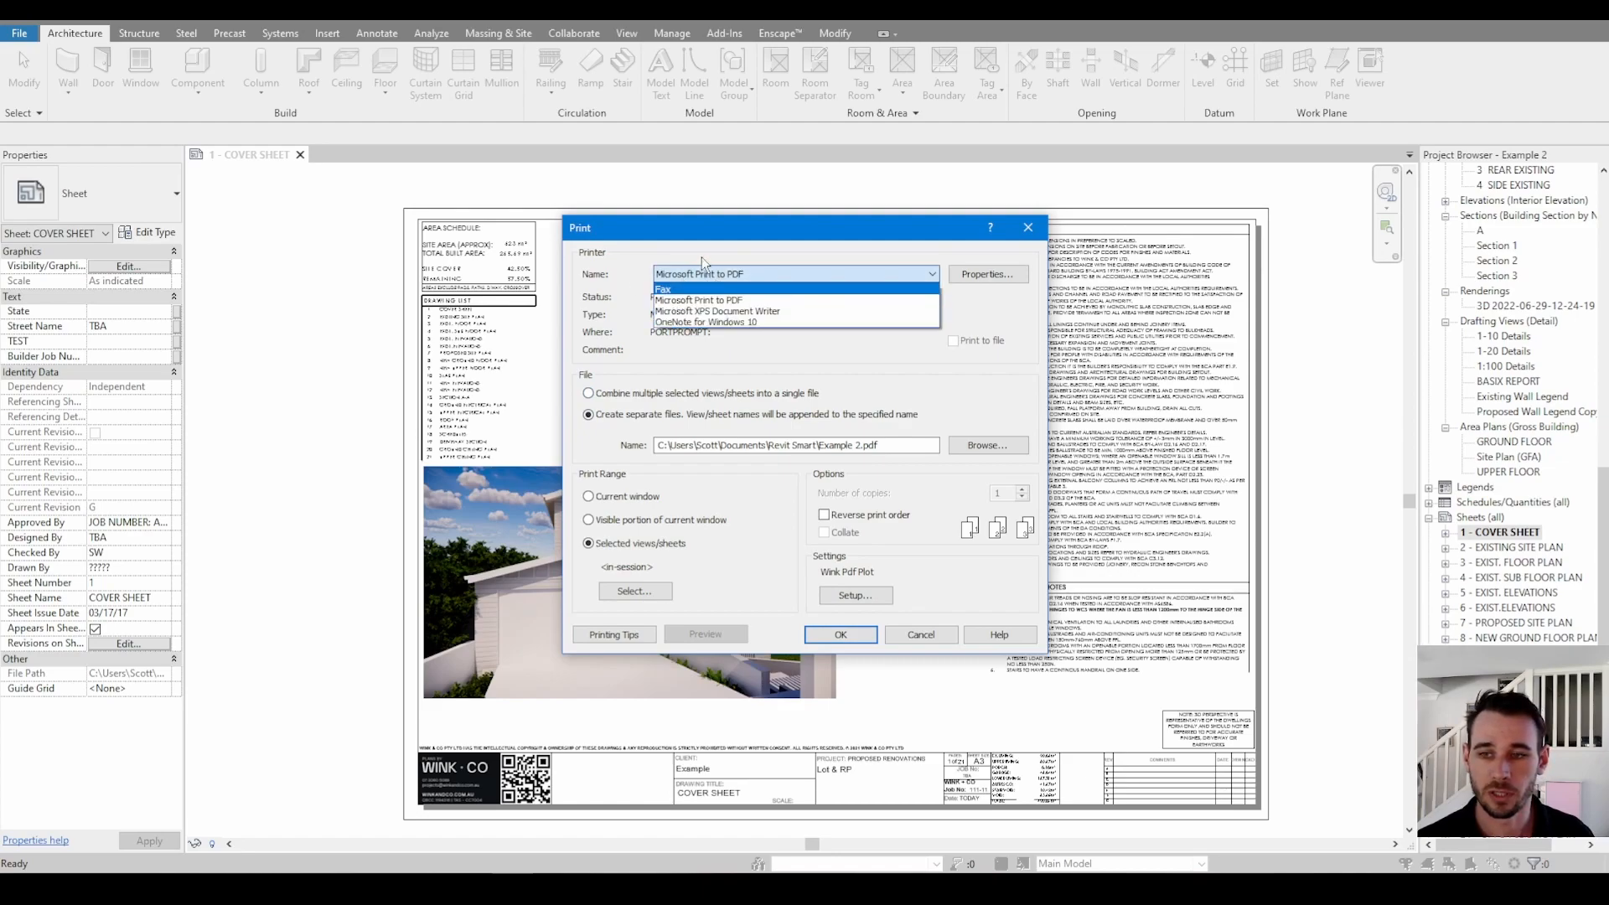
mouse_move(714, 260)
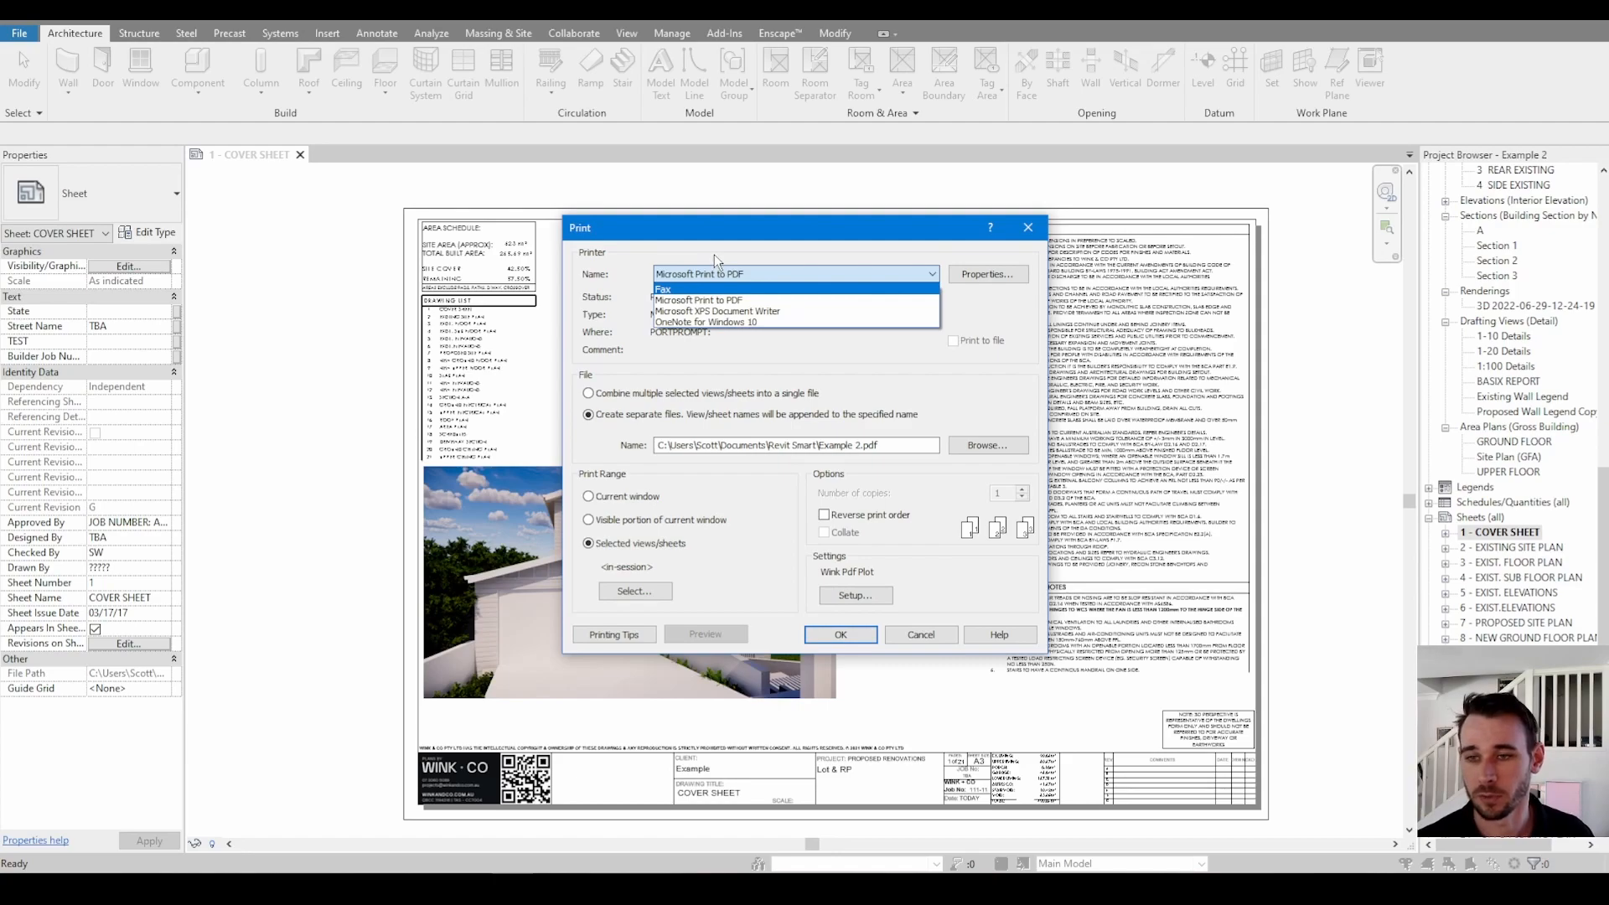
left_click(699, 273)
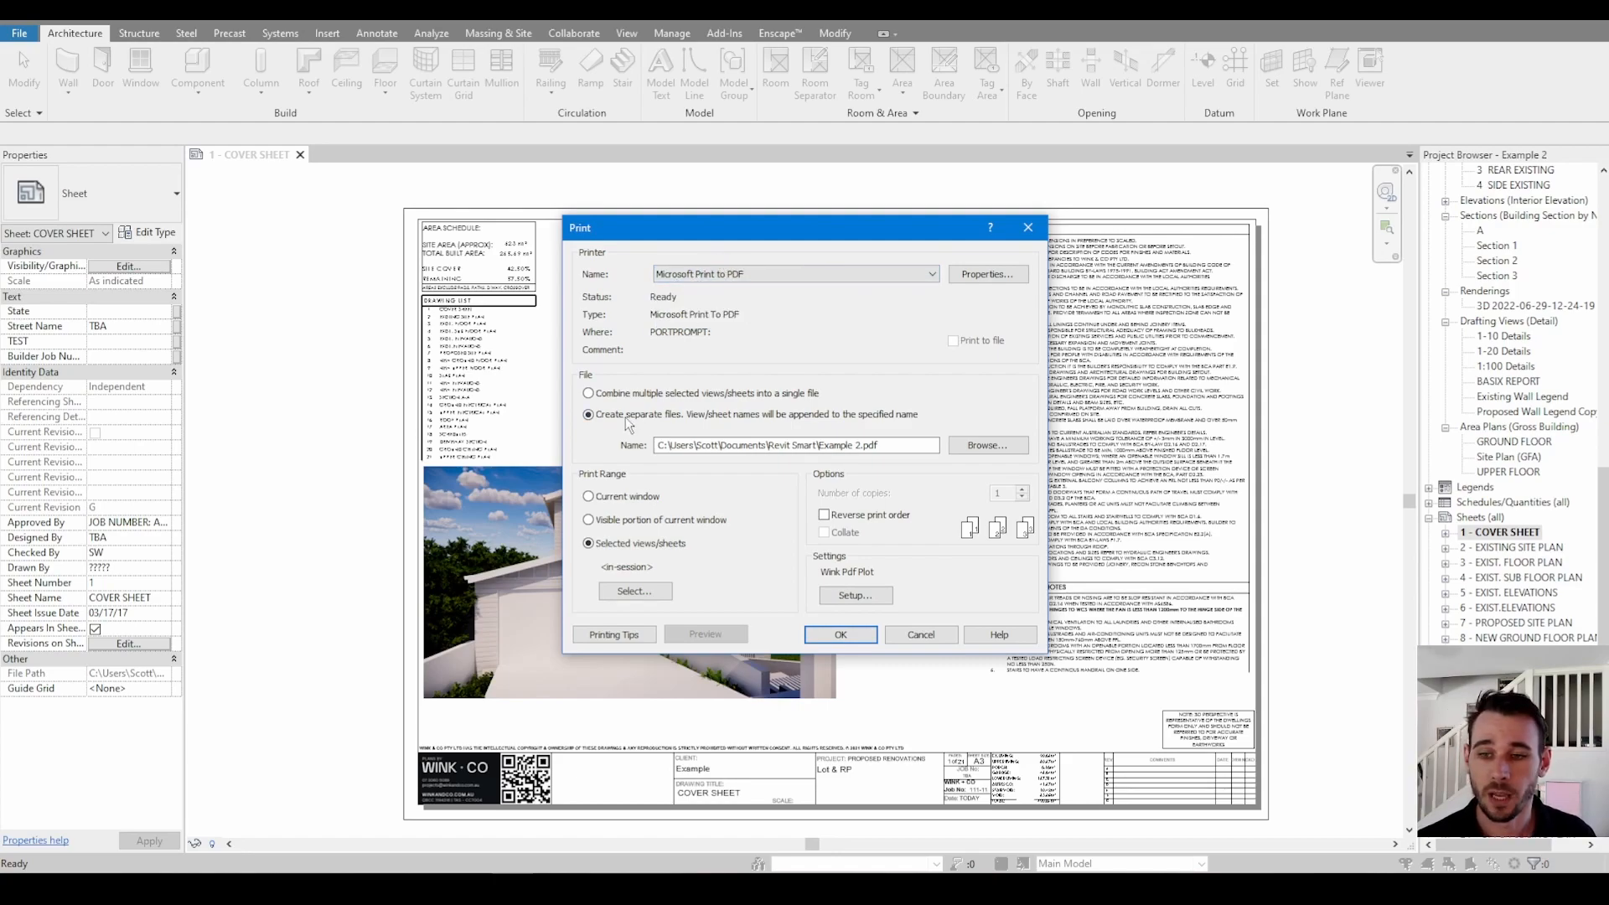
left_click(588, 393)
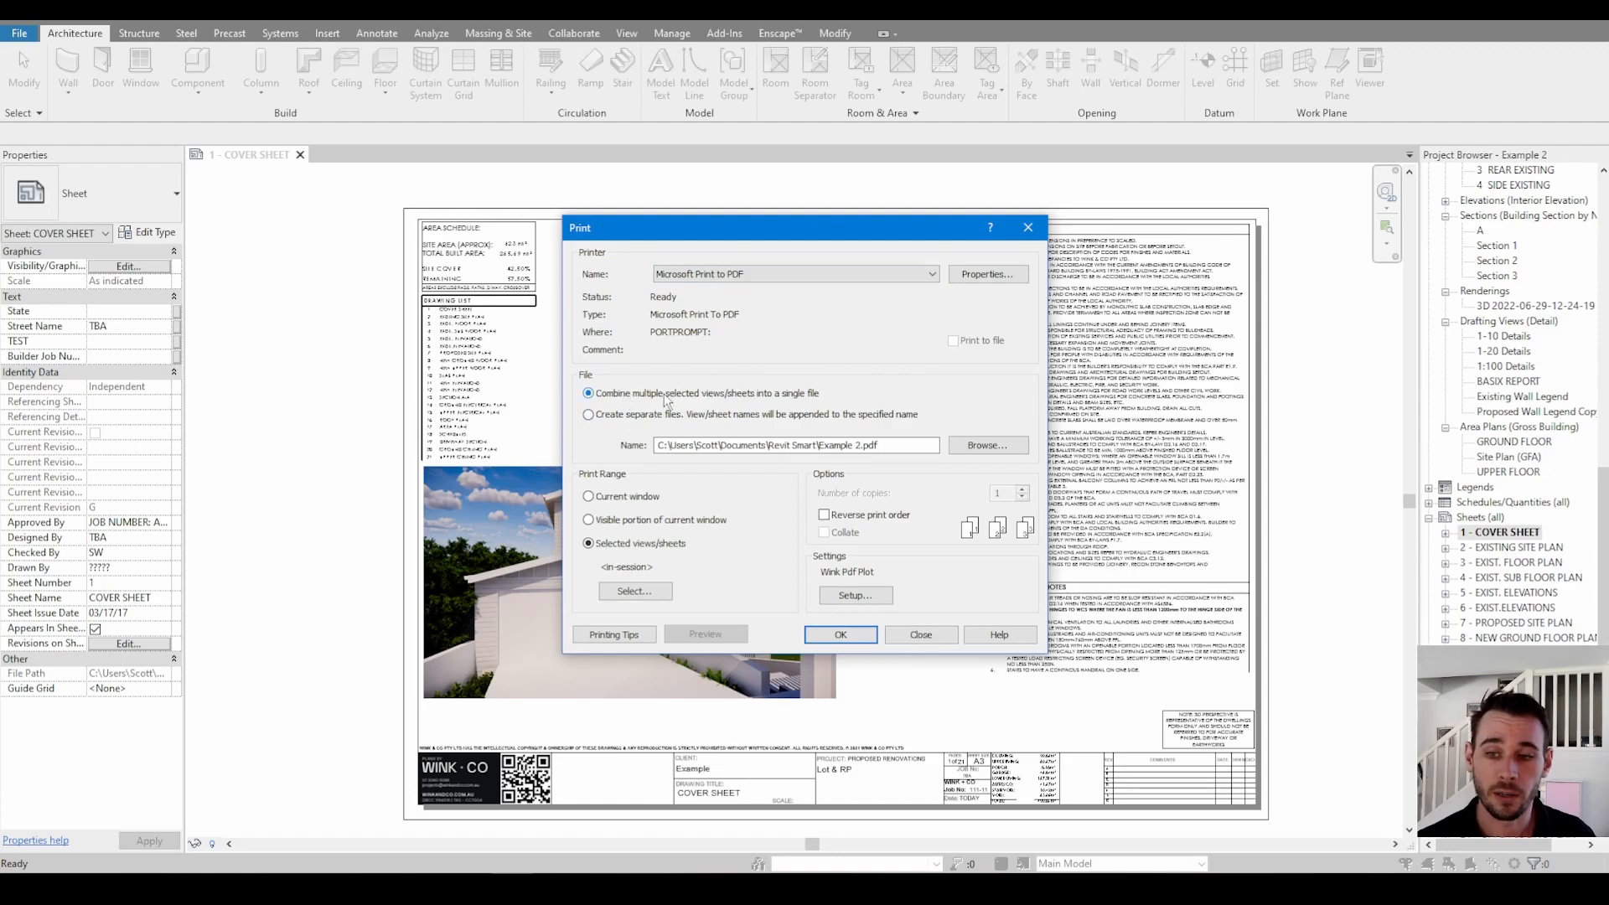
mouse_move(641, 471)
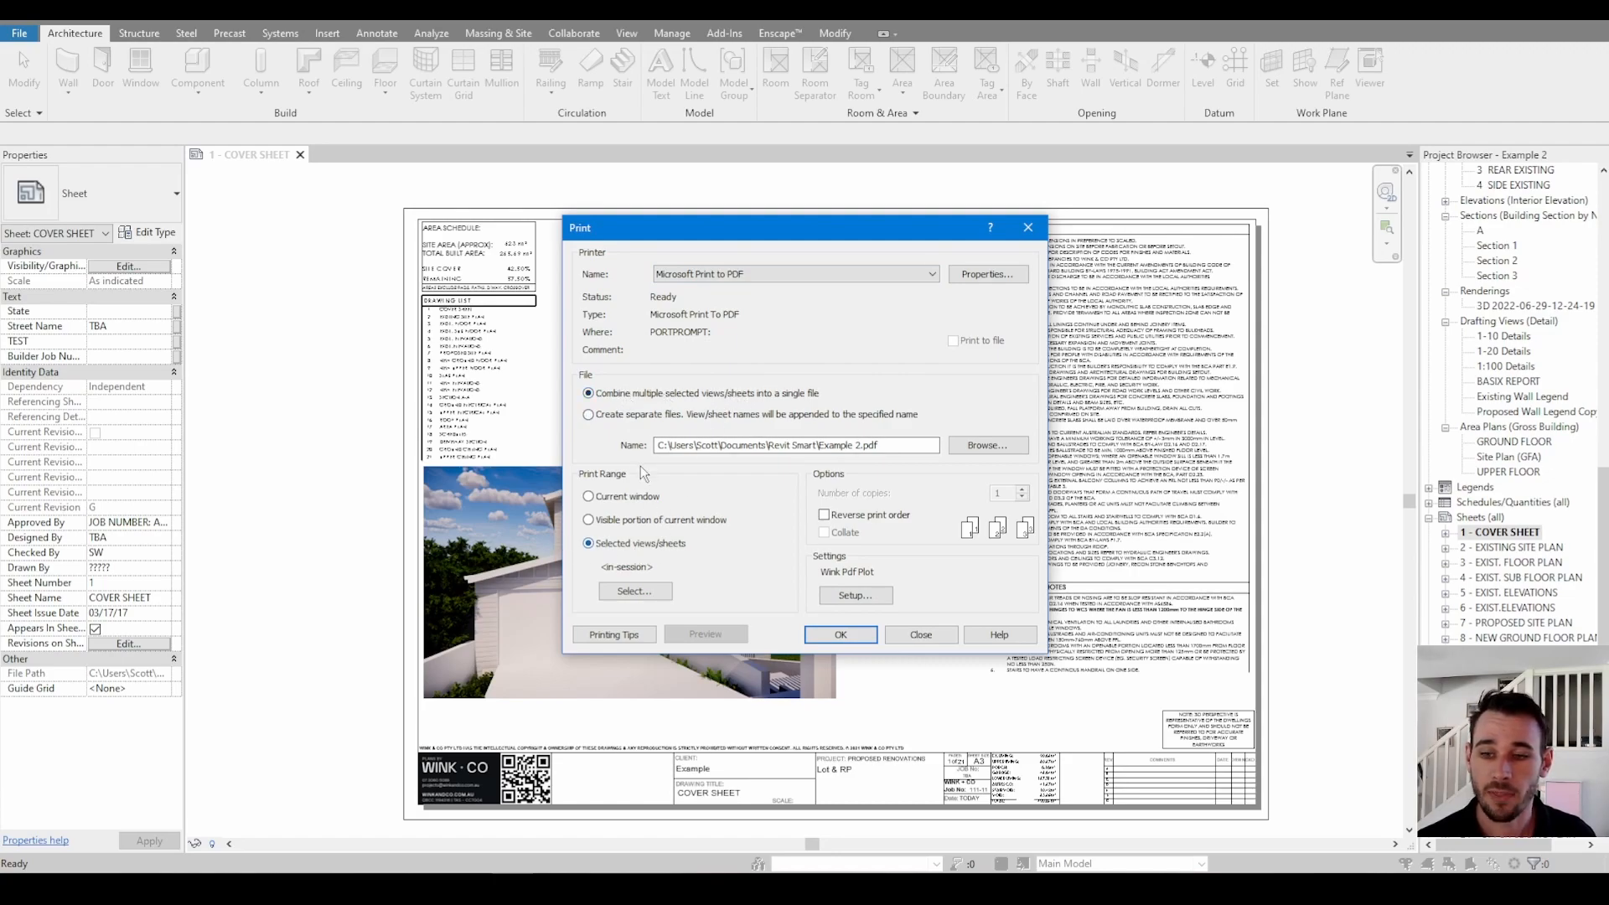
- Hide views in the View/Sheet Set list so only sheets are shown for printing
left_click(634, 590)
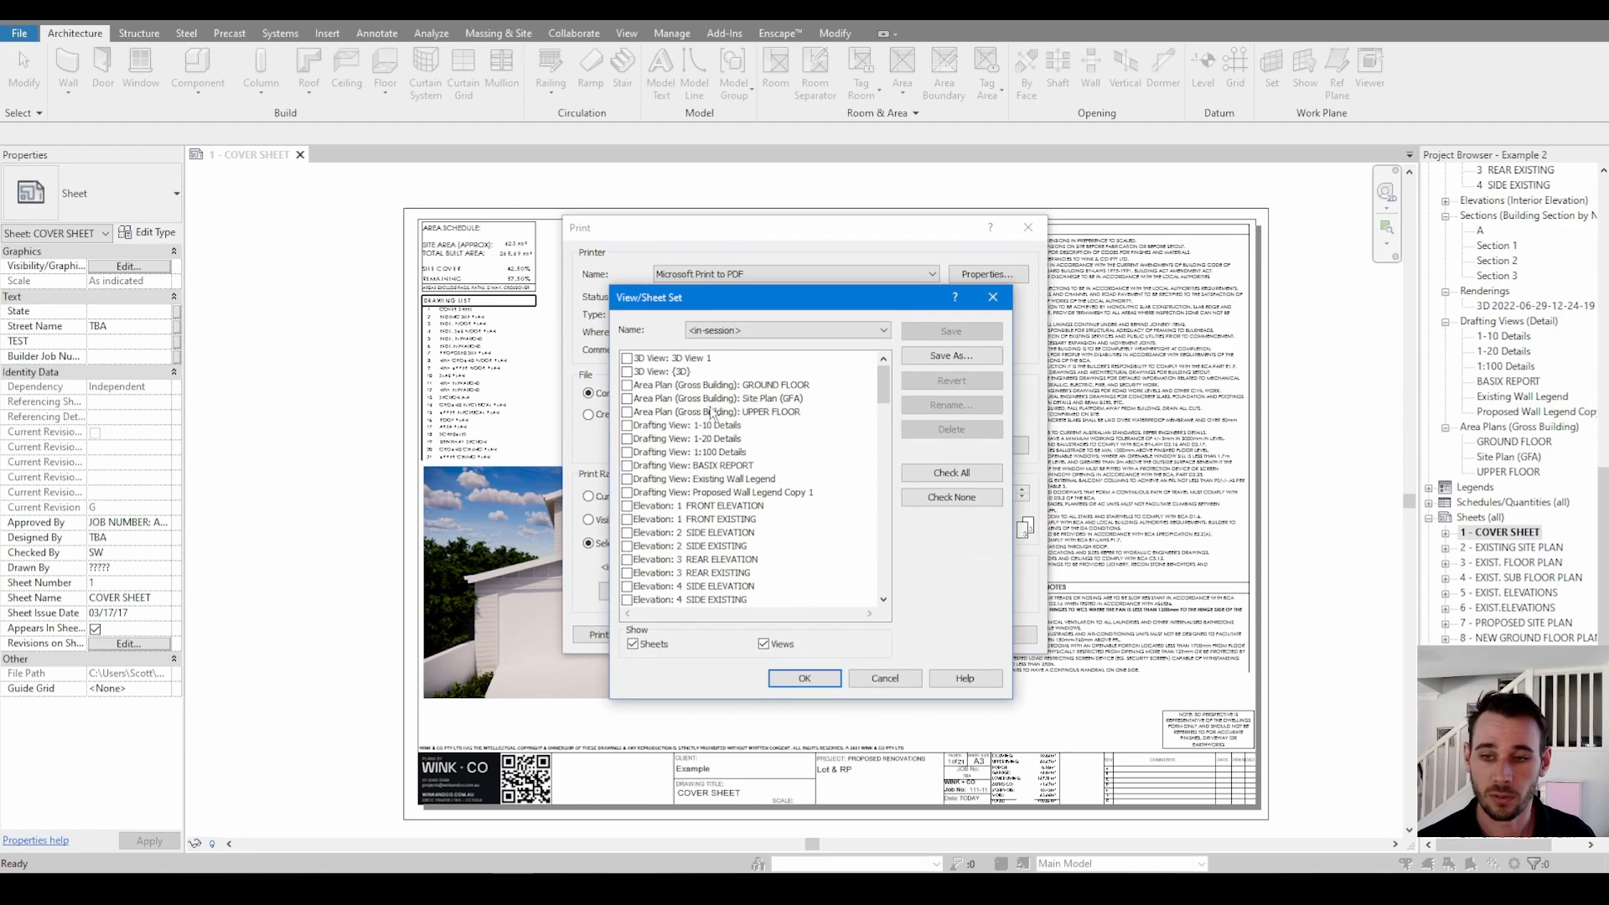
mouse_move(732, 302)
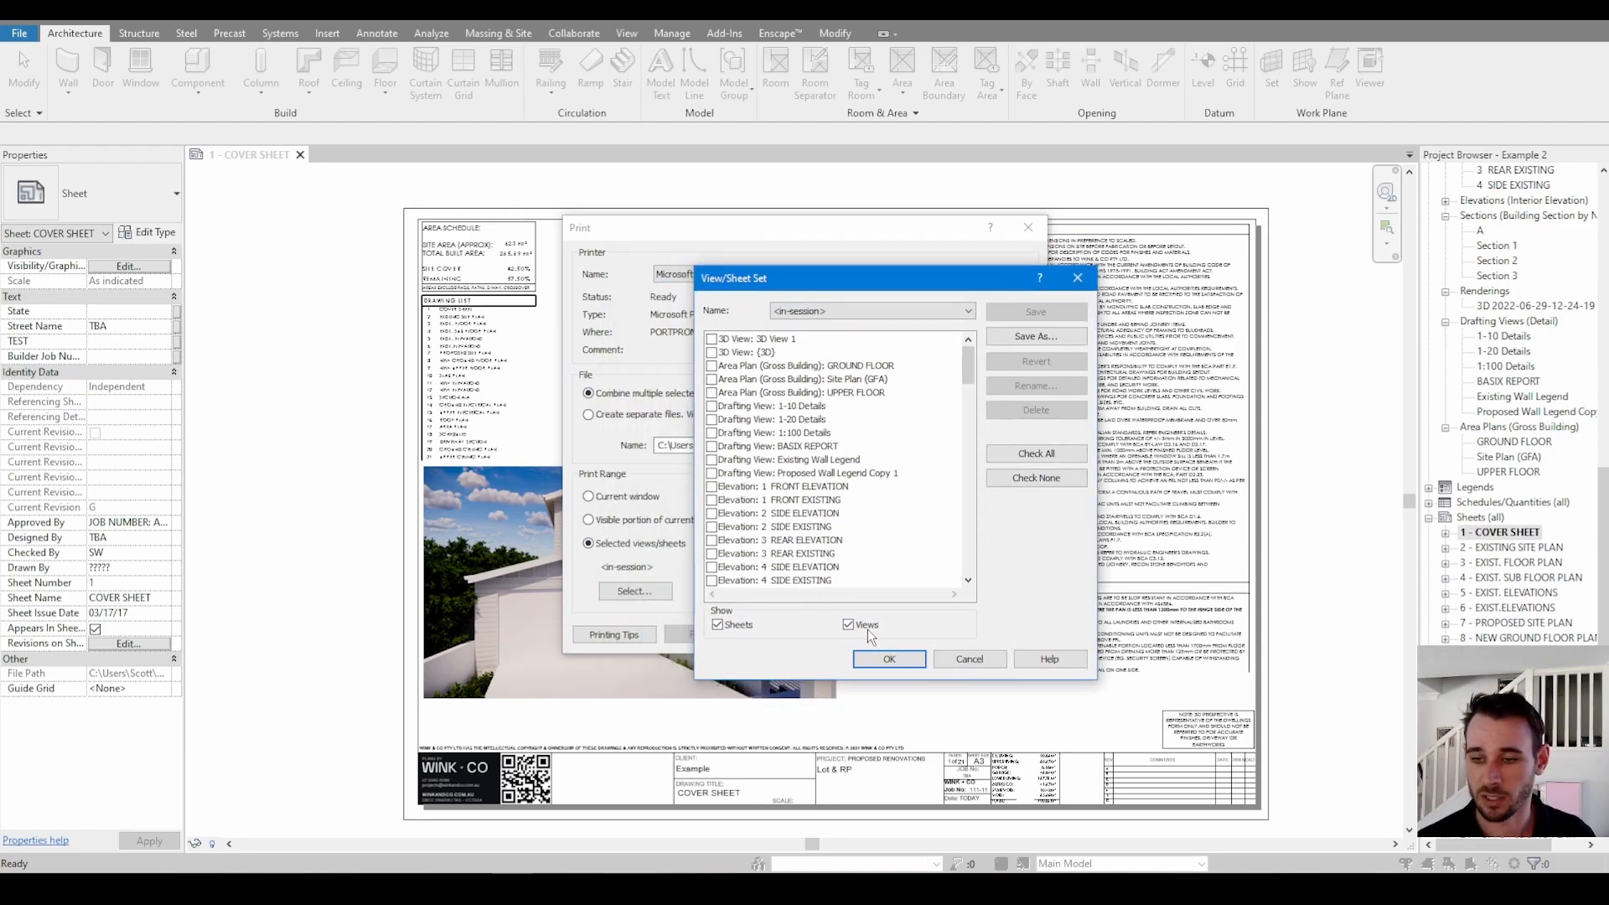
left_click(847, 623)
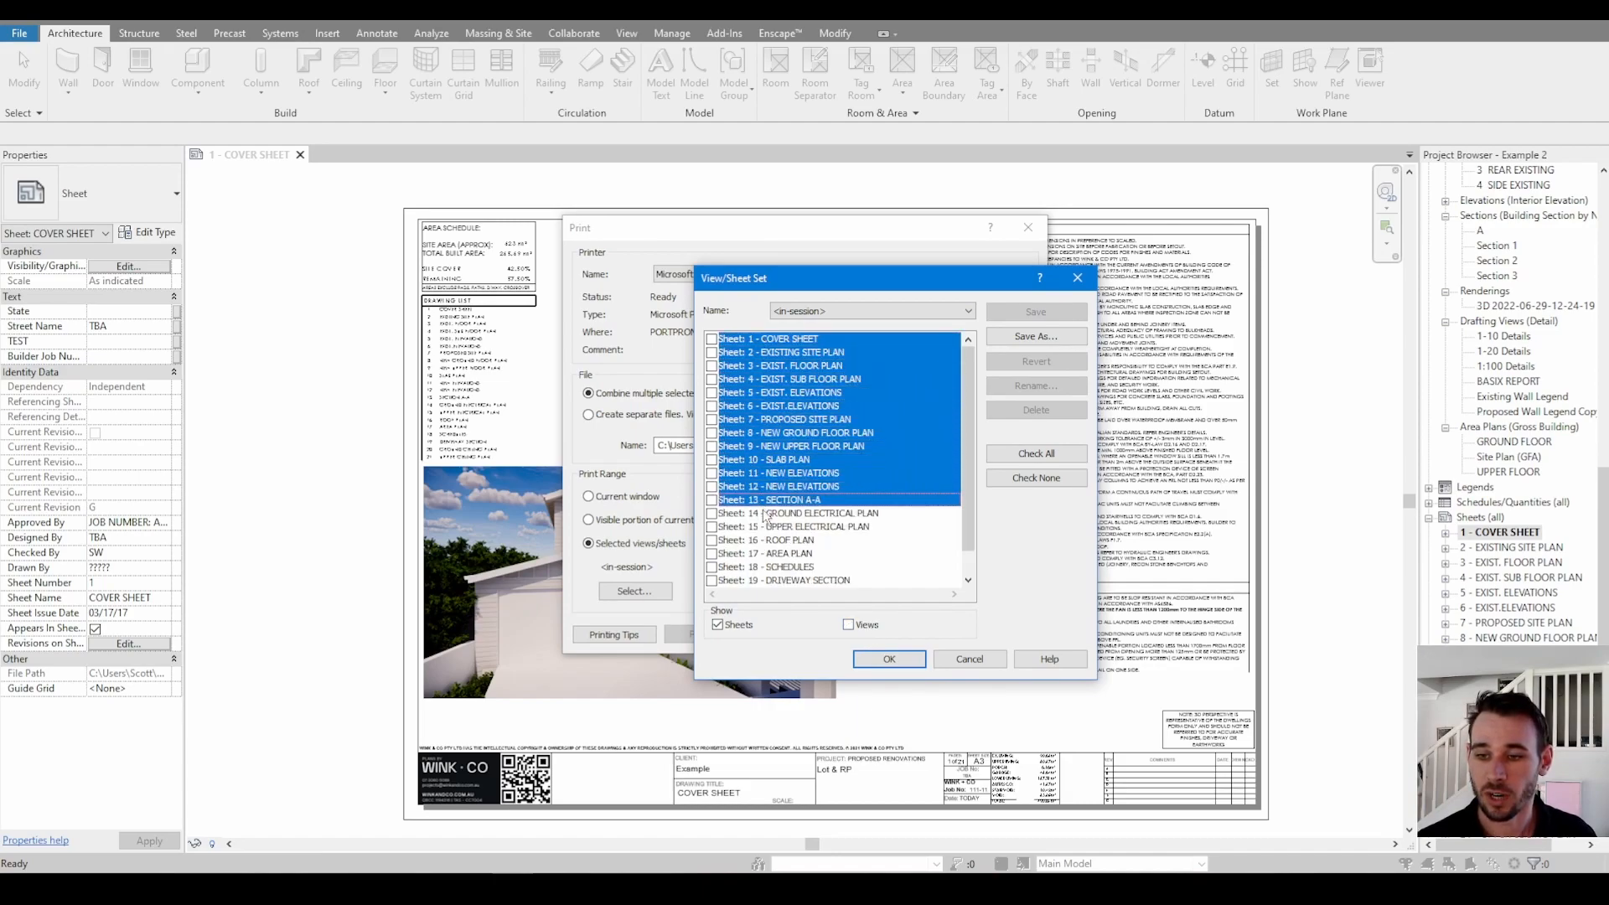
scroll("down", 3)
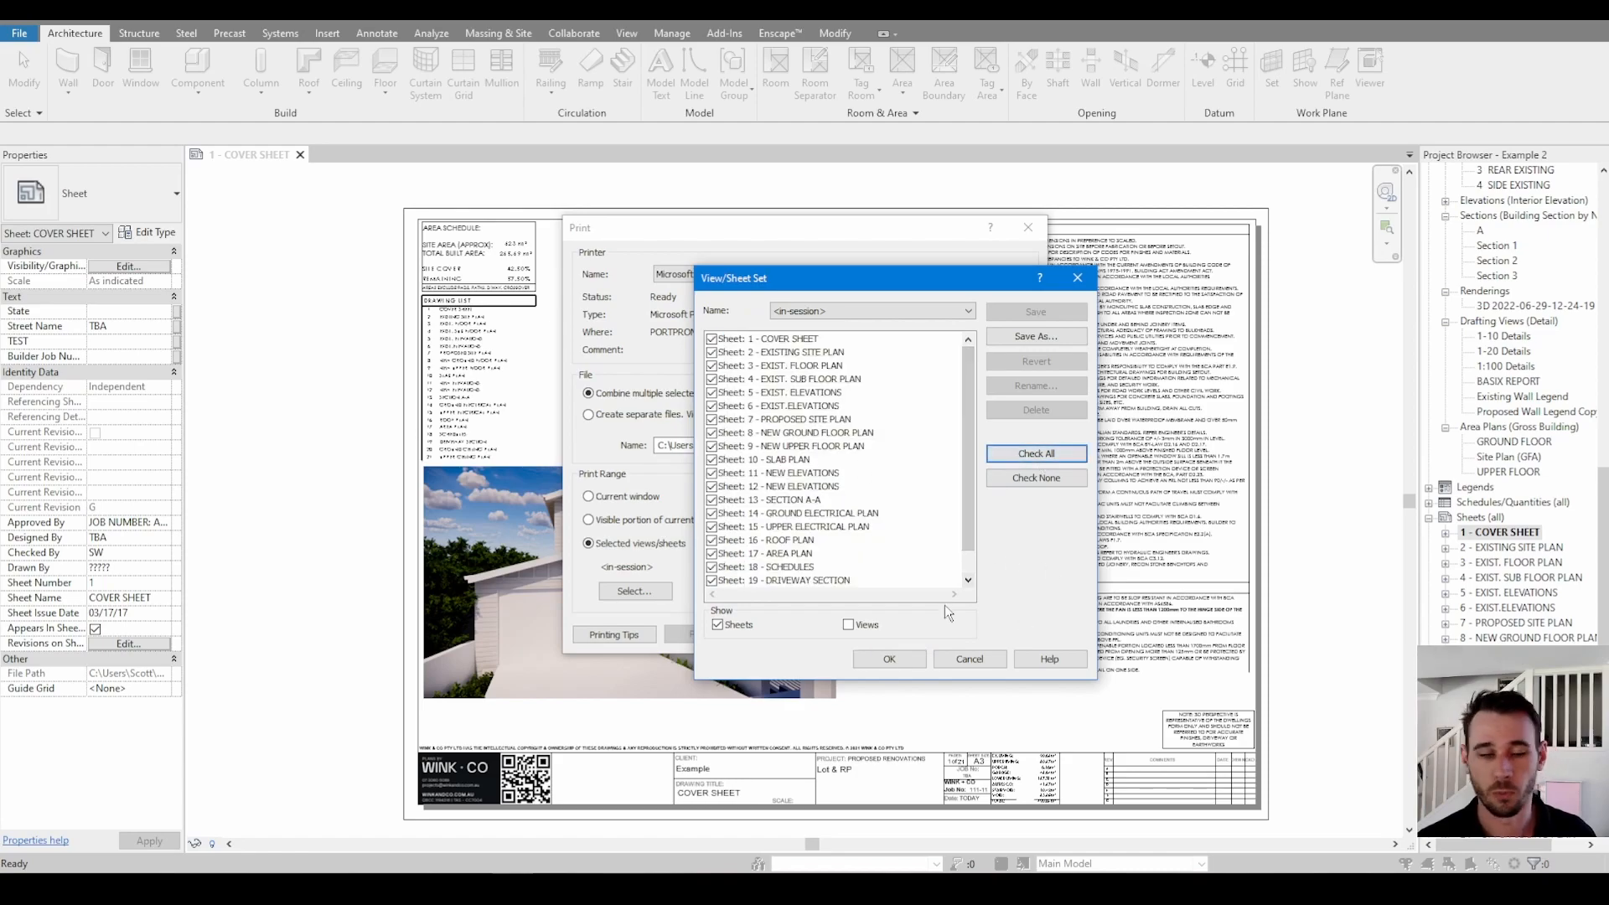
mouse_move(968, 658)
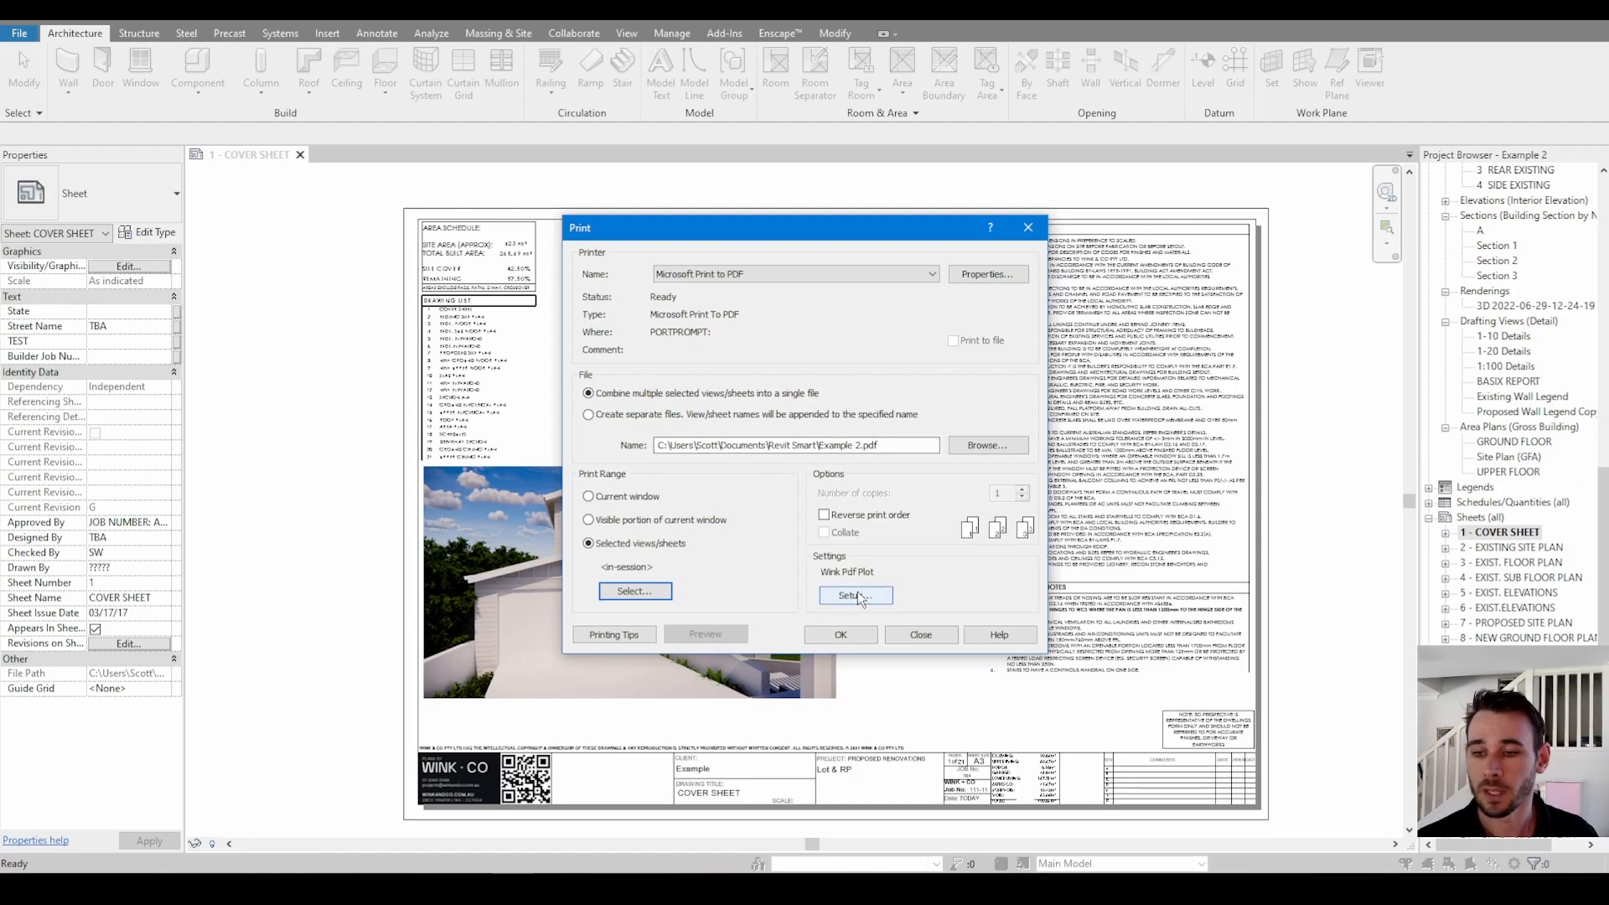
- Configure Print Setup for A3 landscape paper, 100% zoom and vector processing
left_click(855, 594)
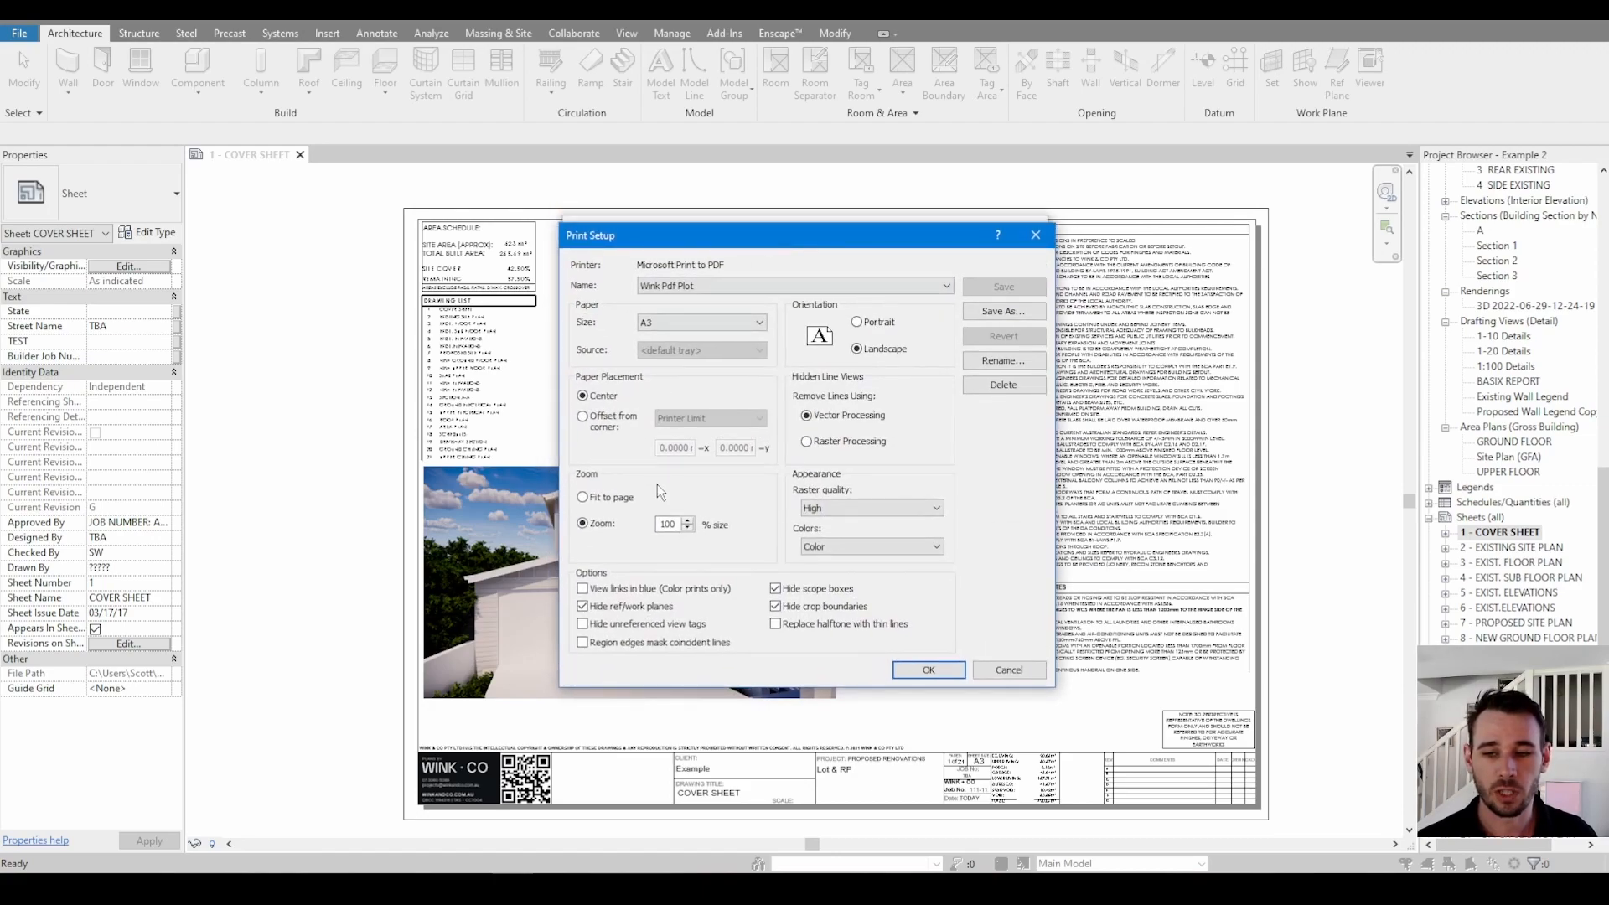
mouse_move(600, 485)
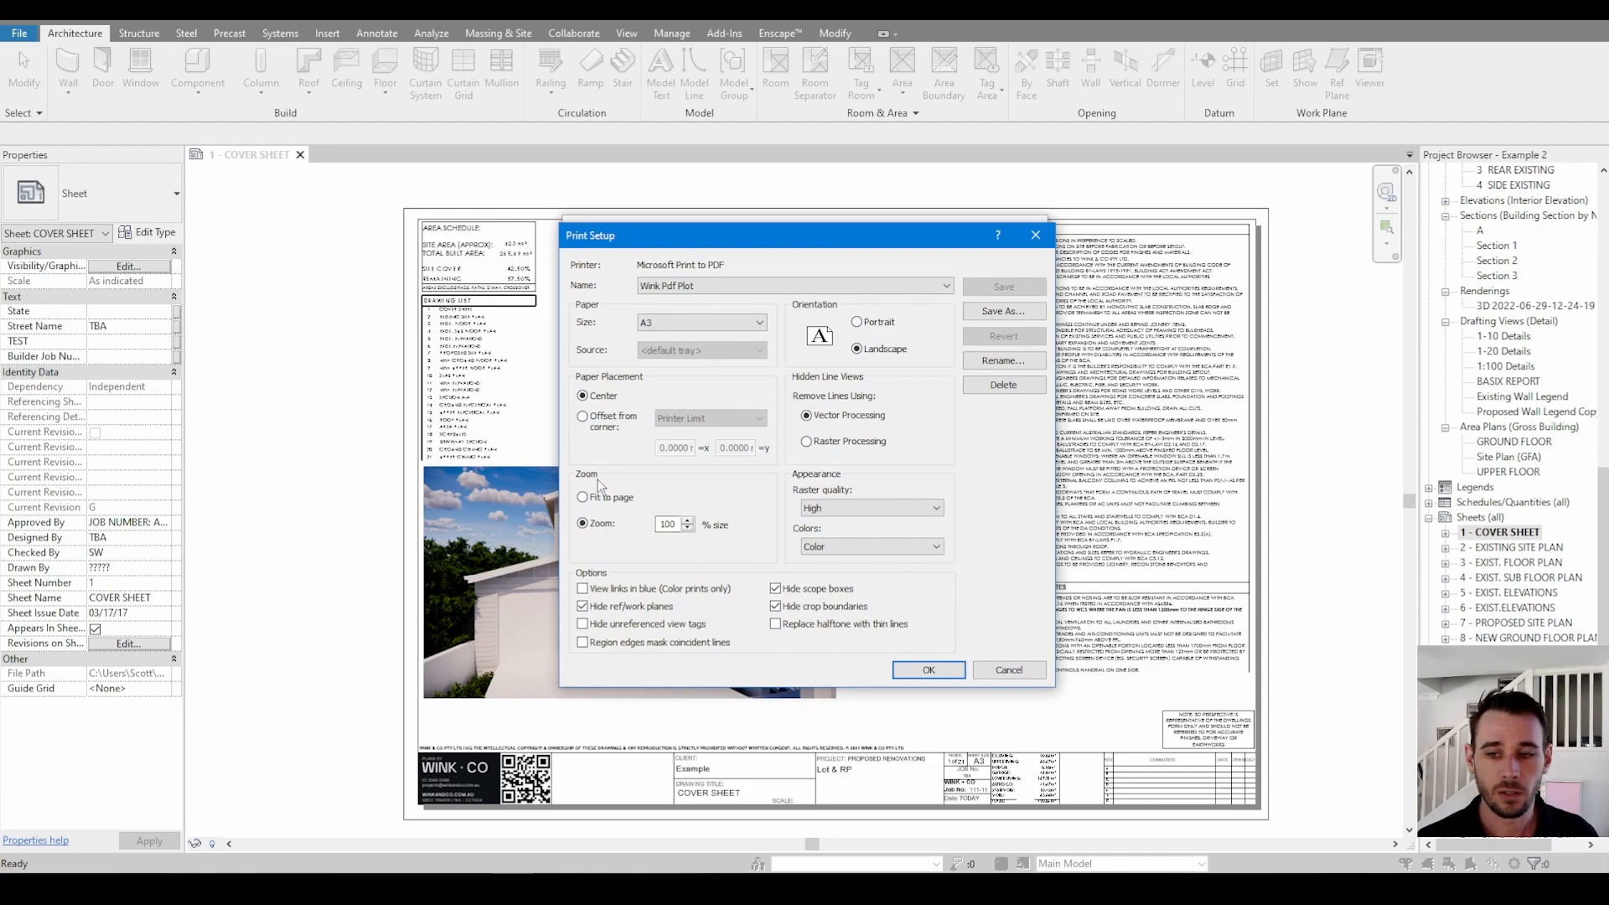
mouse_move(626, 382)
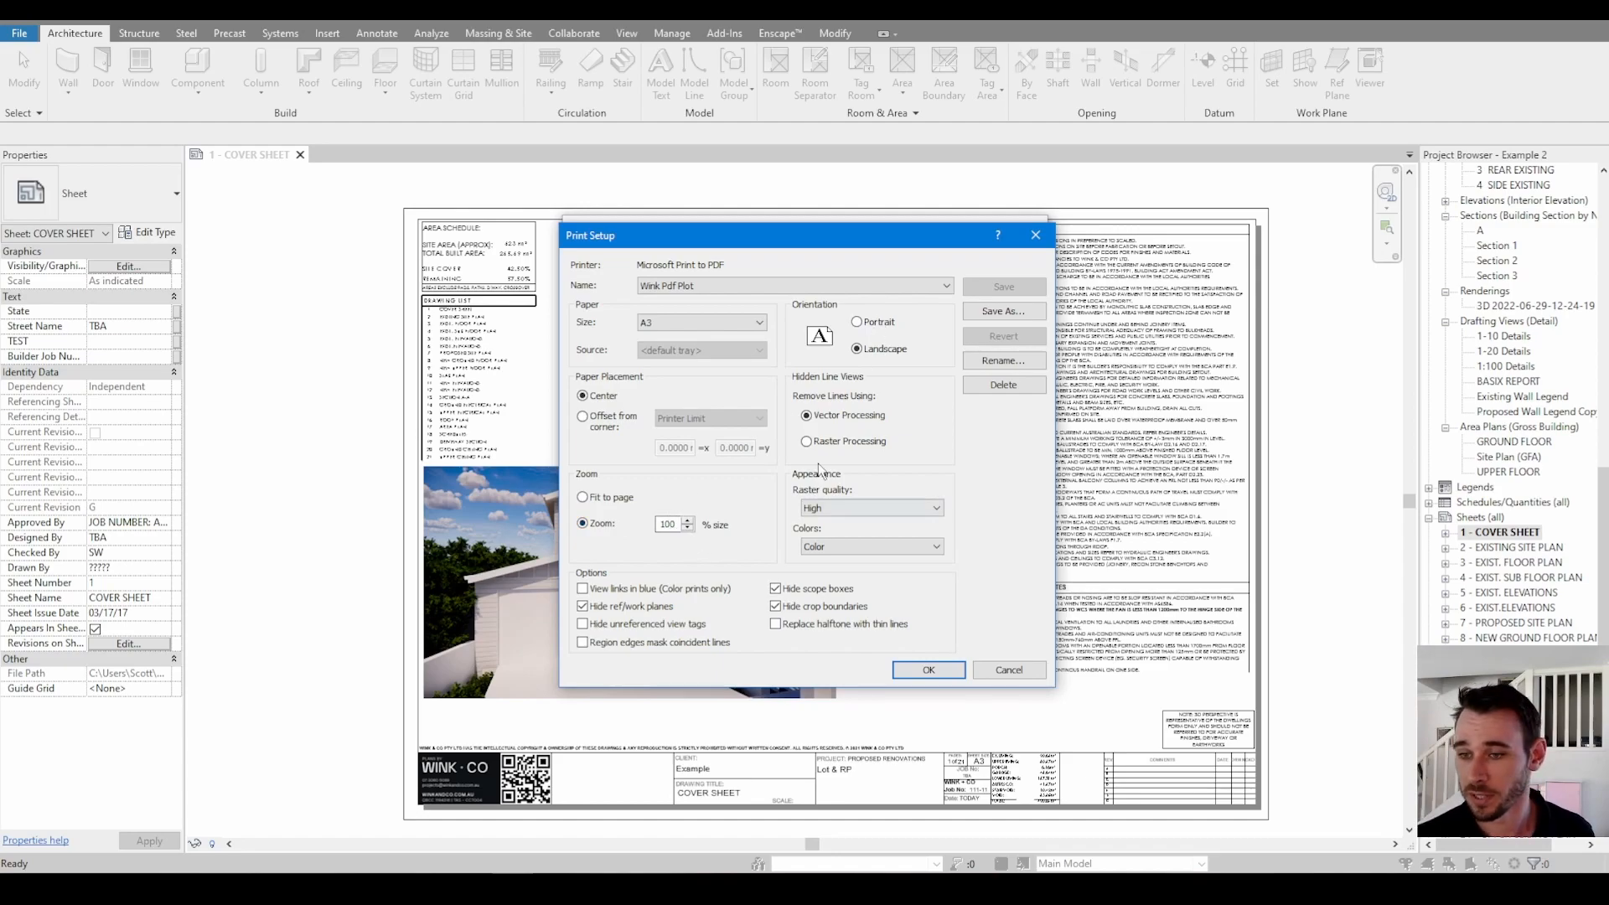
mouse_move(823, 434)
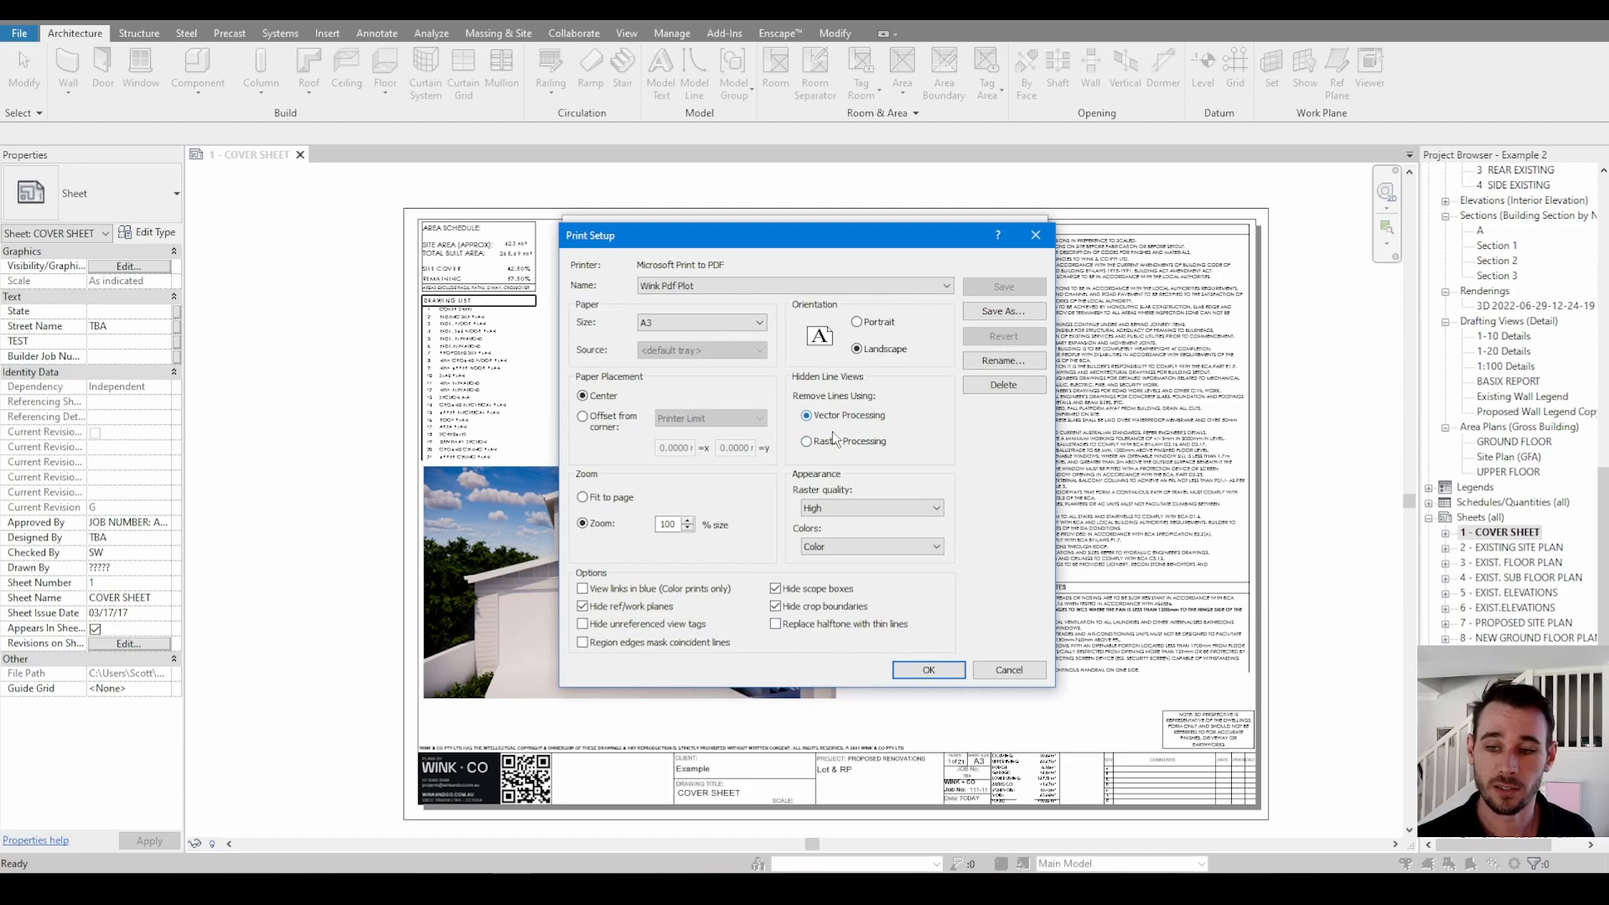
mouse_move(757, 318)
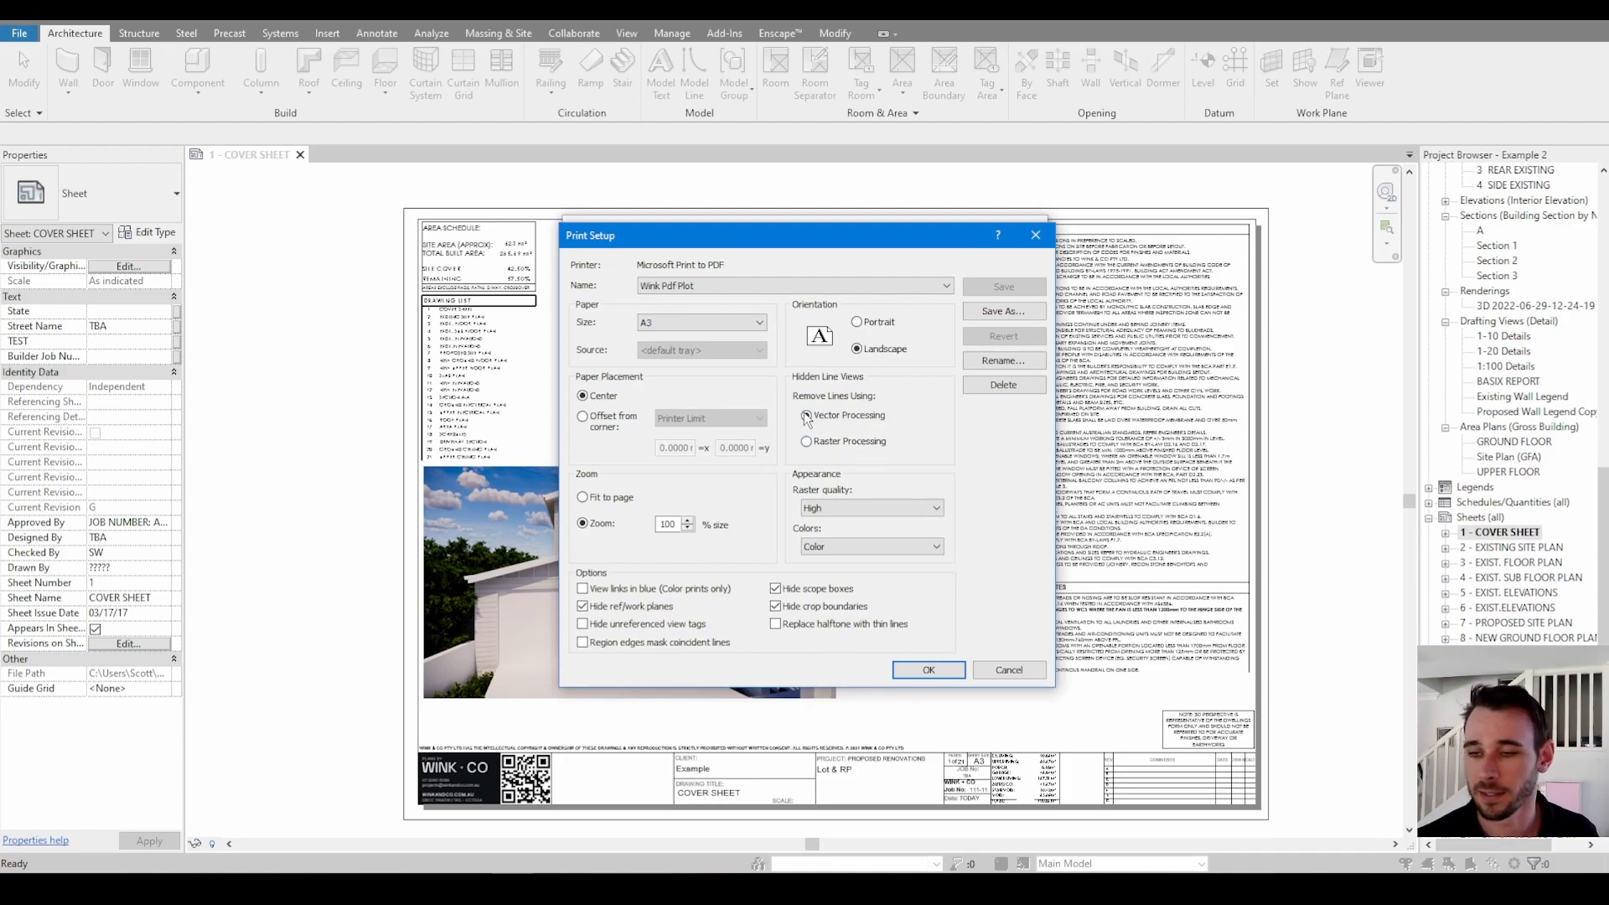
left_click(806, 415)
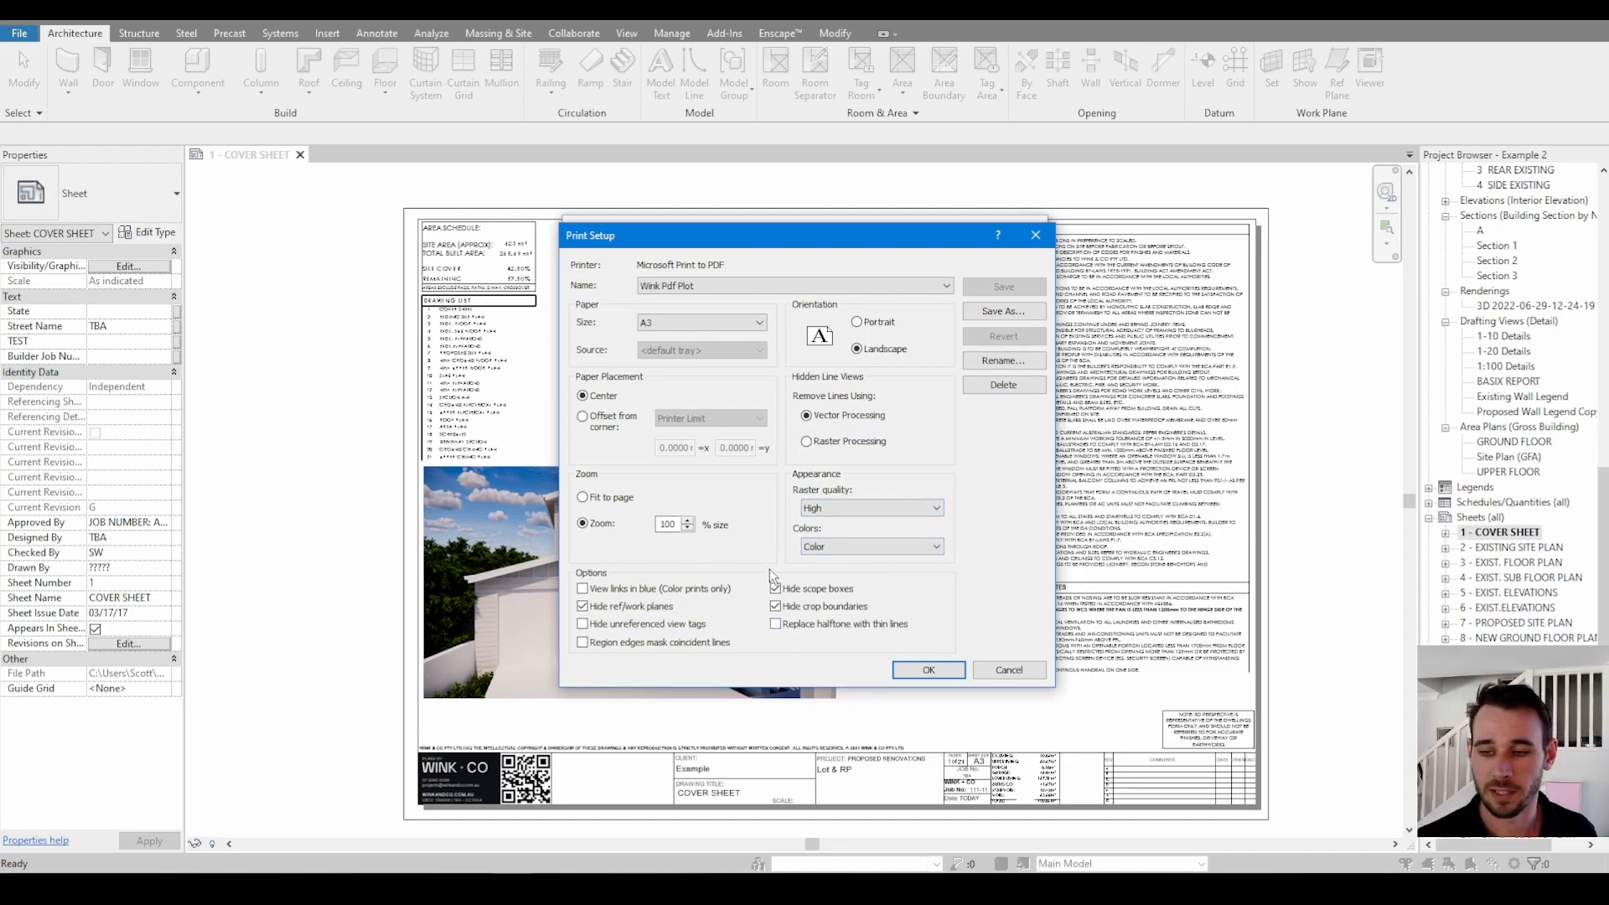
left_click(776, 589)
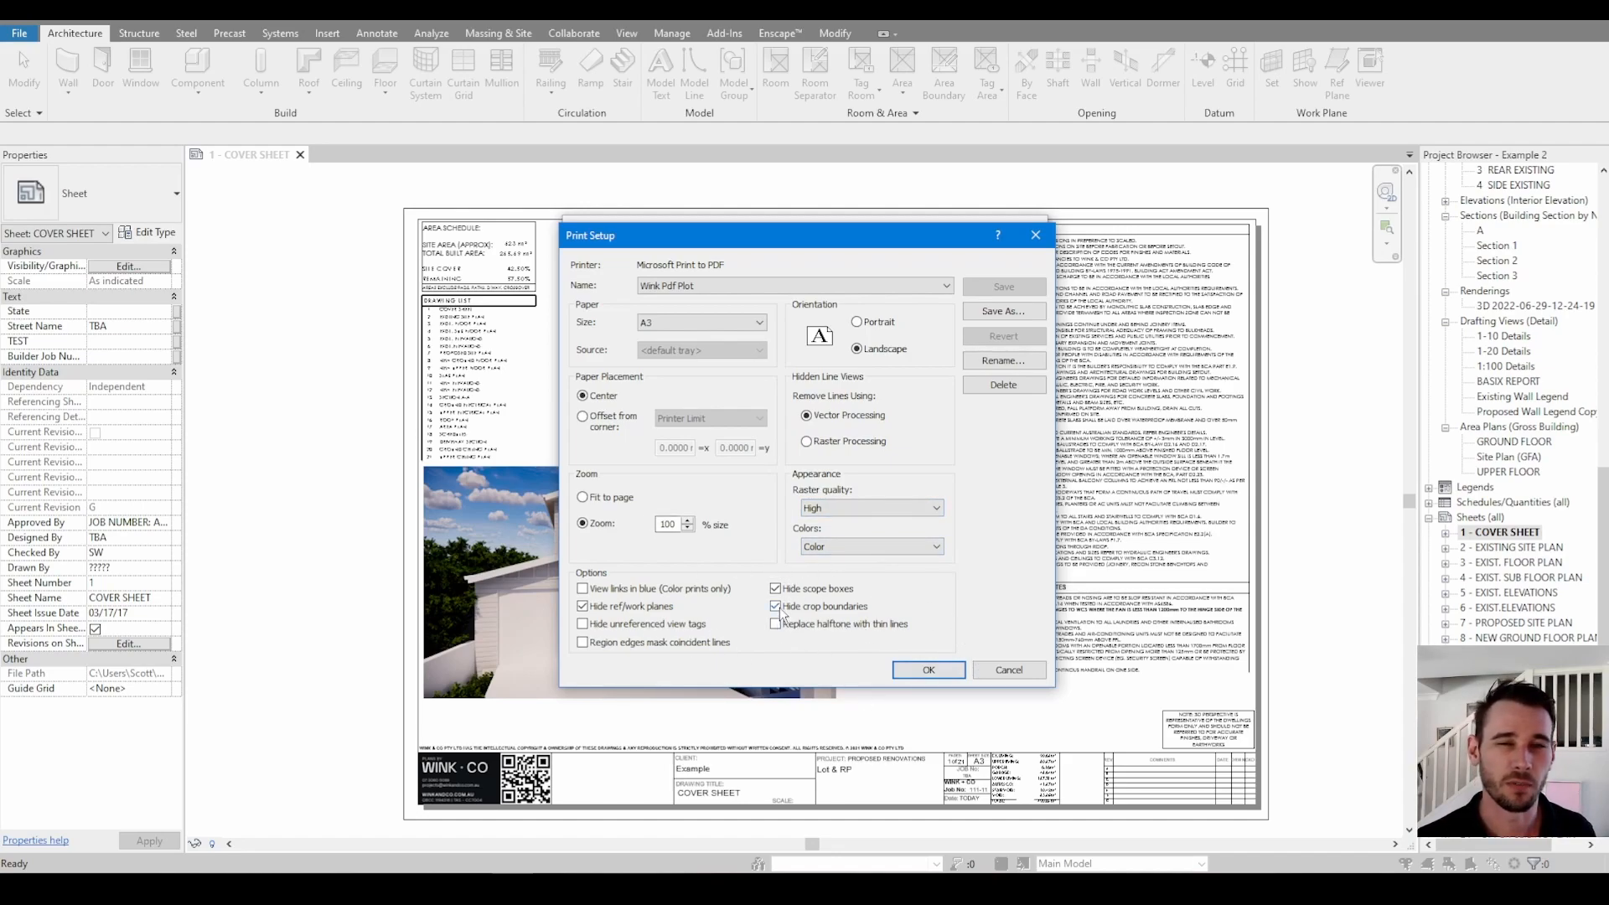
left_click(927, 668)
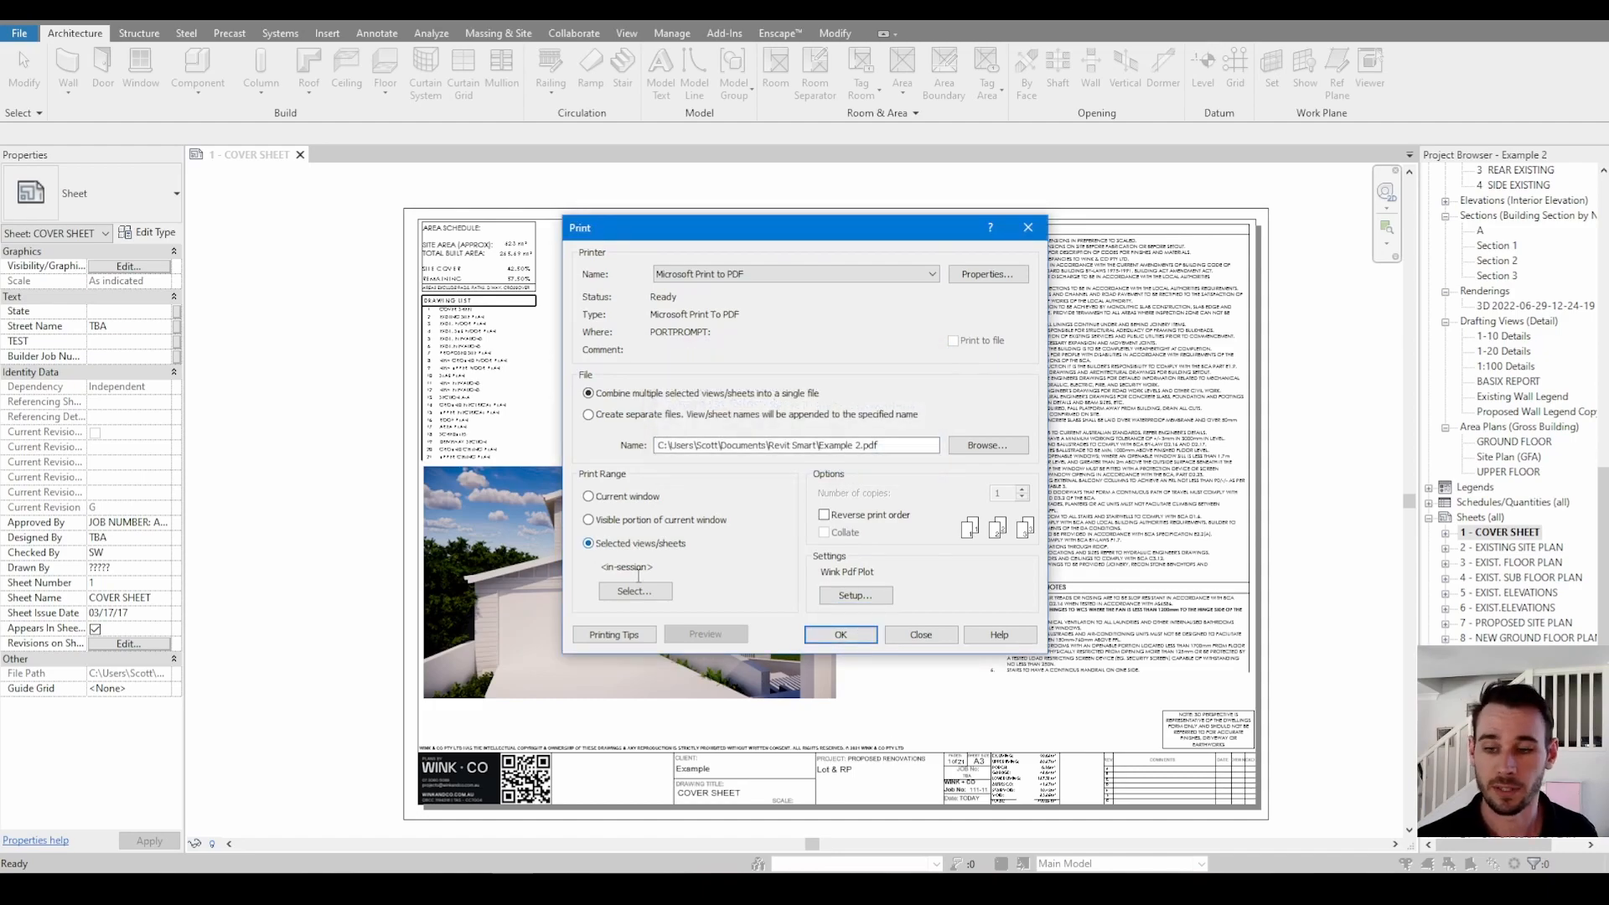
- Keep all sheets checked in View/Sheet Set and launch the print to the save dialog
left_click(634, 589)
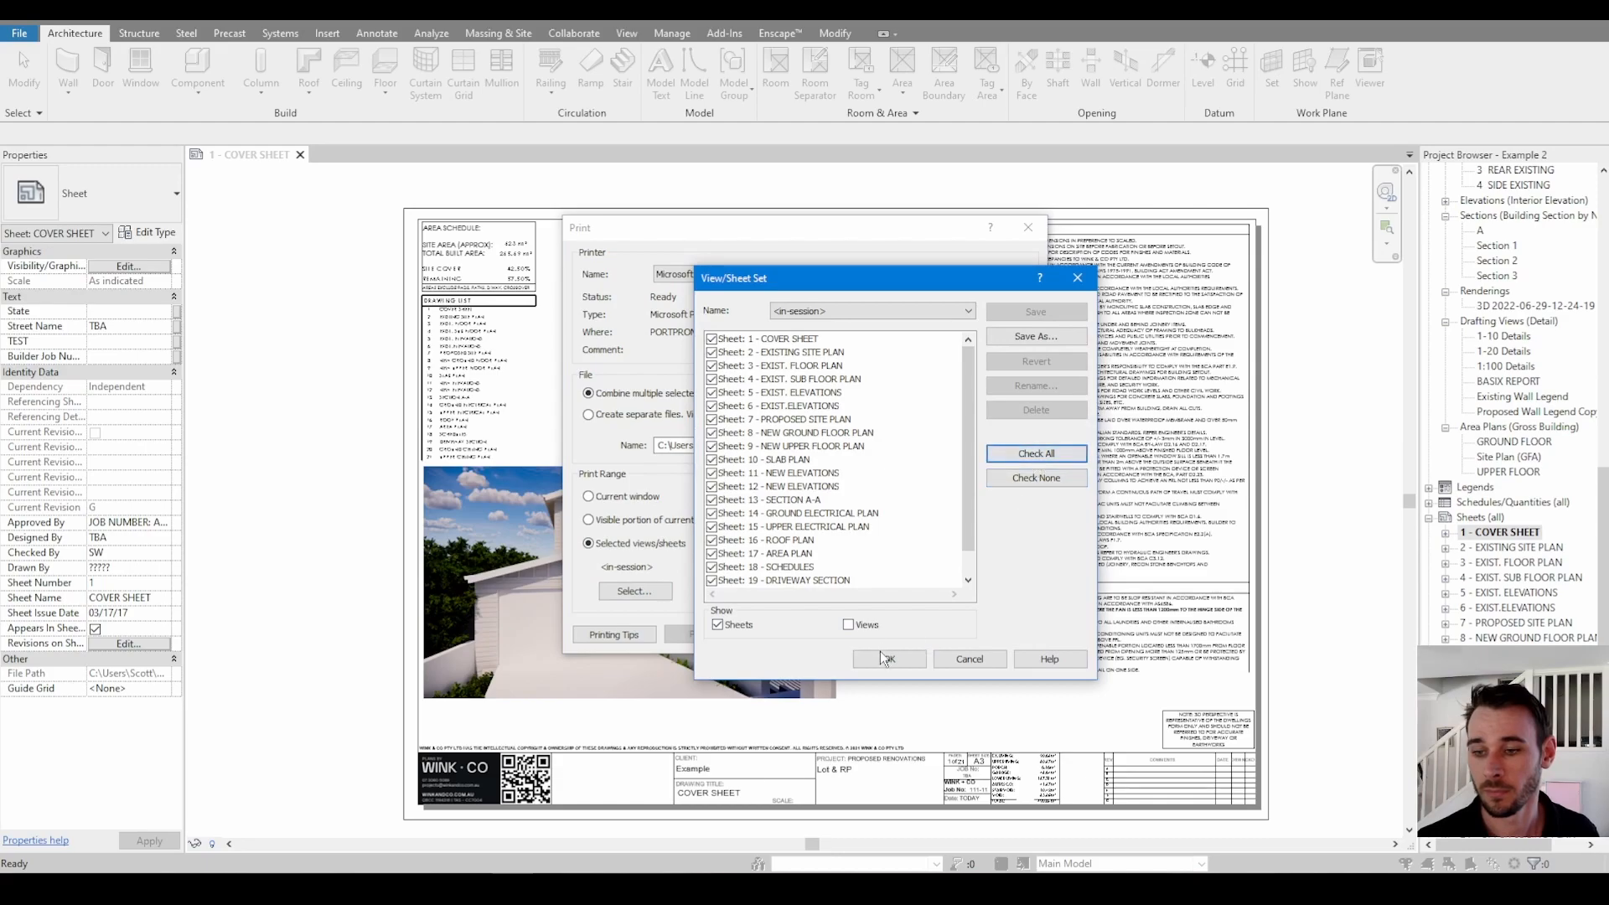
left_click(887, 659)
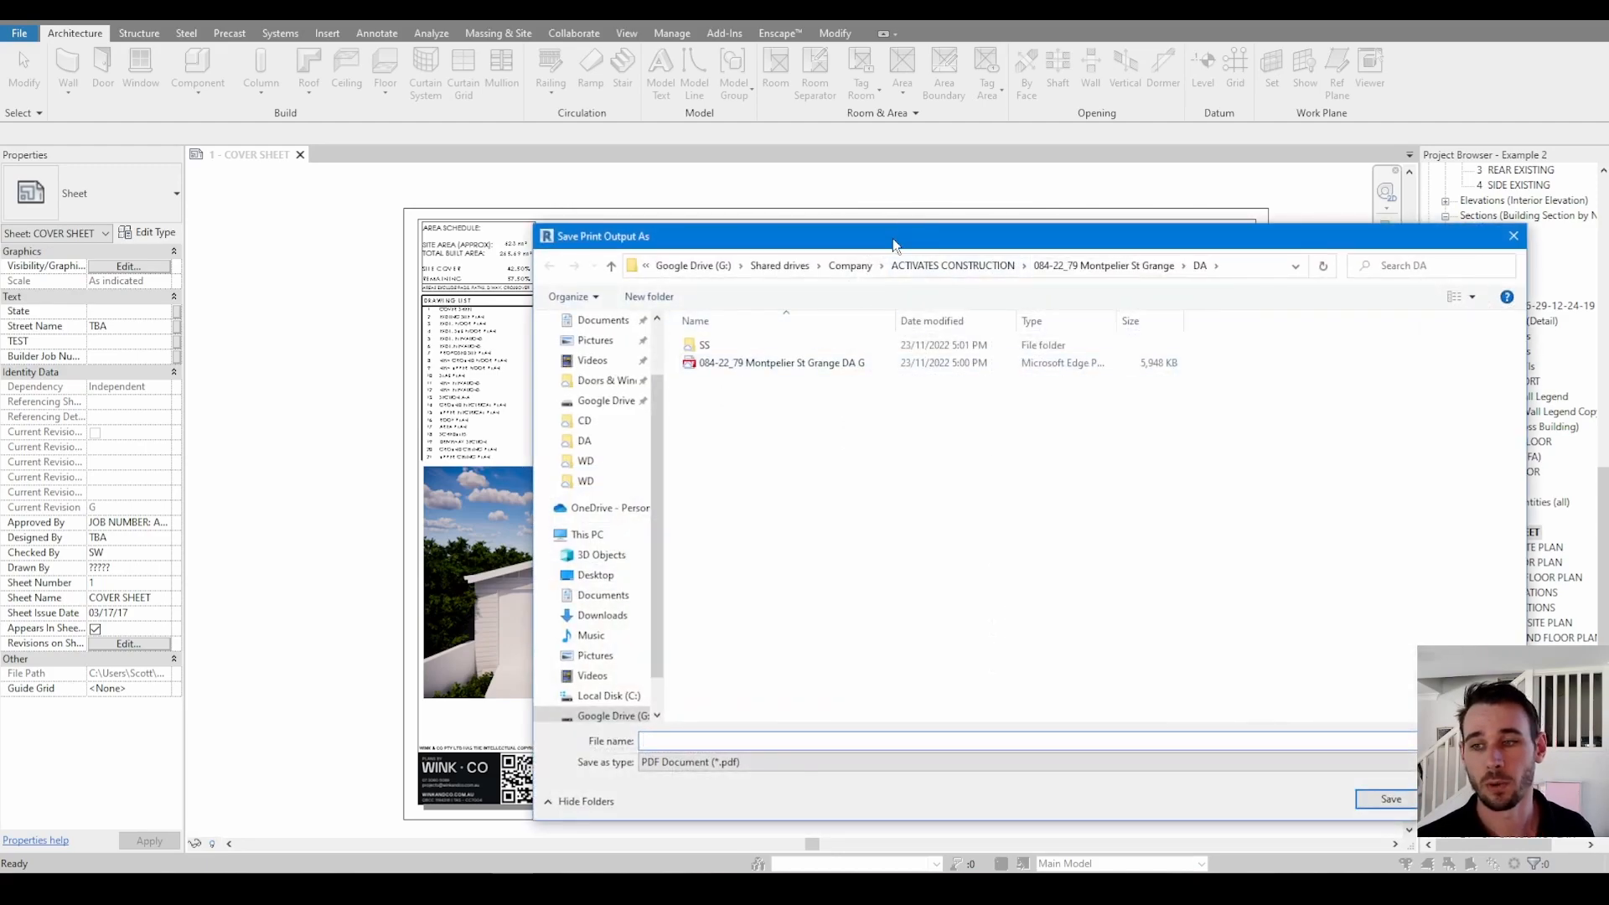
- Save the PDF print output, then close the Cannot Print printer-connection error
left_click(1390, 798)
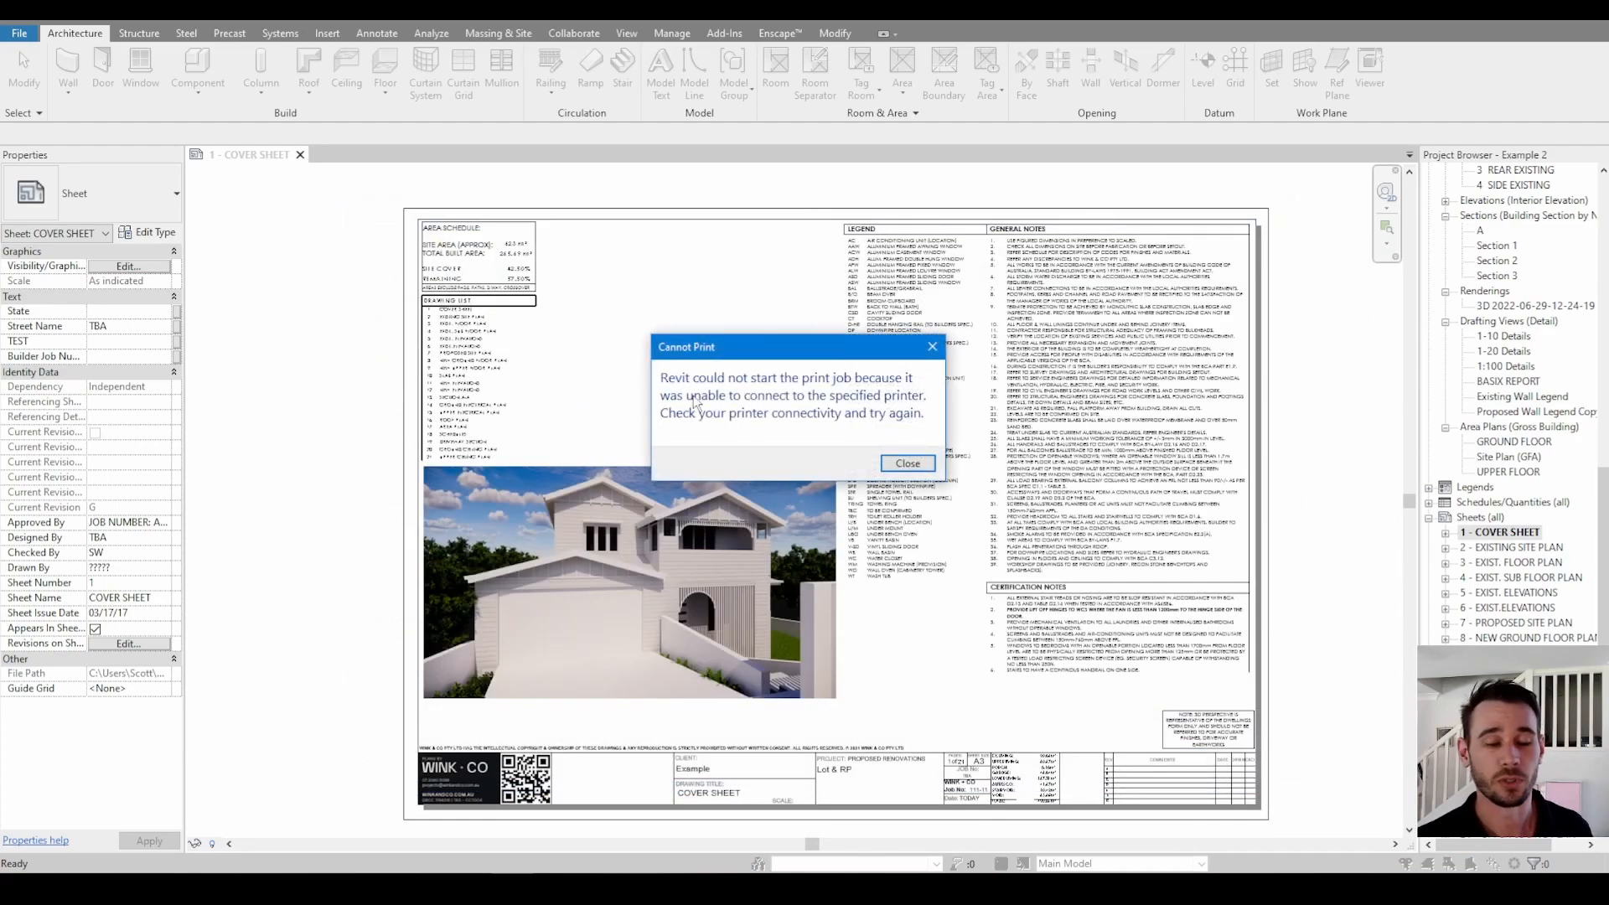
left_click(905, 463)
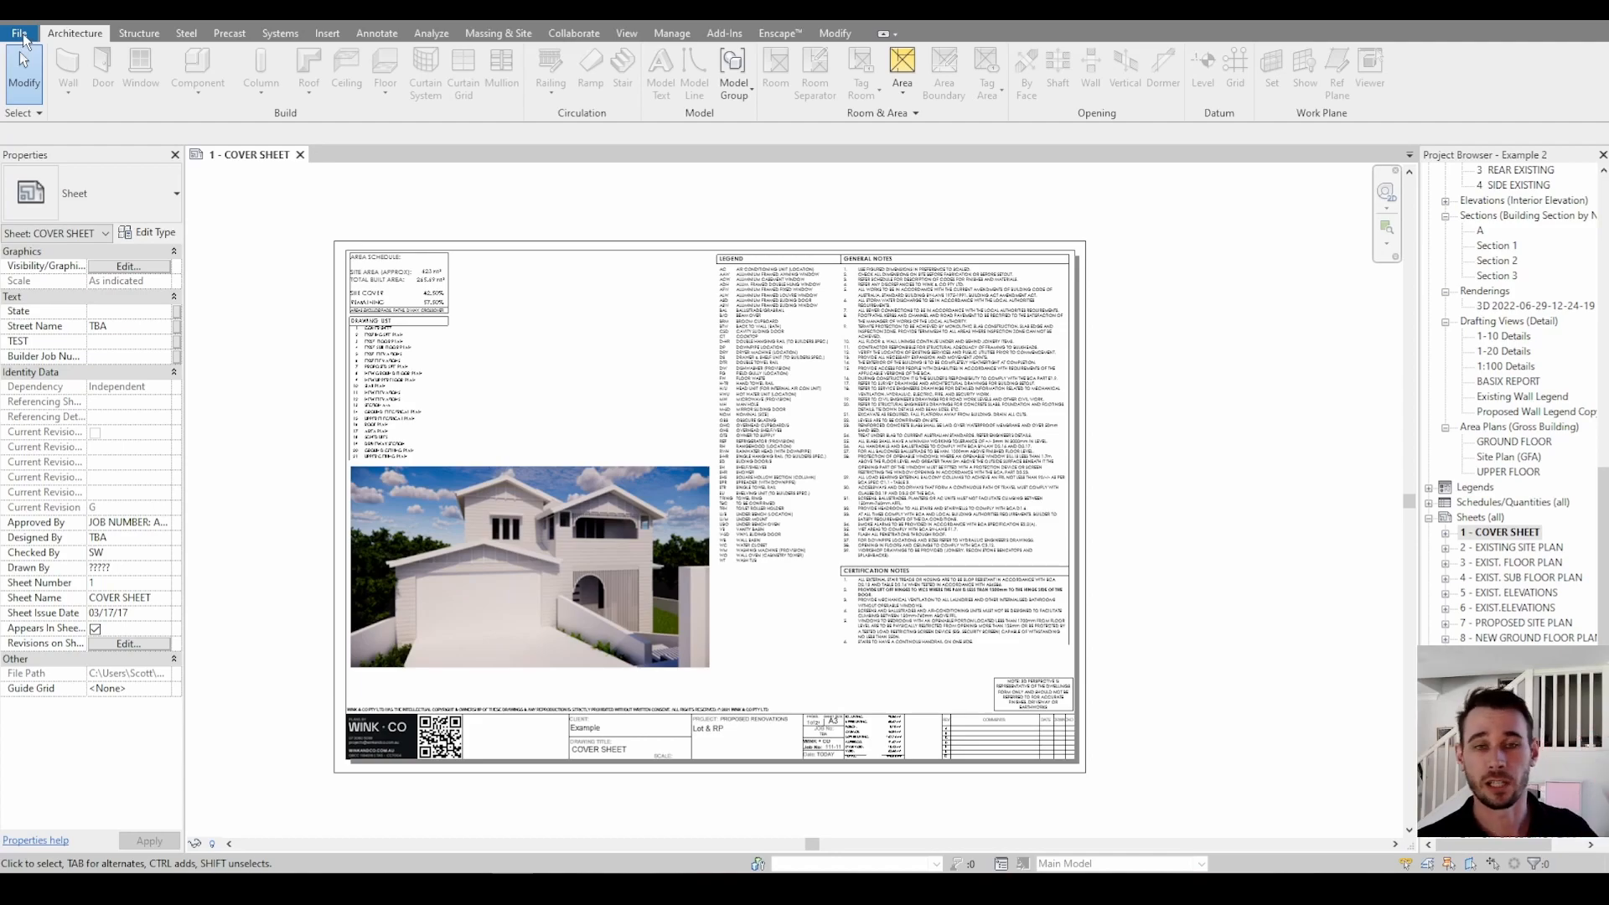
mouse_move(1508, 623)
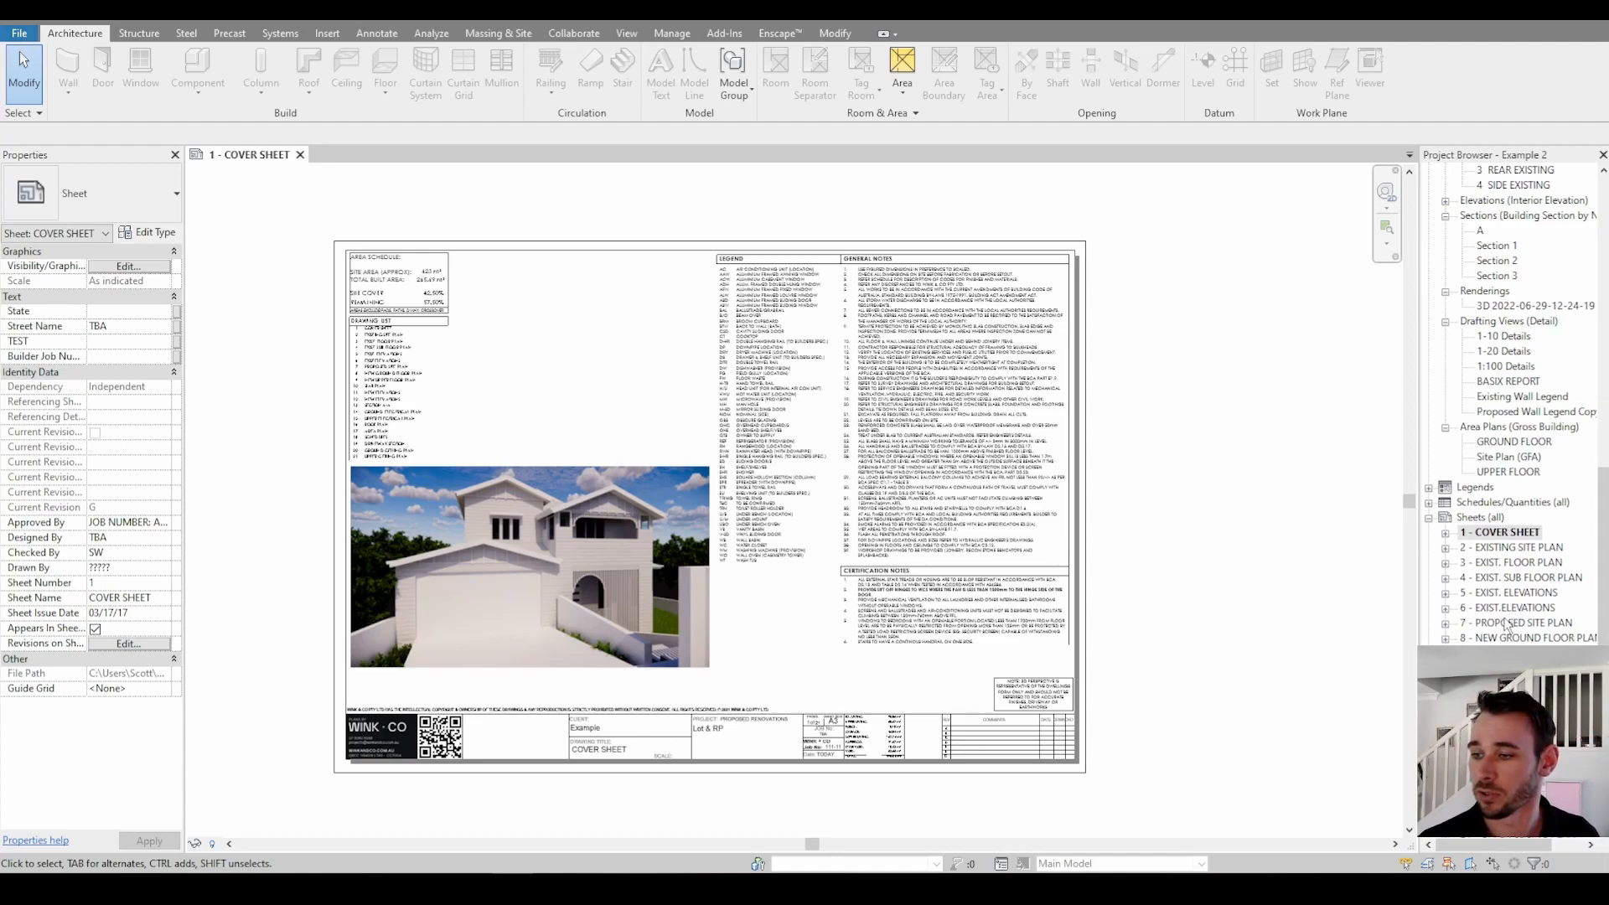
- Open sheets 7 - PROPOSED SITE PLAN and 9 - NEW UPPER FLOOR PLAN from the Project Browser
double_click(1518, 623)
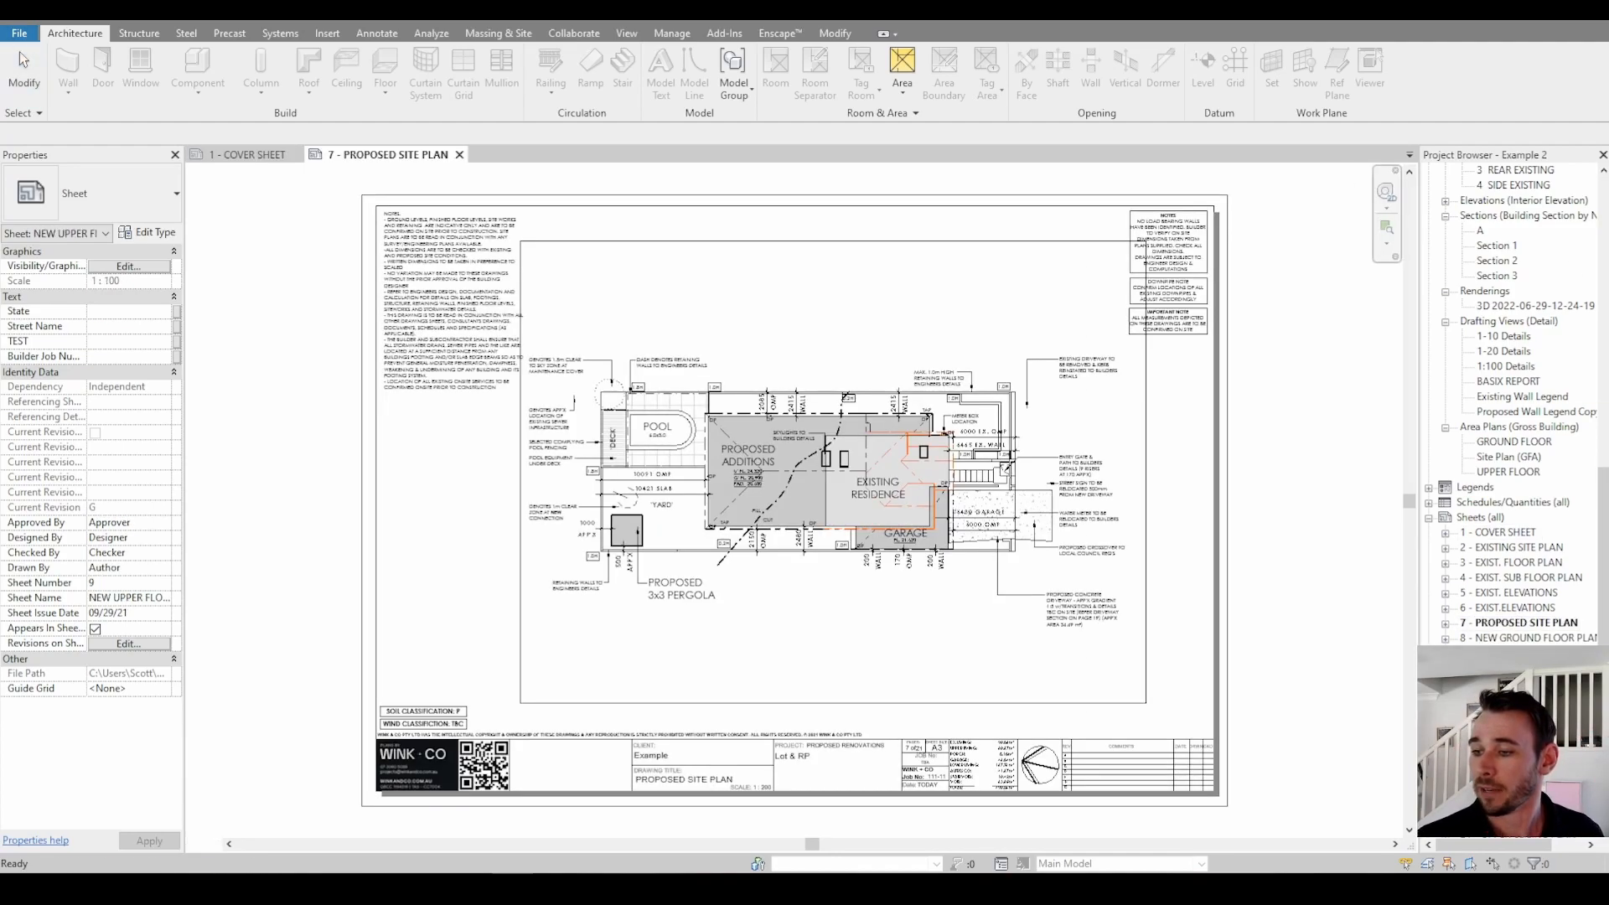
double_click(1527, 637)
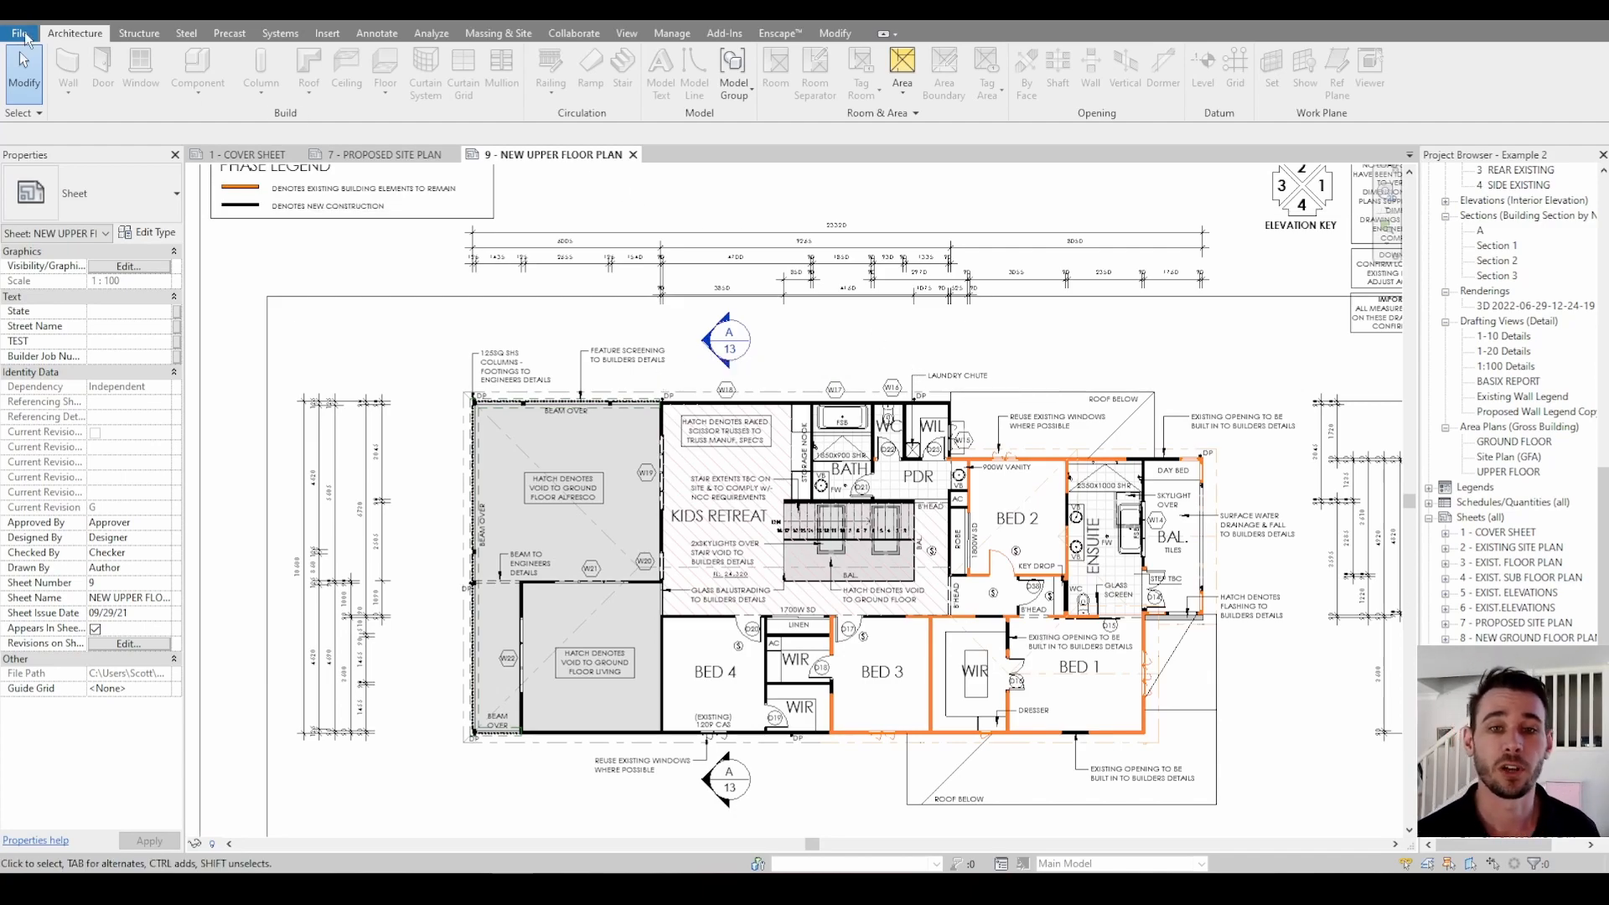
left_click(19, 32)
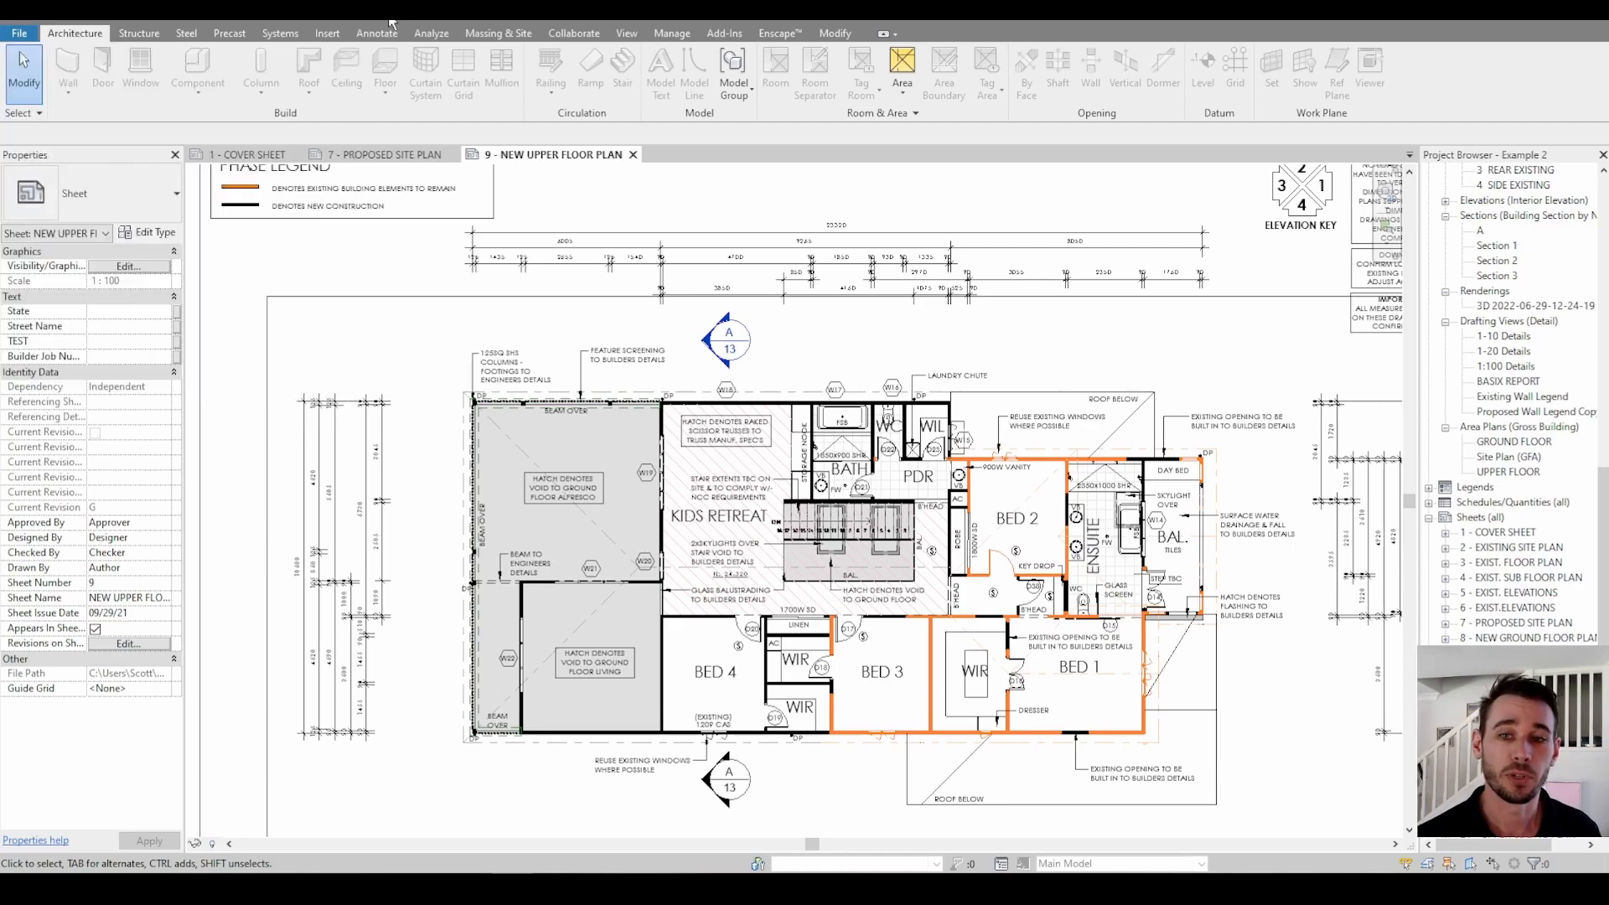
mouse_move(130, 41)
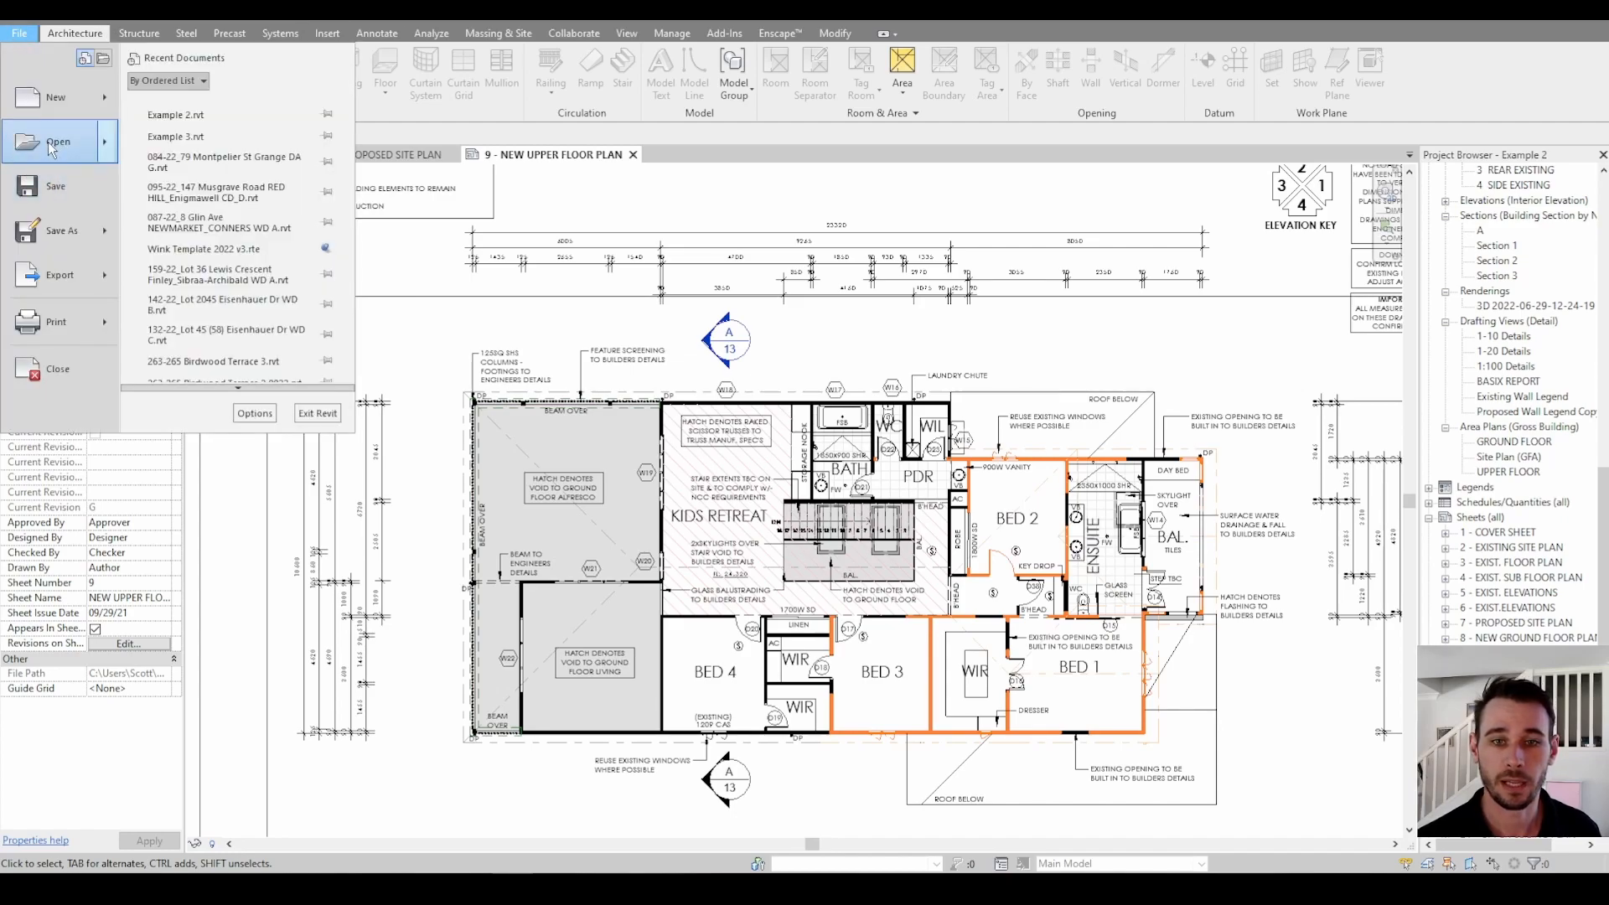
- Open the PDF Export dialog from the File menu's Export formats
left_click(59, 274)
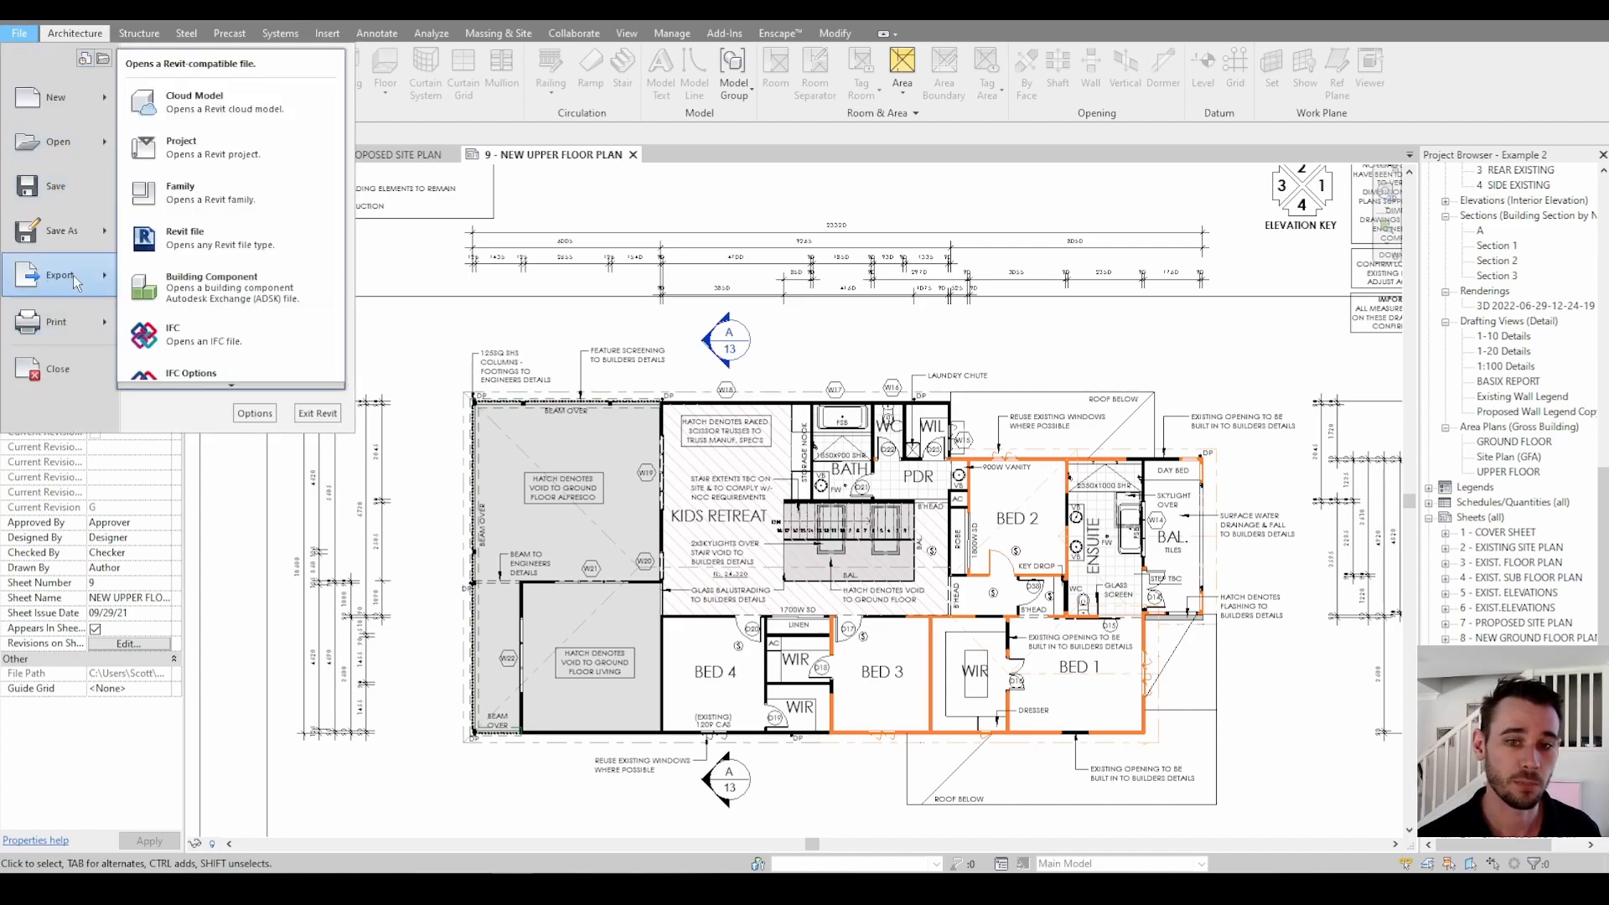
left_click(60, 274)
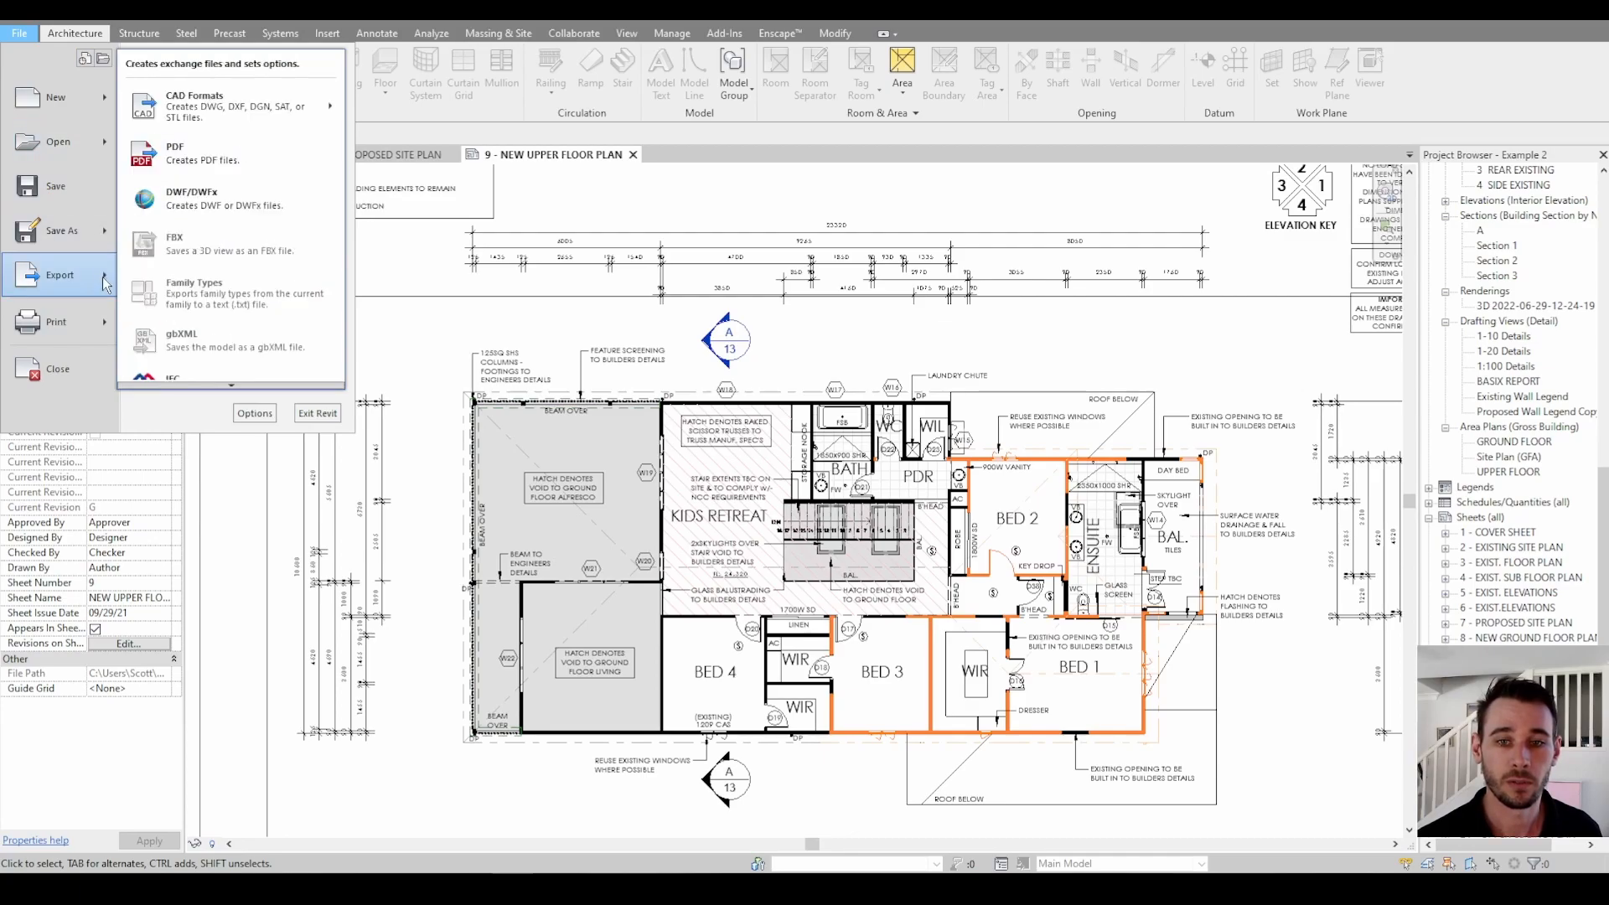
left_click(174, 152)
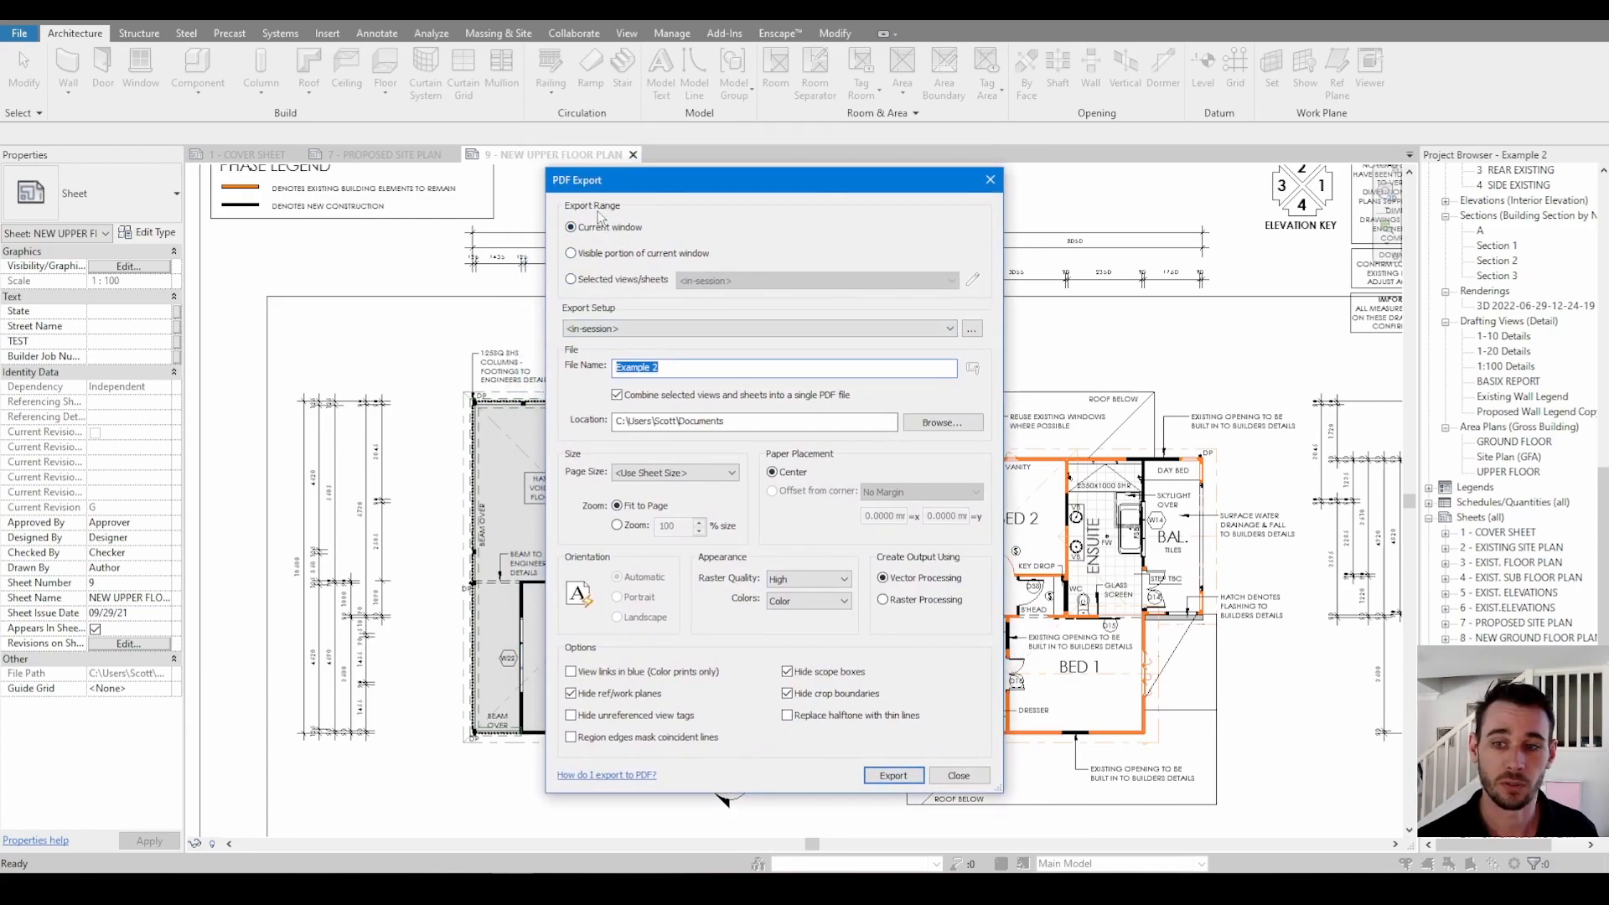
- Export selected views/sheets, filtering the in-session set to show only sheets, all checked
left_click(571, 279)
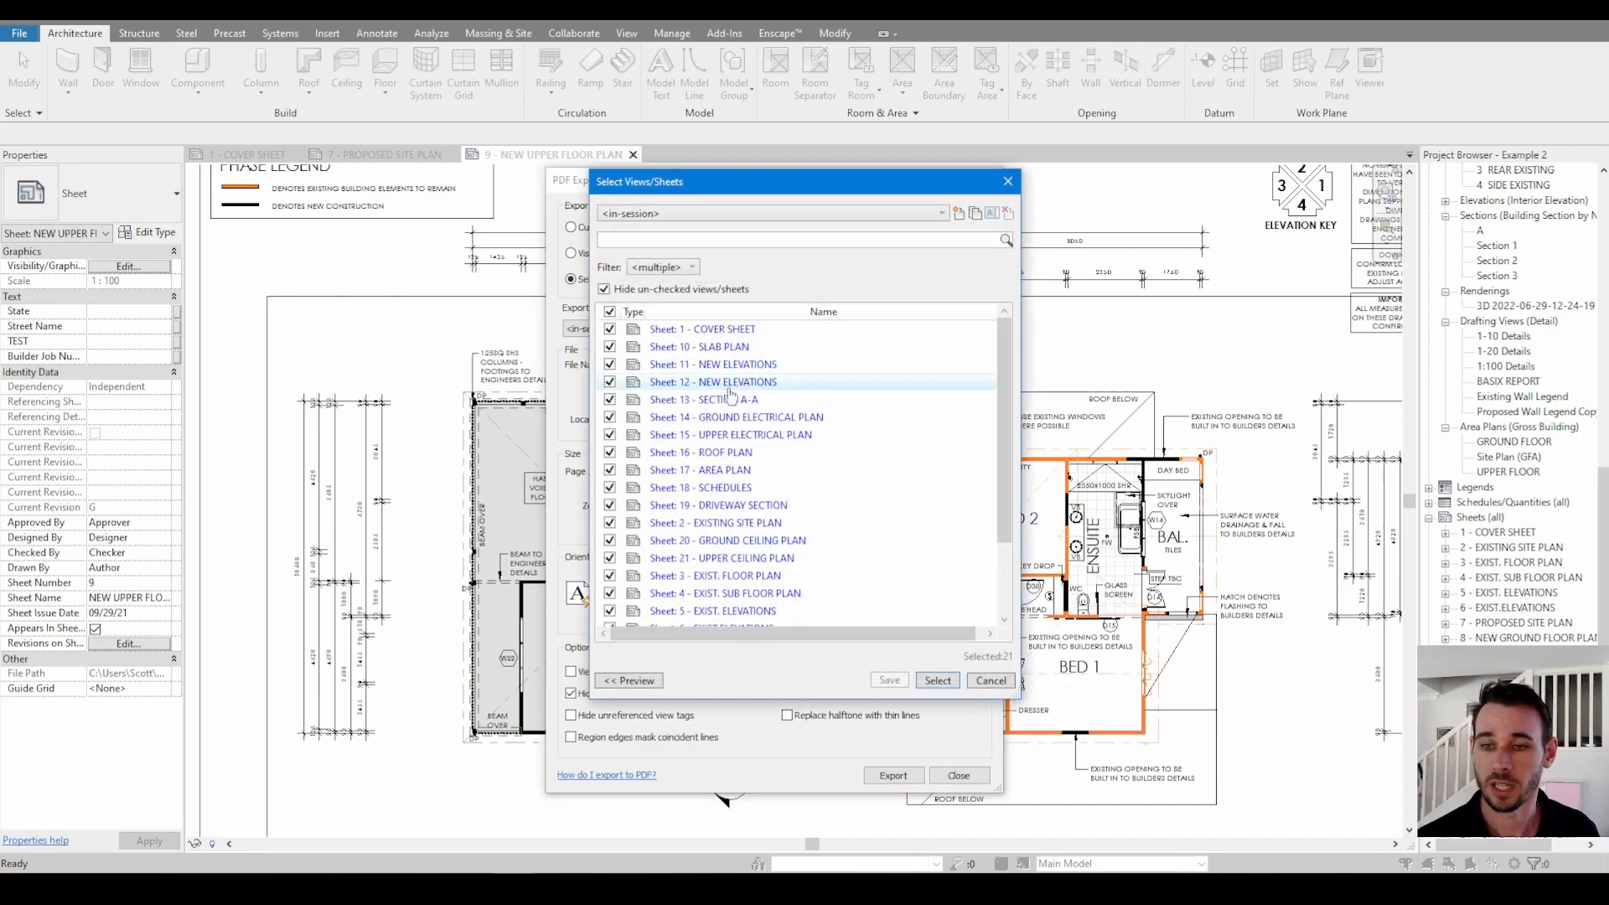
left_click(662, 266)
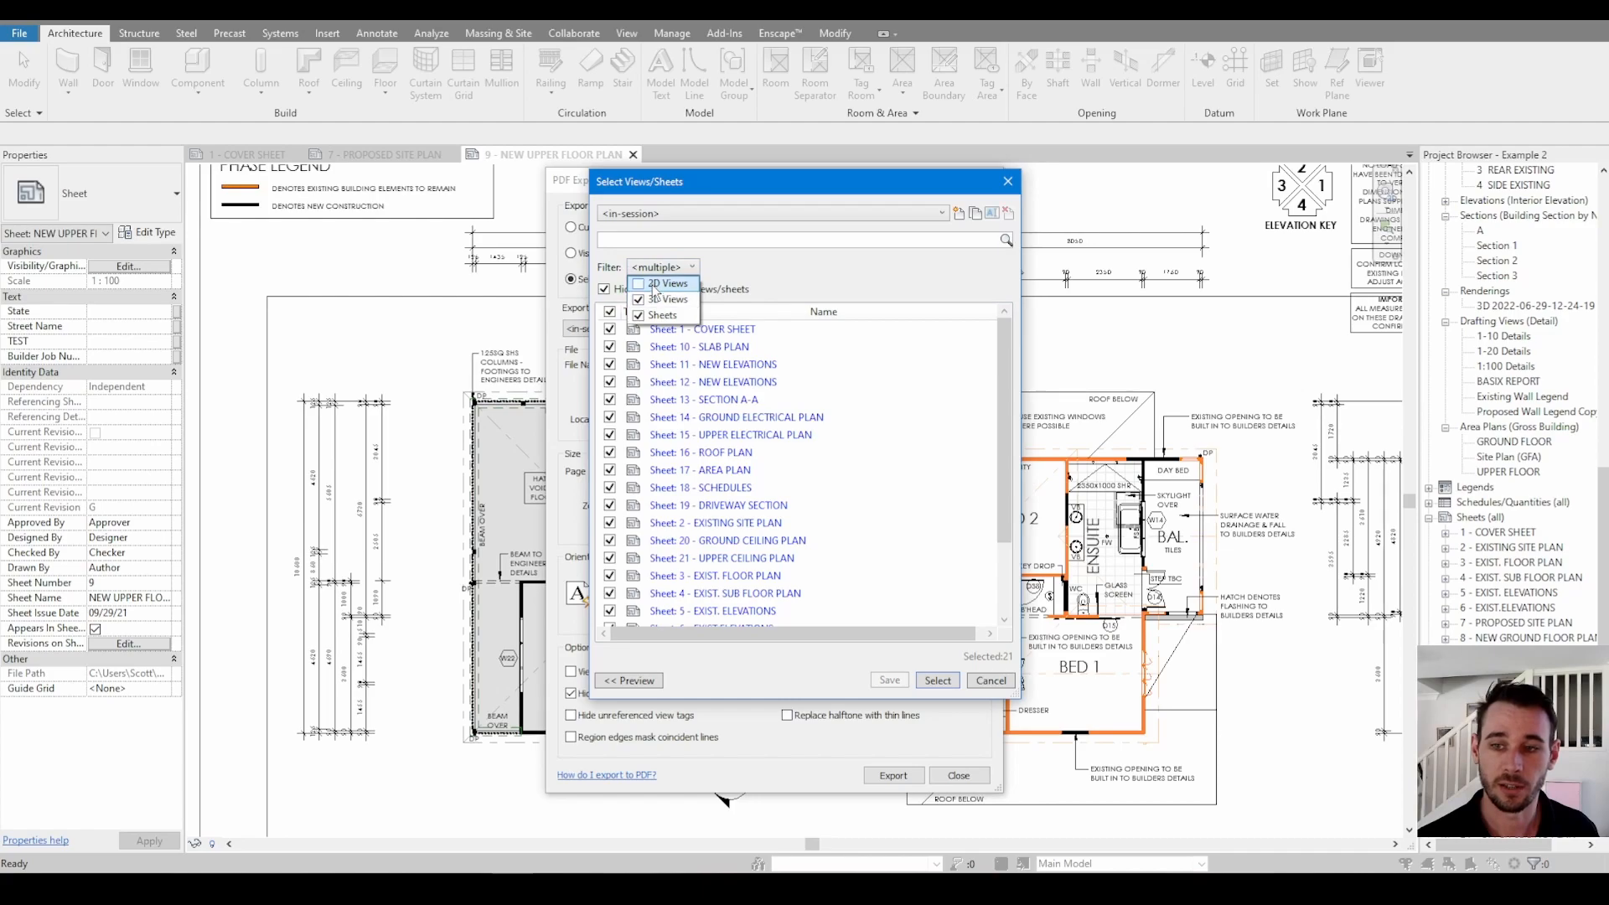
left_click(663, 315)
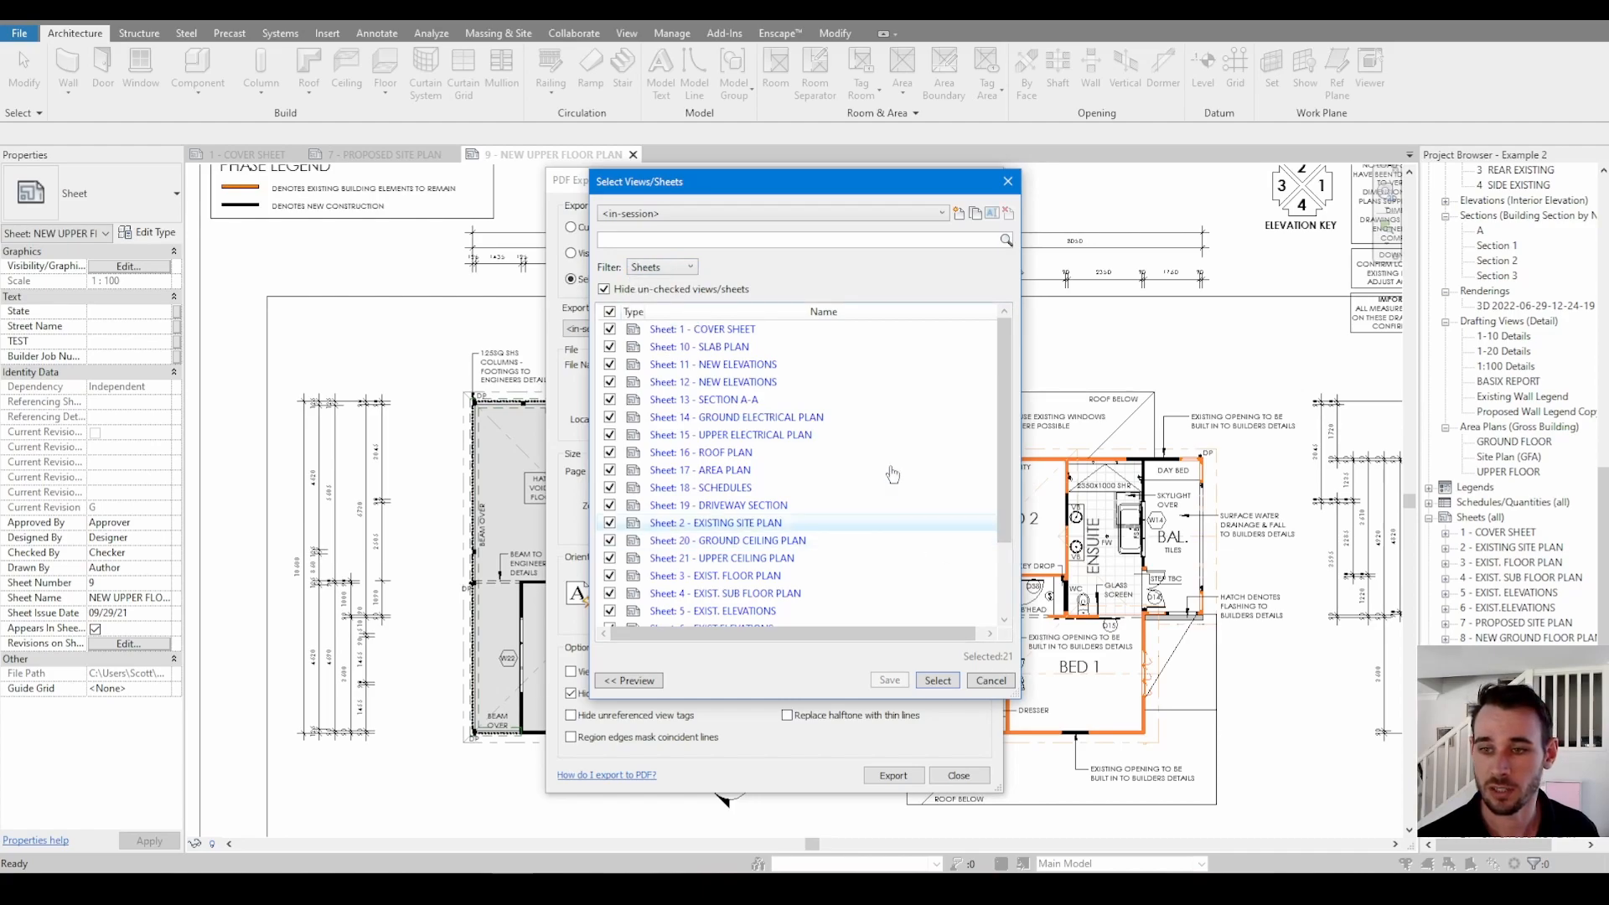
scroll("down", 3)
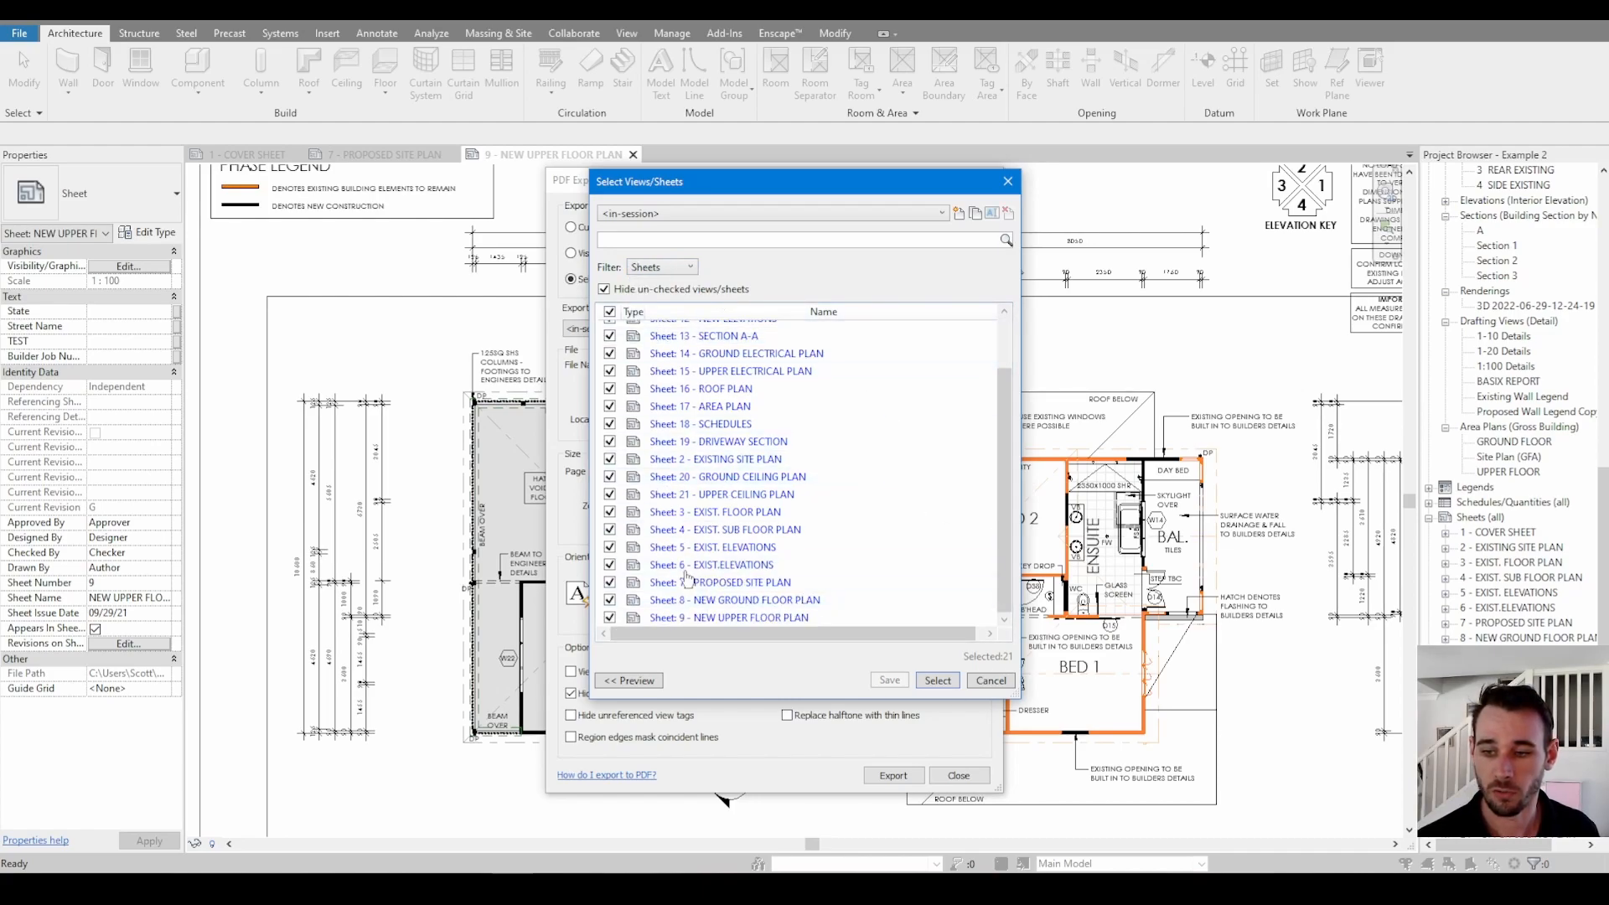
left_click(935, 681)
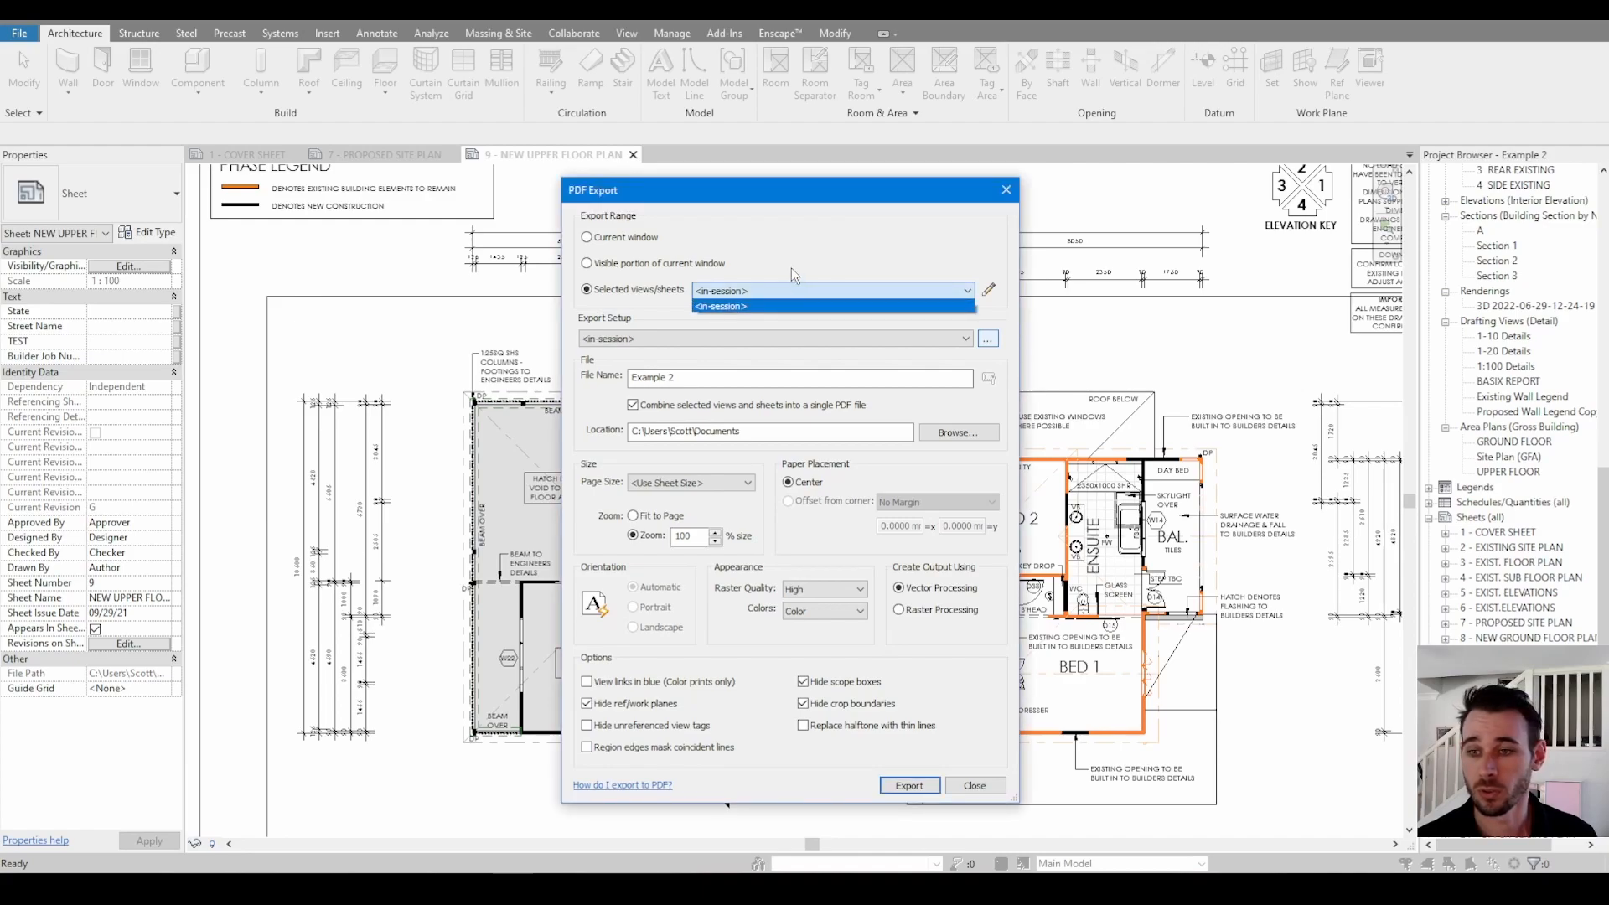
- Reopen the export sheet list and review that all 21 sheets are checked
left_click(988, 289)
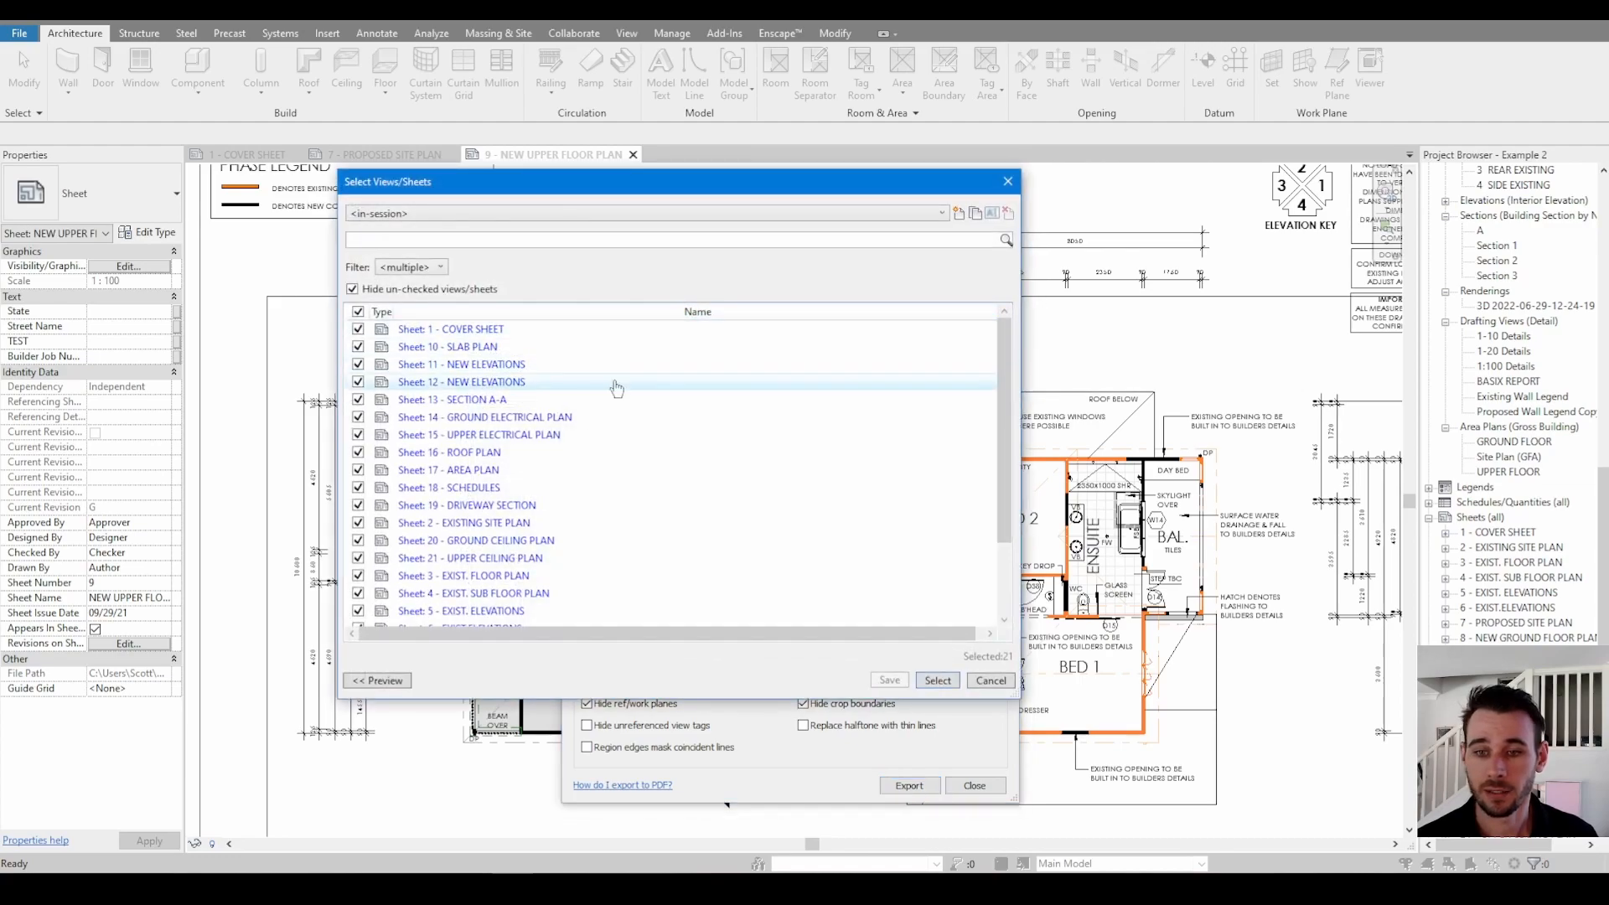
scroll("down", 3)
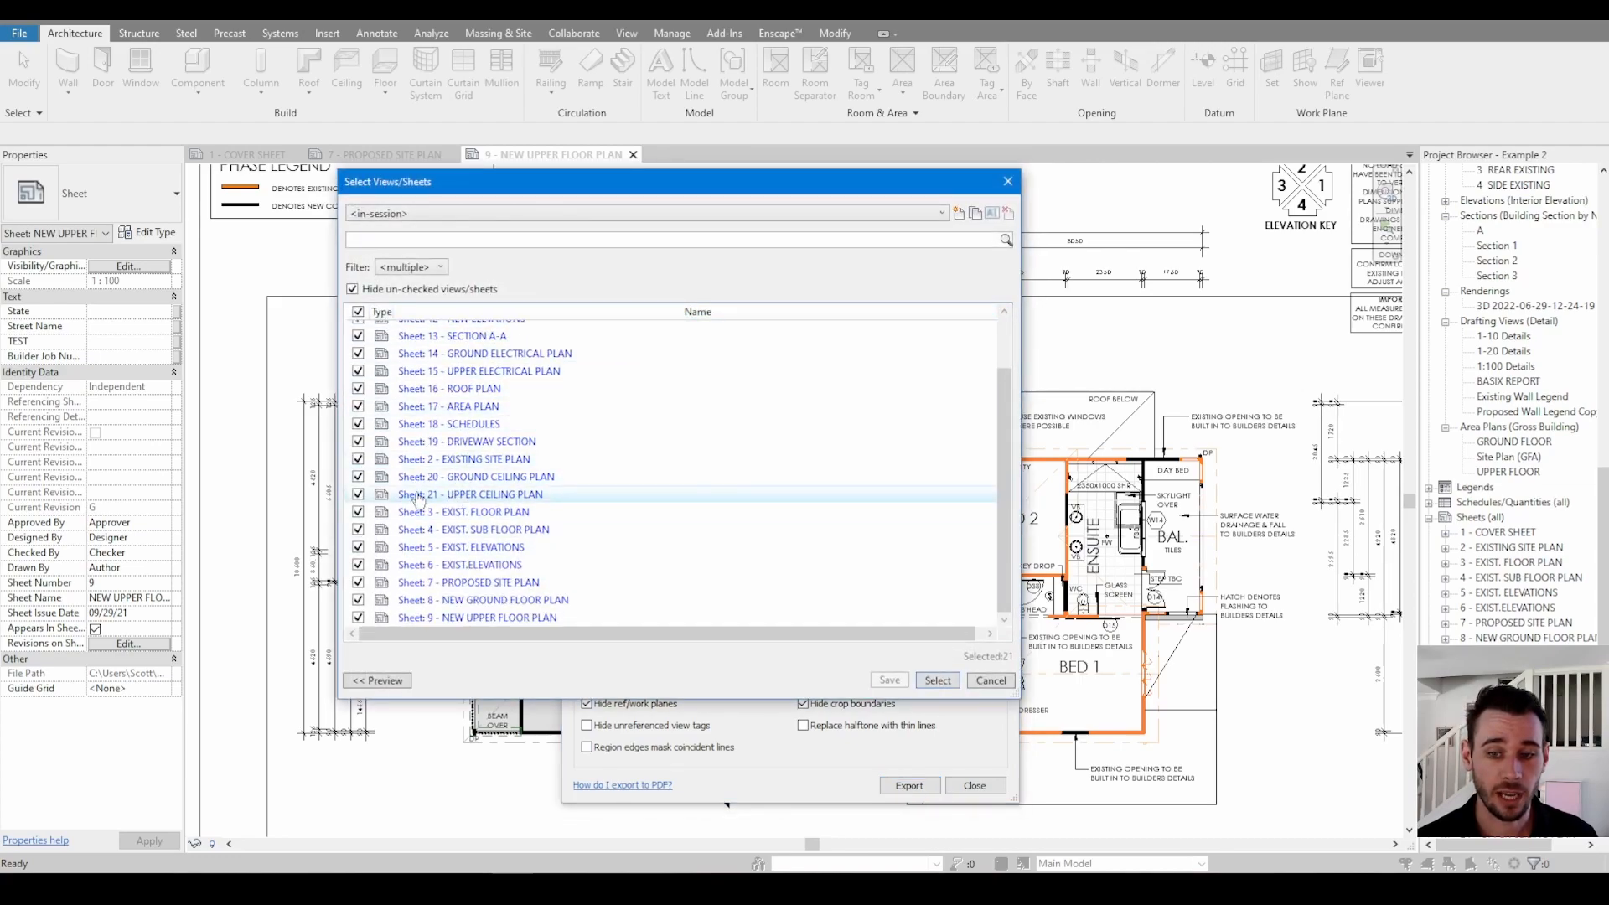
scroll("up", 3)
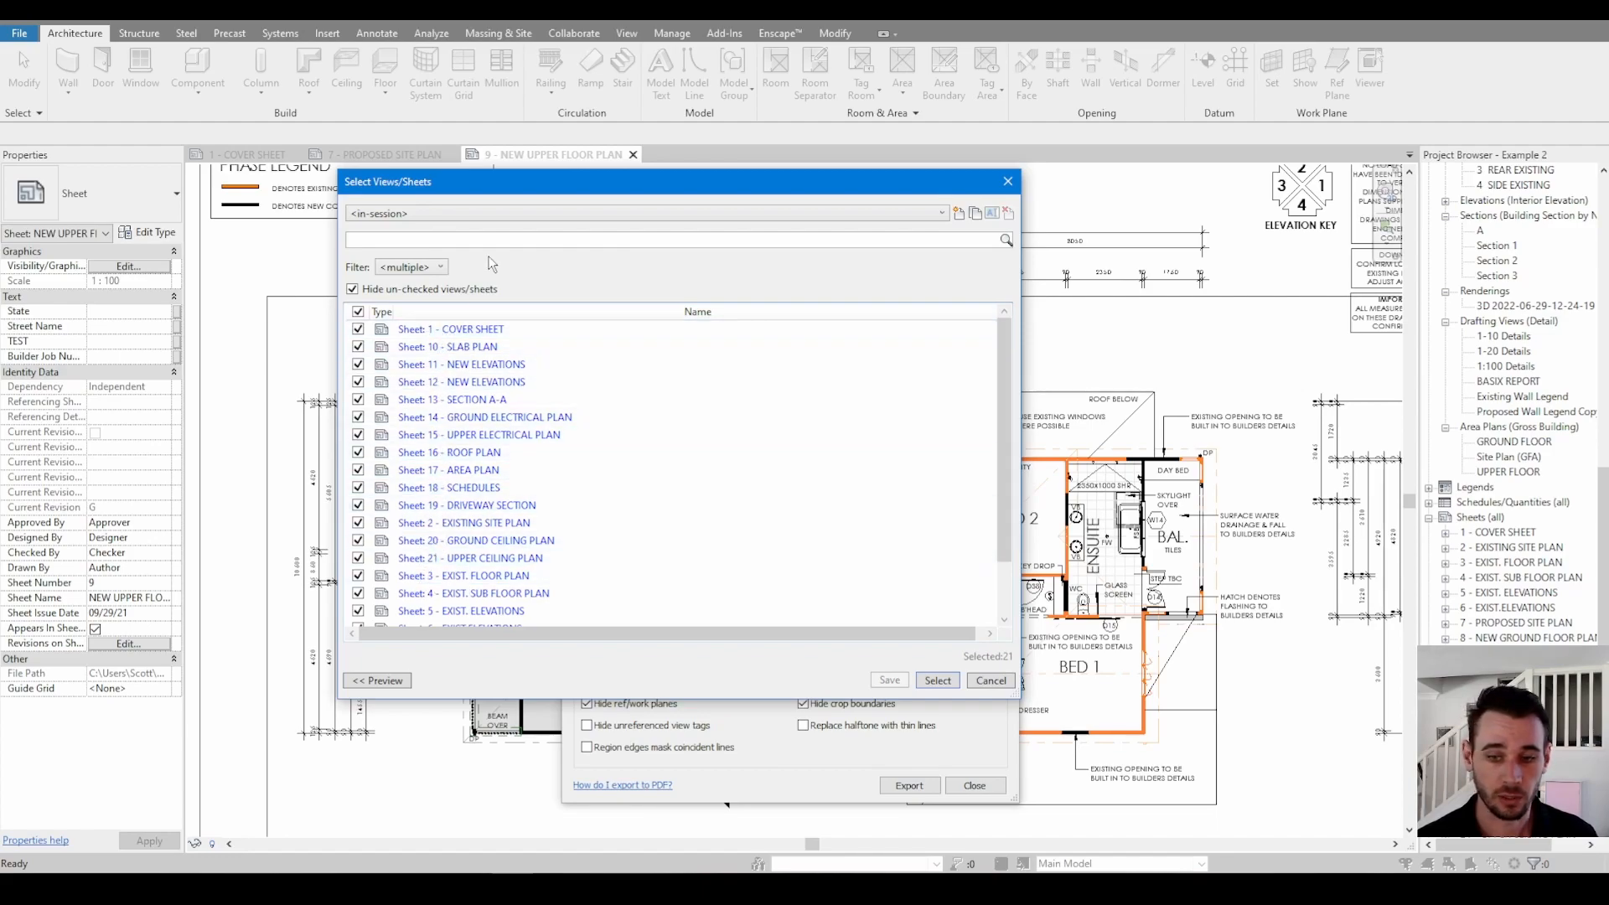
mouse_move(461, 364)
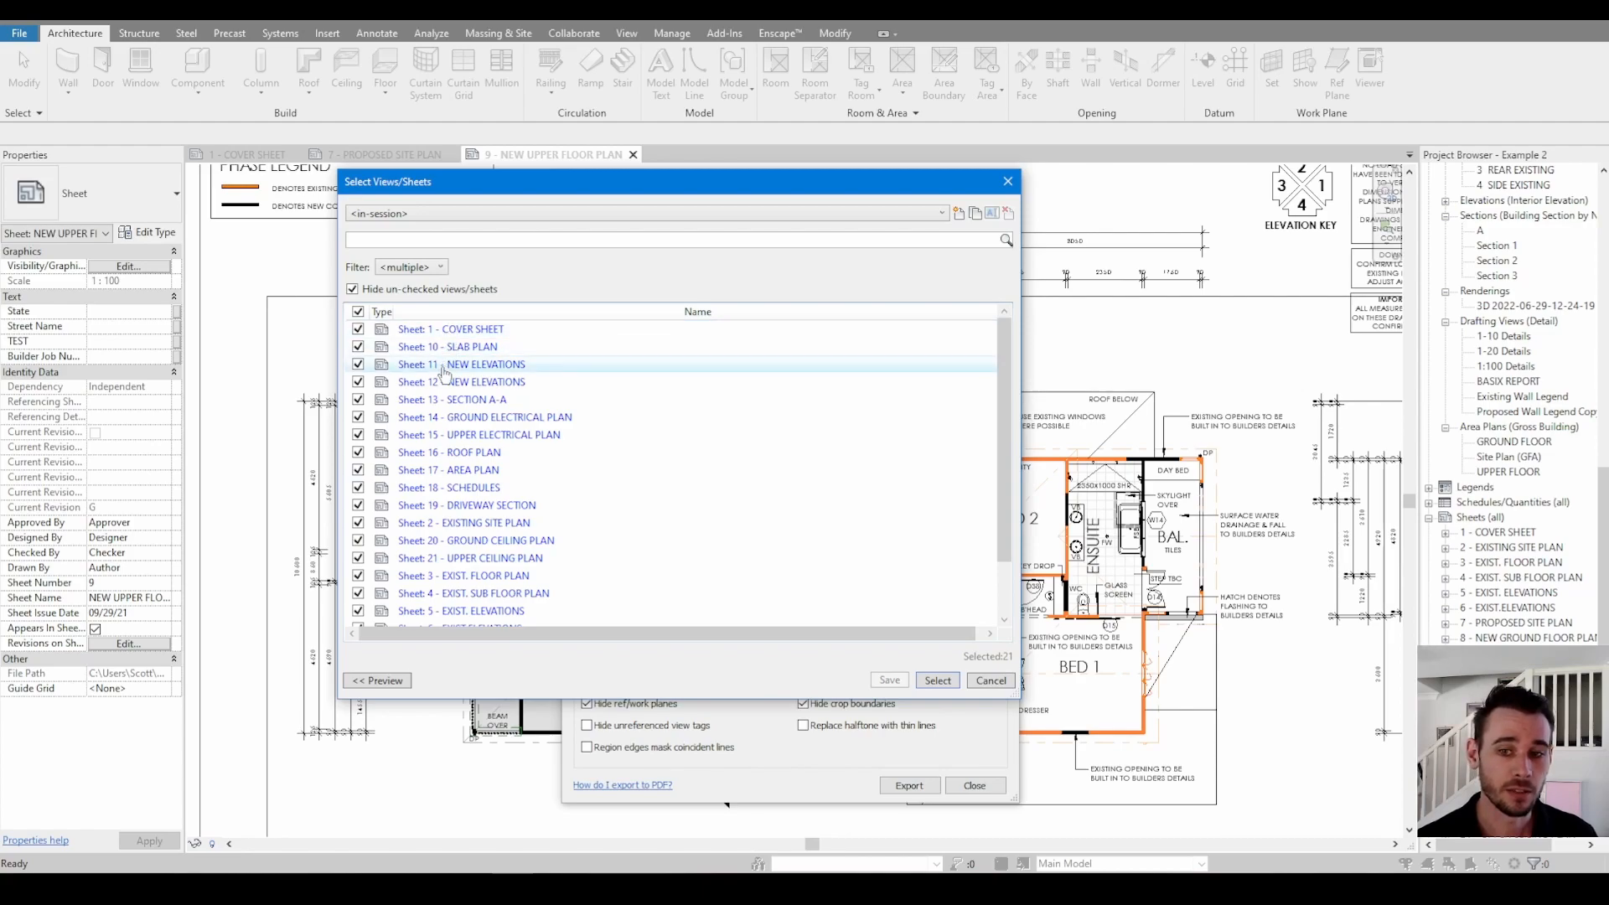
mouse_move(533, 388)
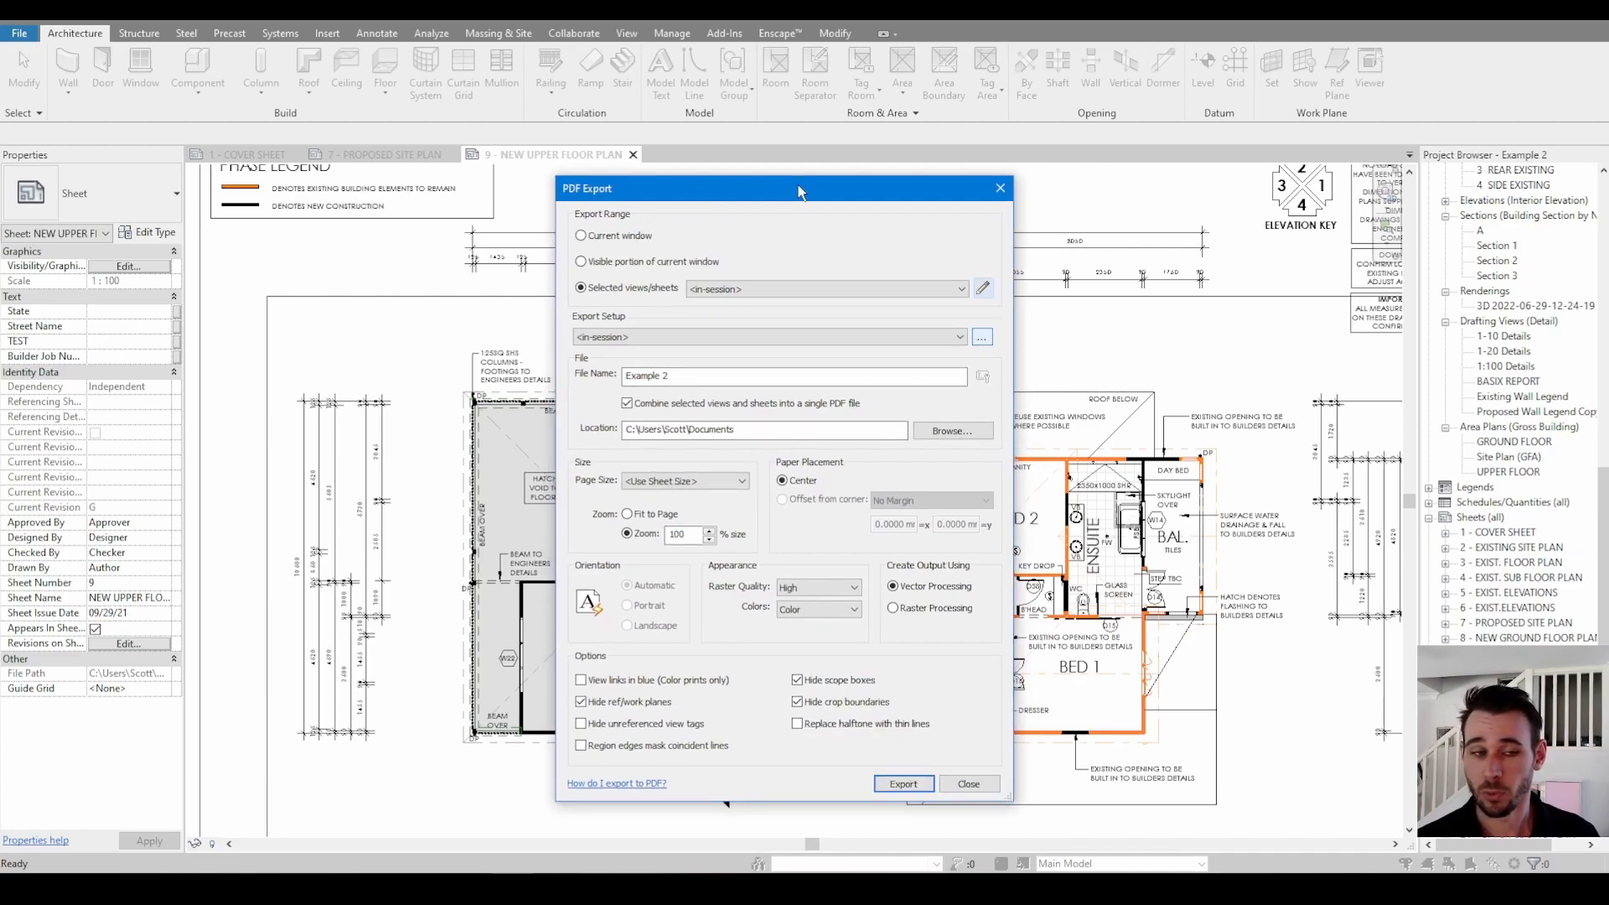
mouse_move(885, 516)
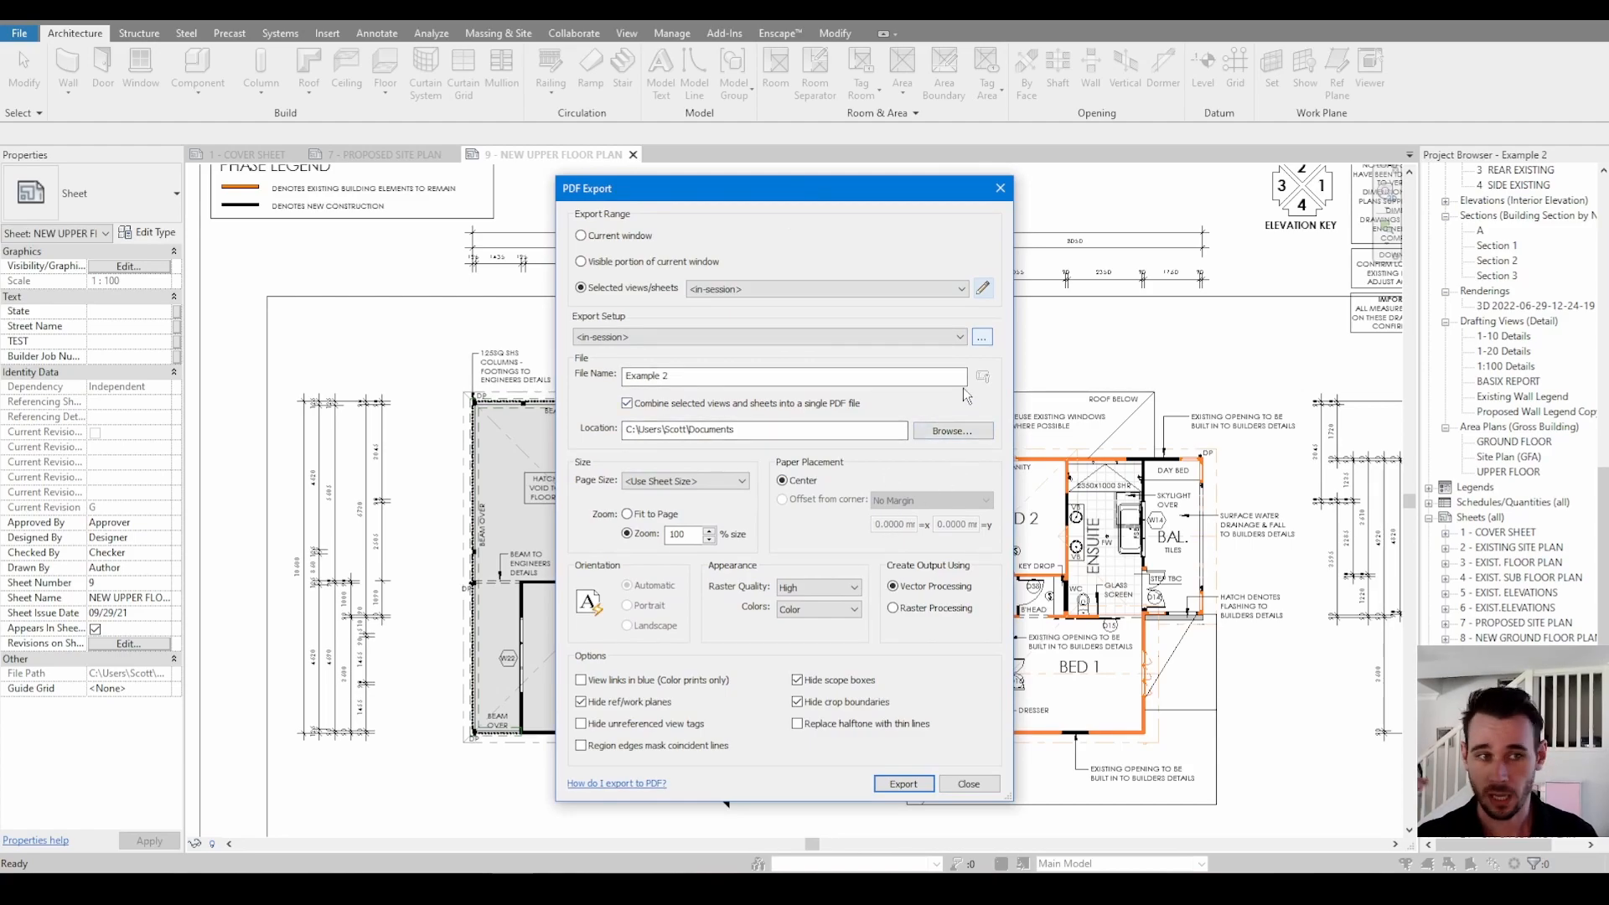
mouse_move(800, 410)
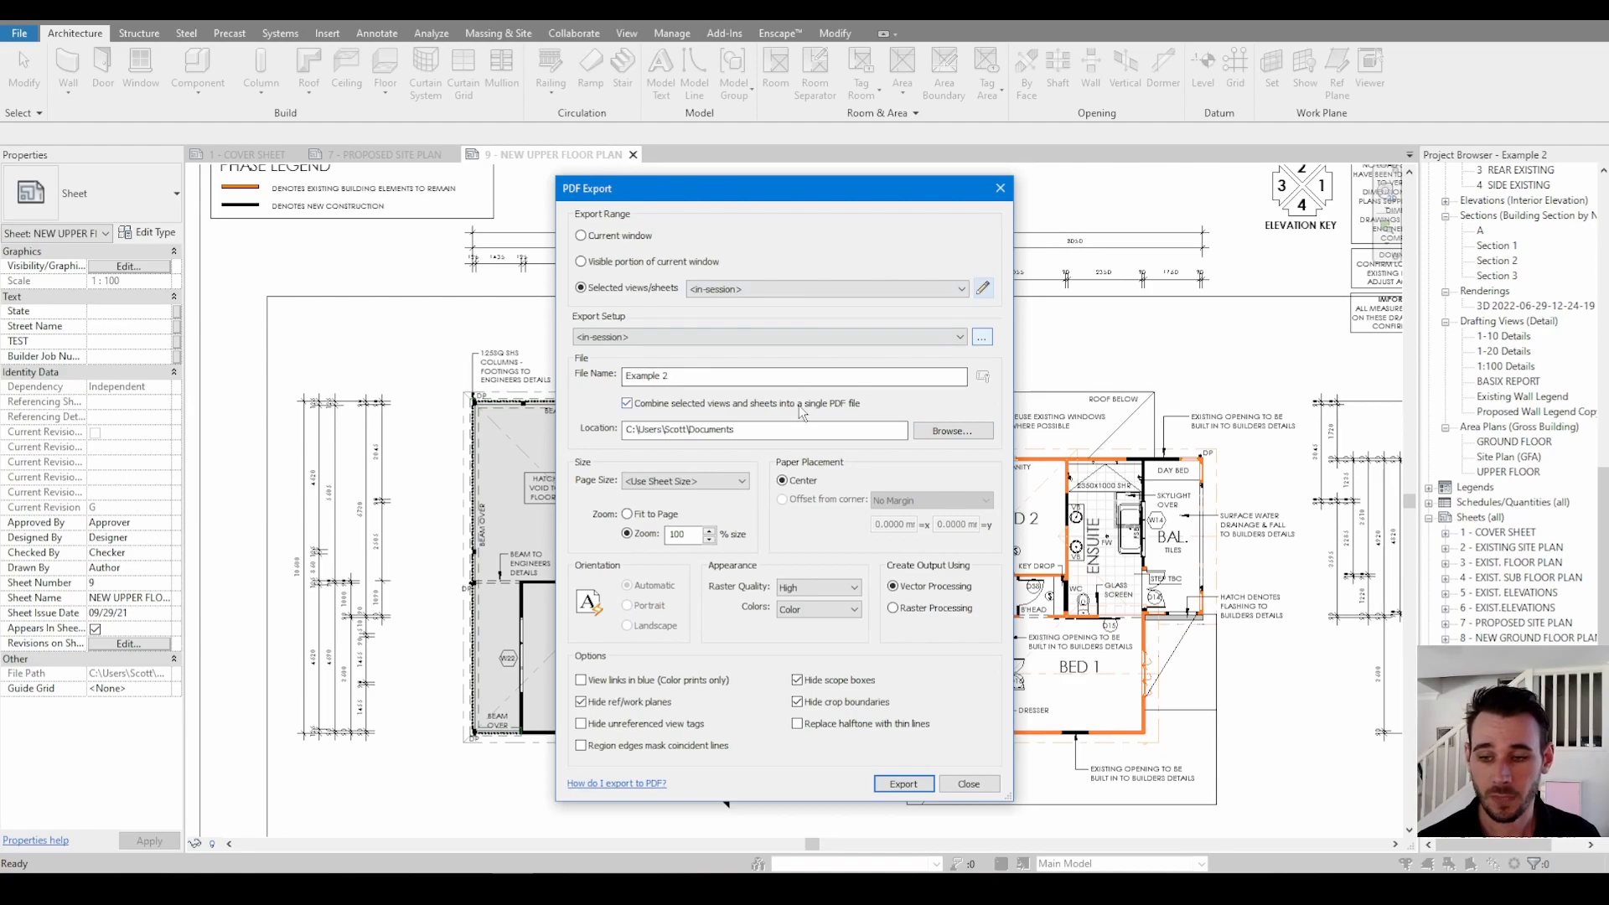
mouse_move(798, 460)
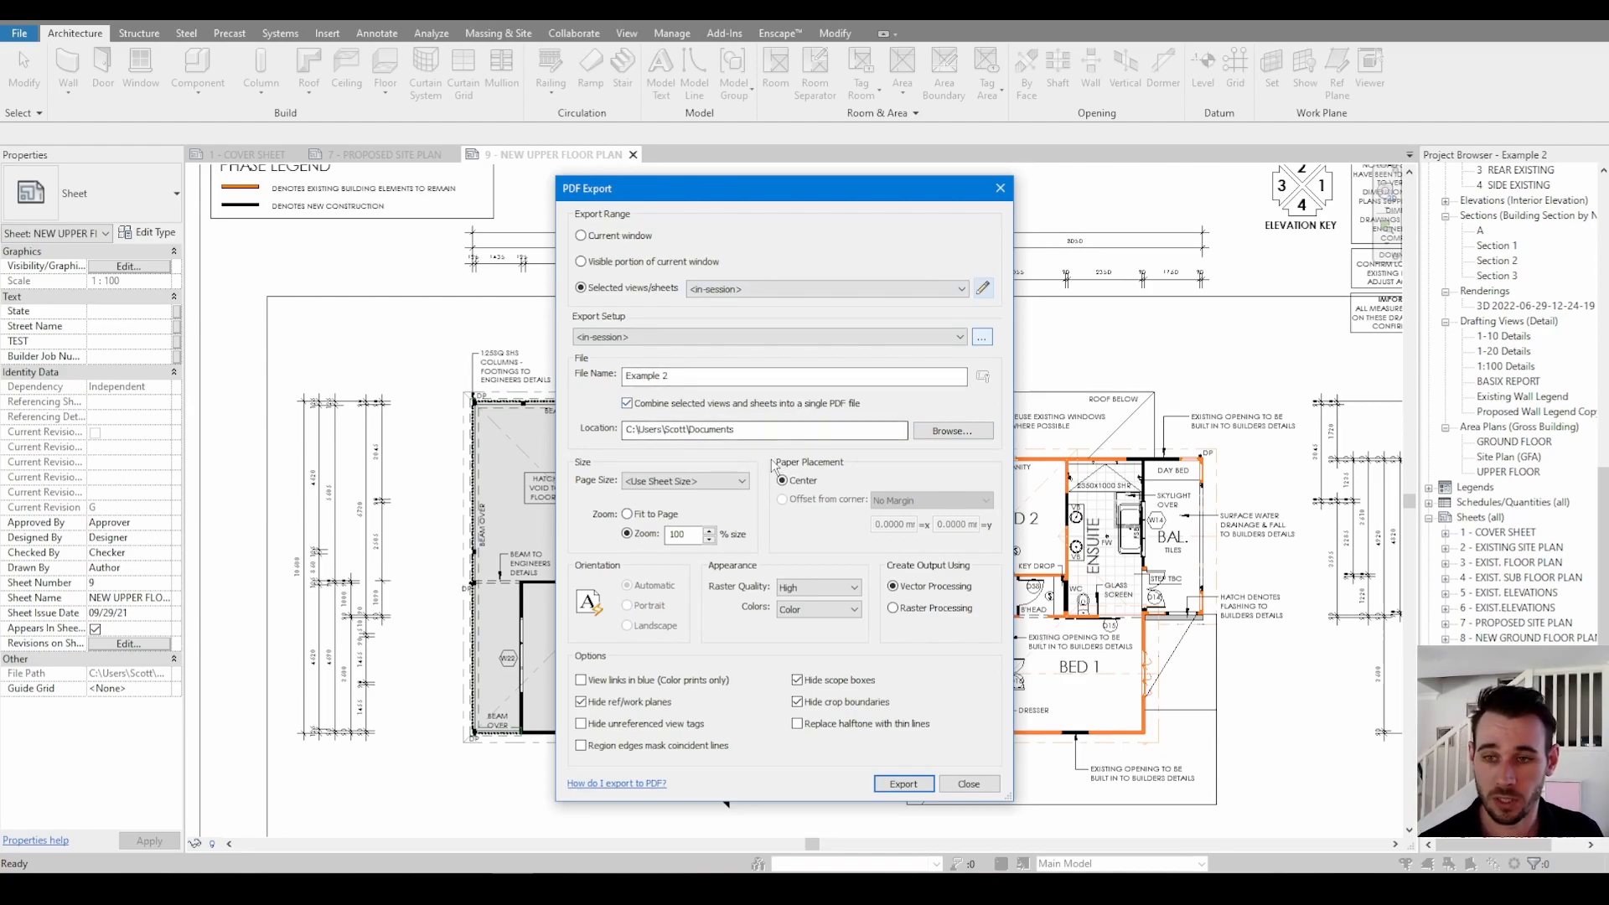
- Close the PDF Export dialog to reveal the other project's 3 - FLOOR PLAN sheet
left_click(900, 782)
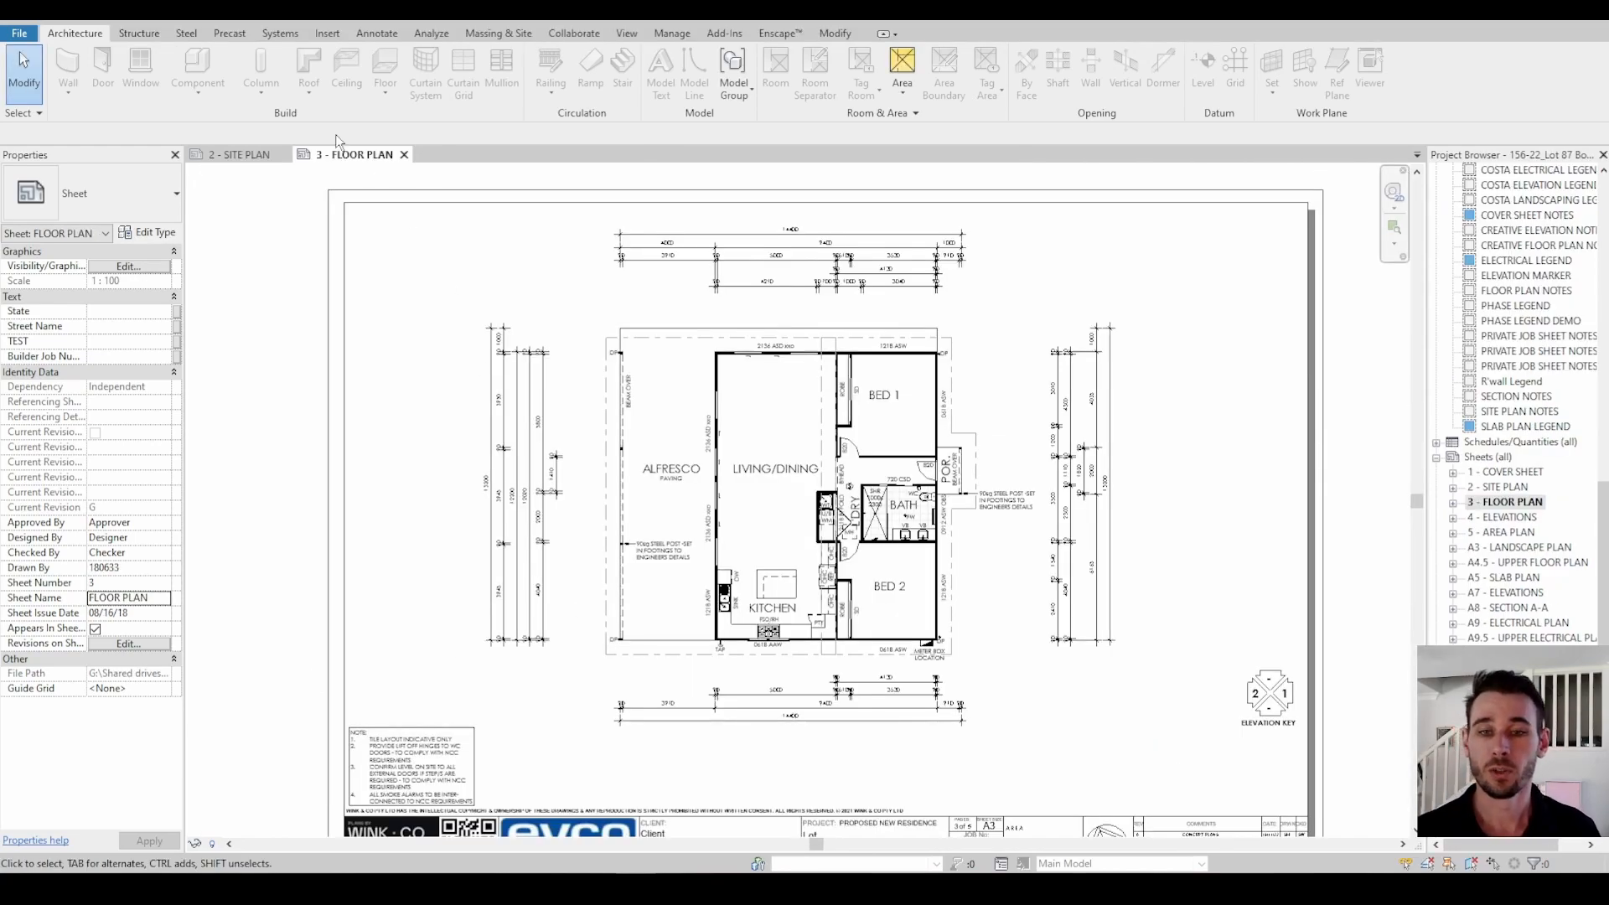
mouse_move(375, 554)
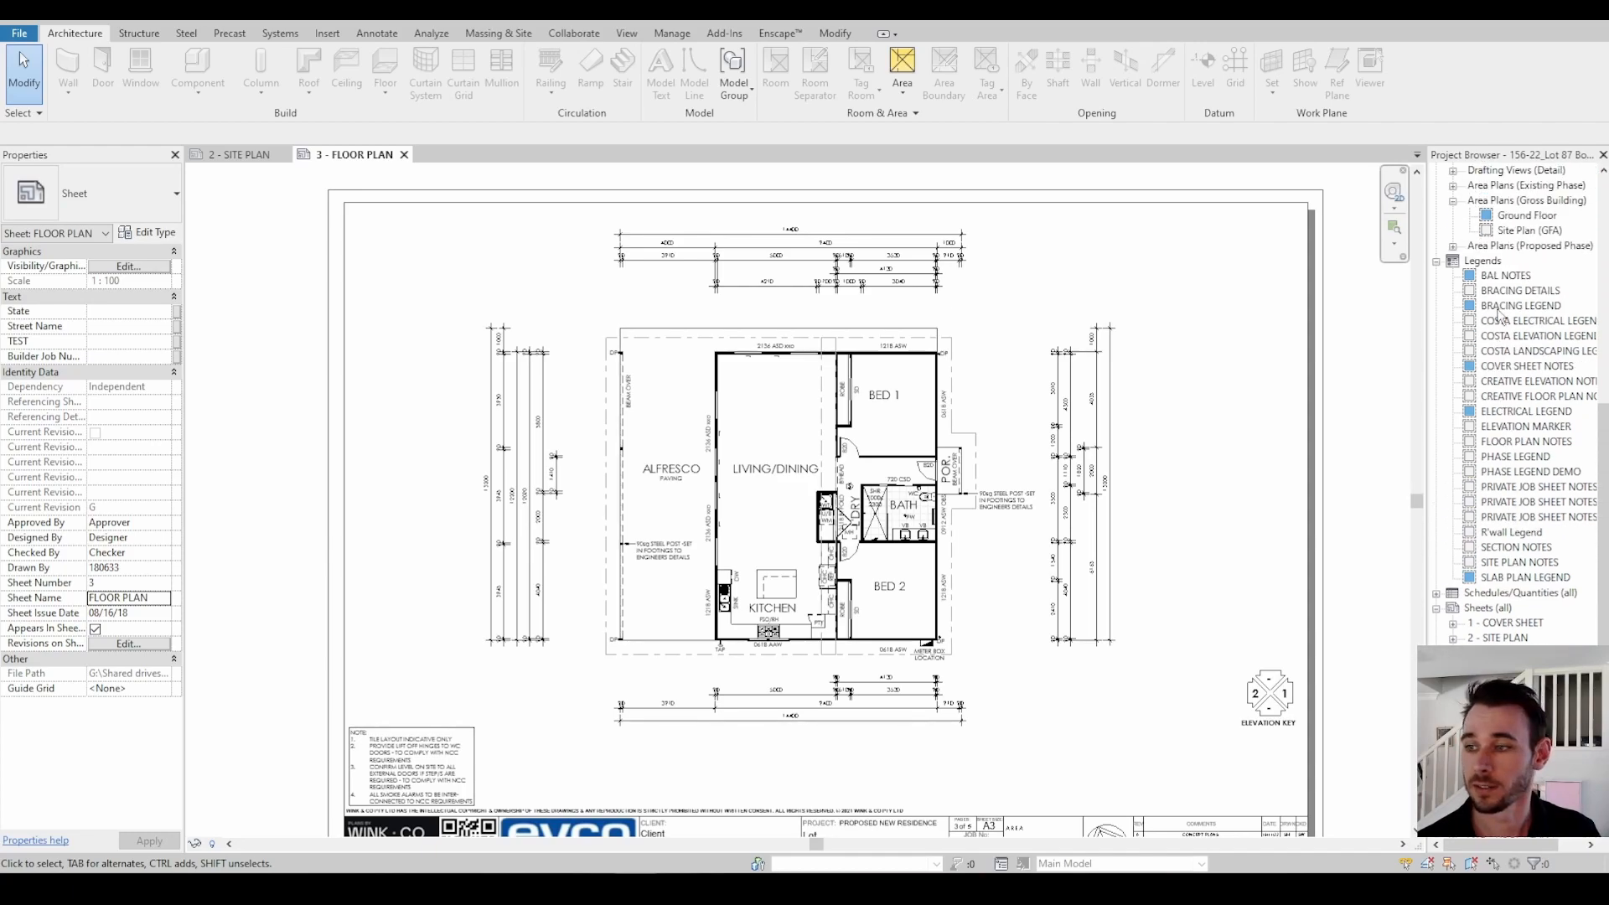
- Scroll down the Project Browser of the floor plan project
scroll("down", 3)
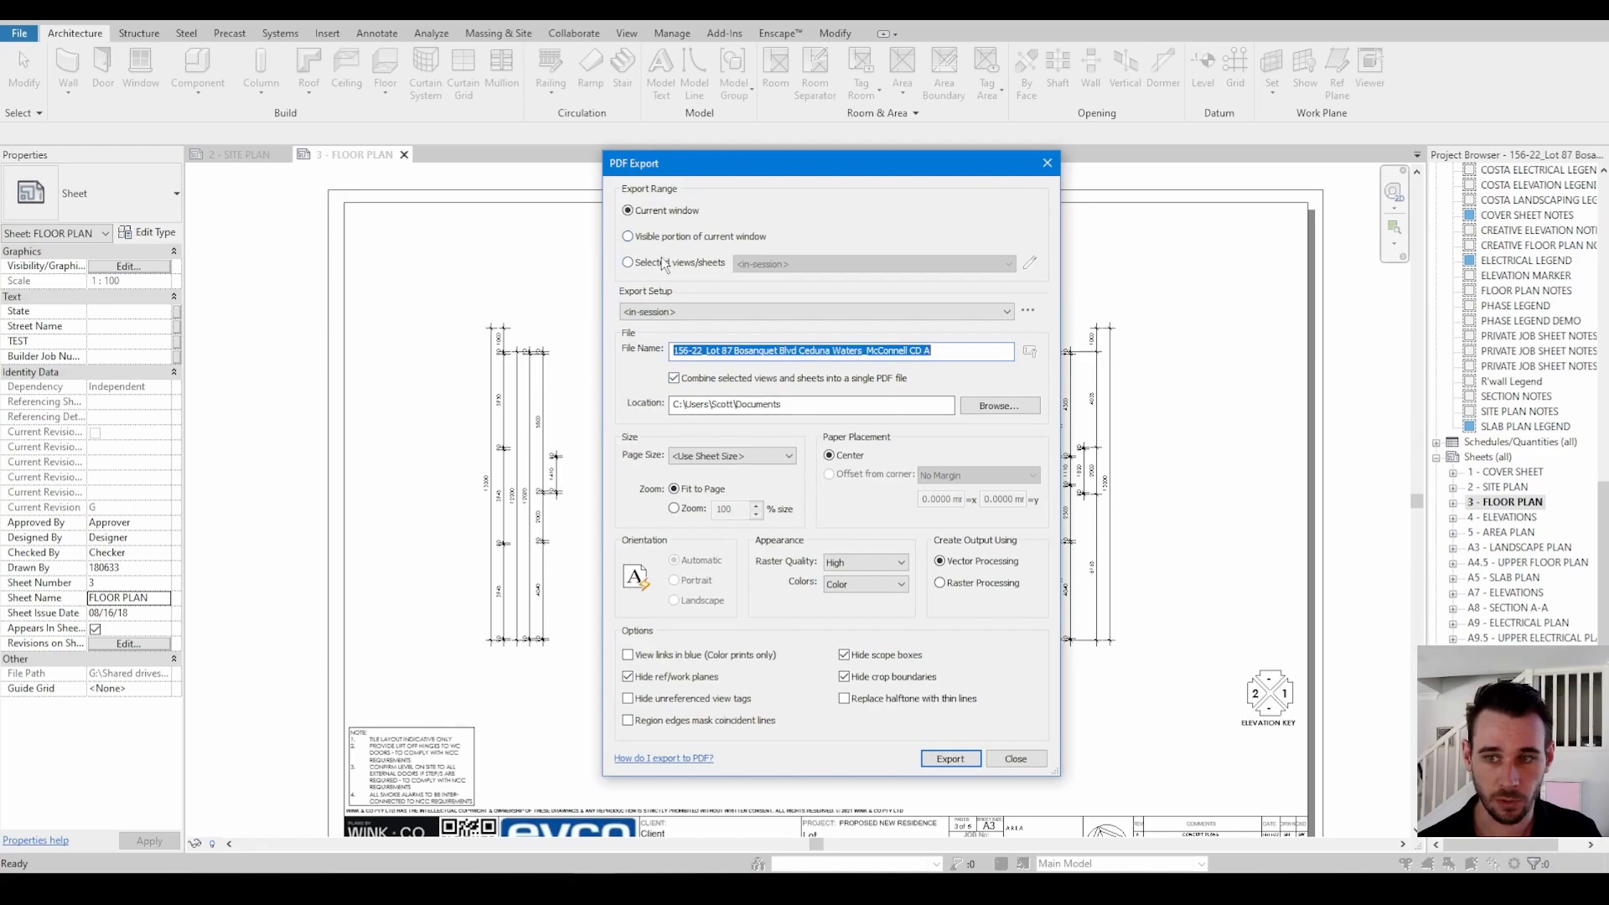
- Export selected views/sheets, filtering to Sheets and checking sheets 1 through 5 (Cover Sheet to Area Plan)
left_click(627, 263)
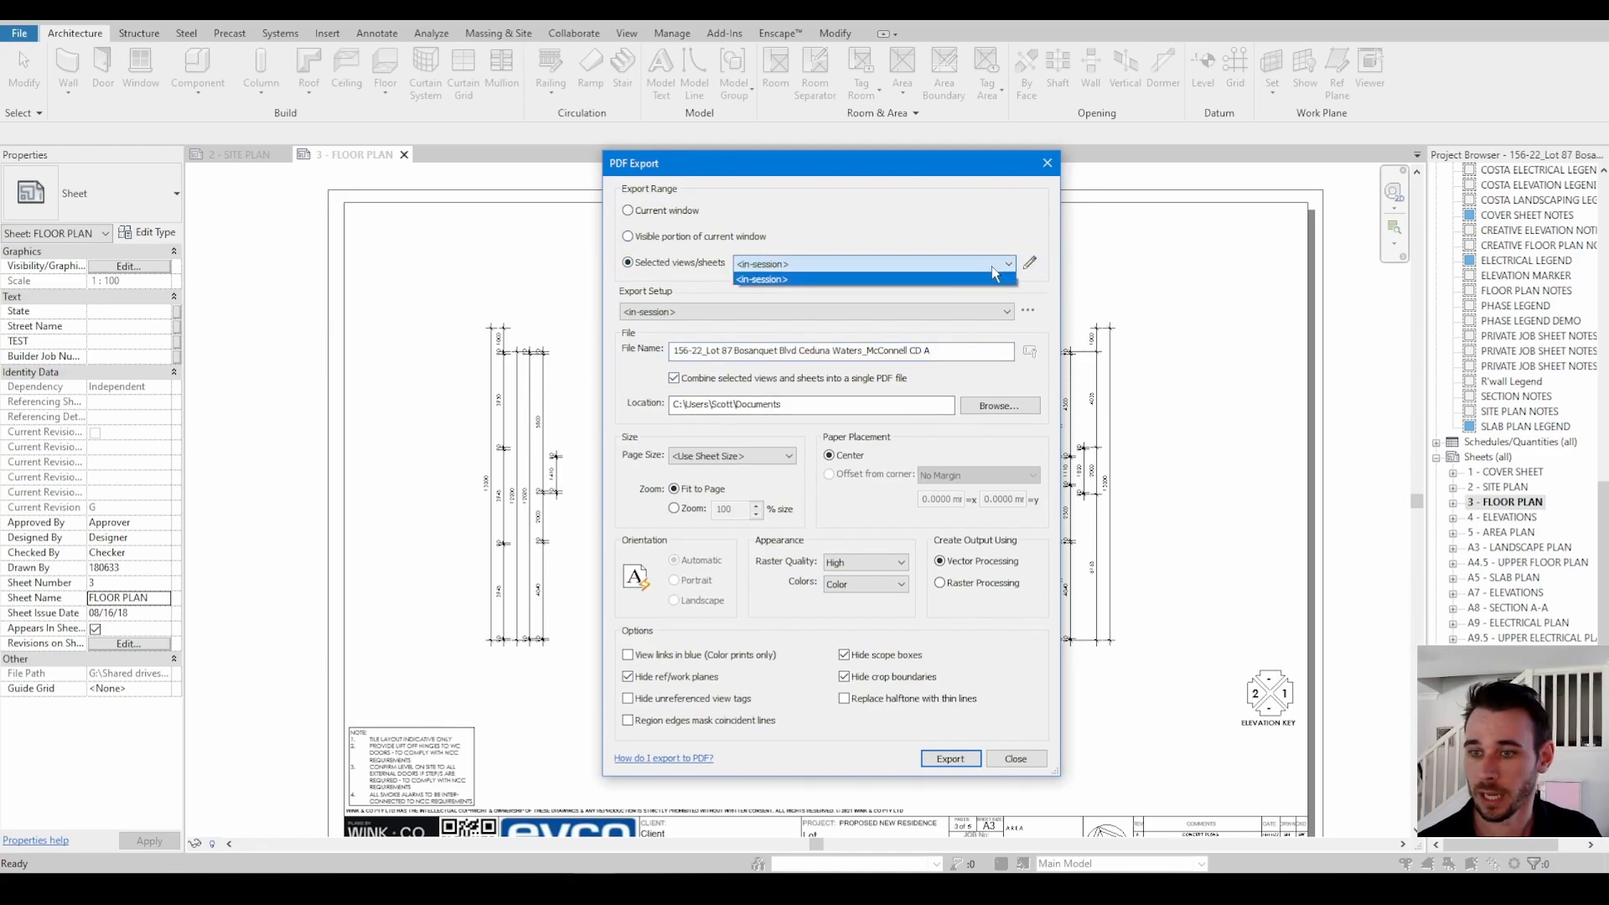
left_click(762, 279)
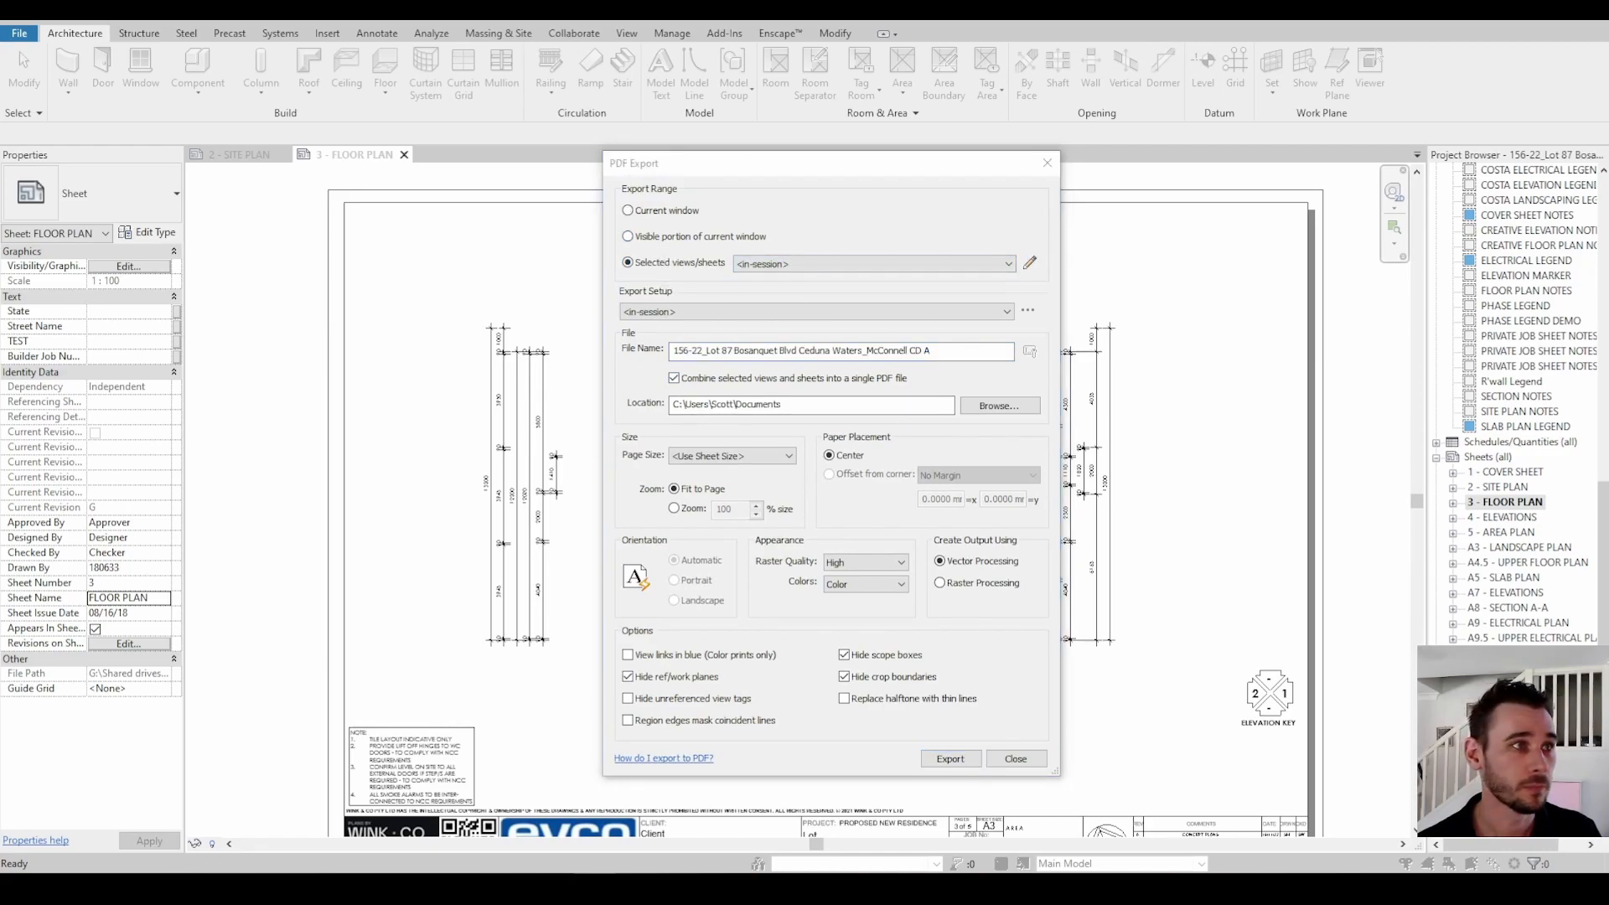
left_click(1028, 263)
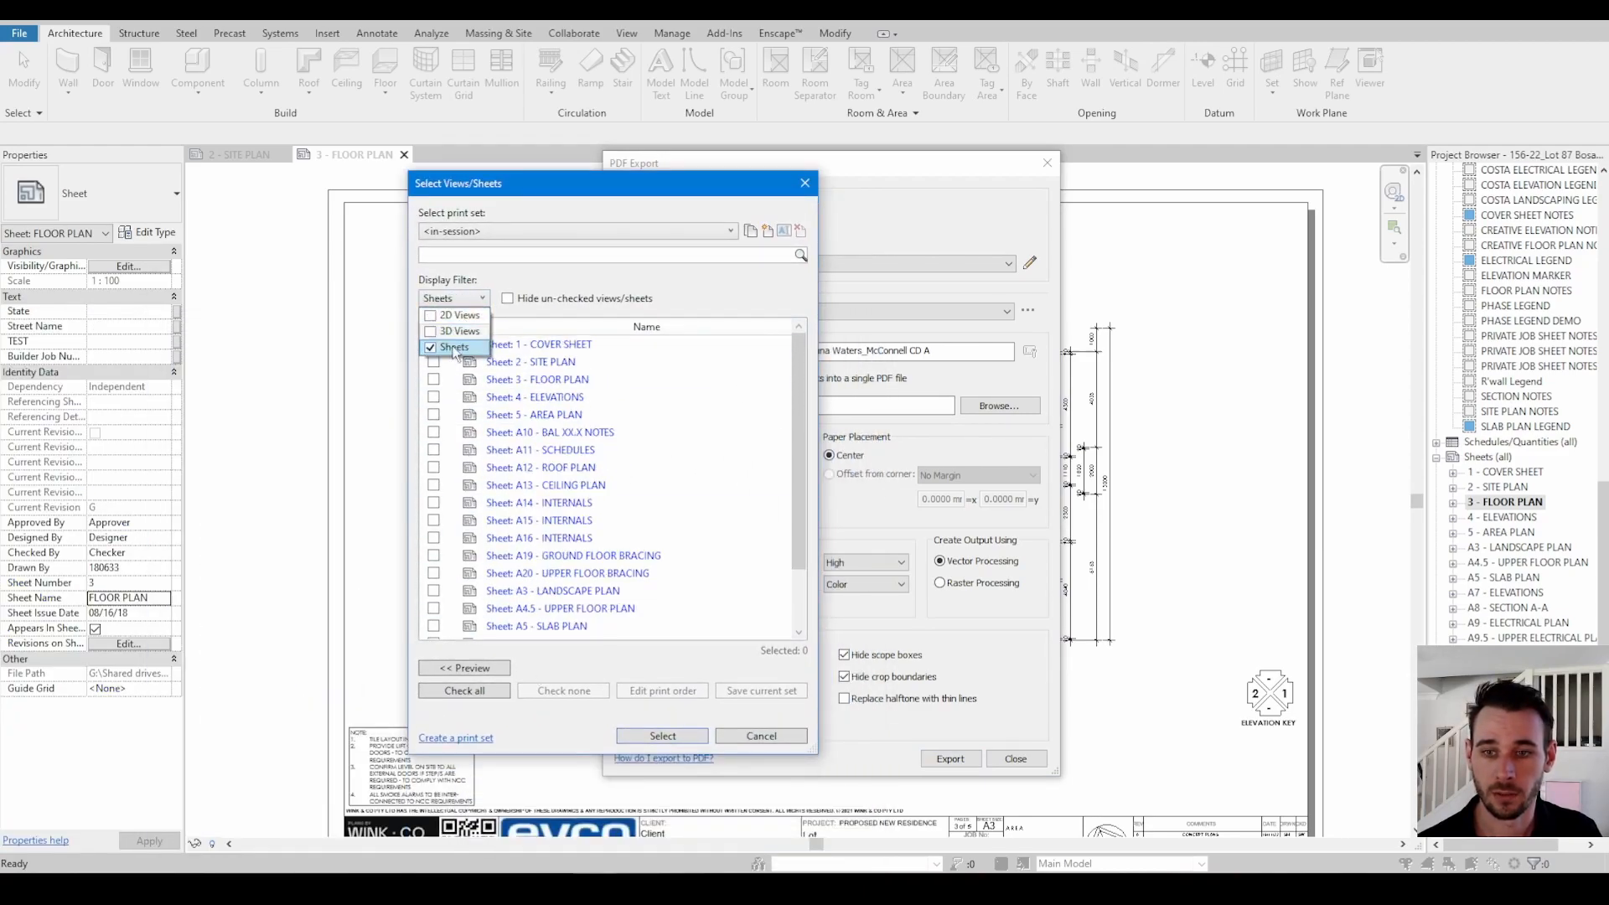
left_click(453, 347)
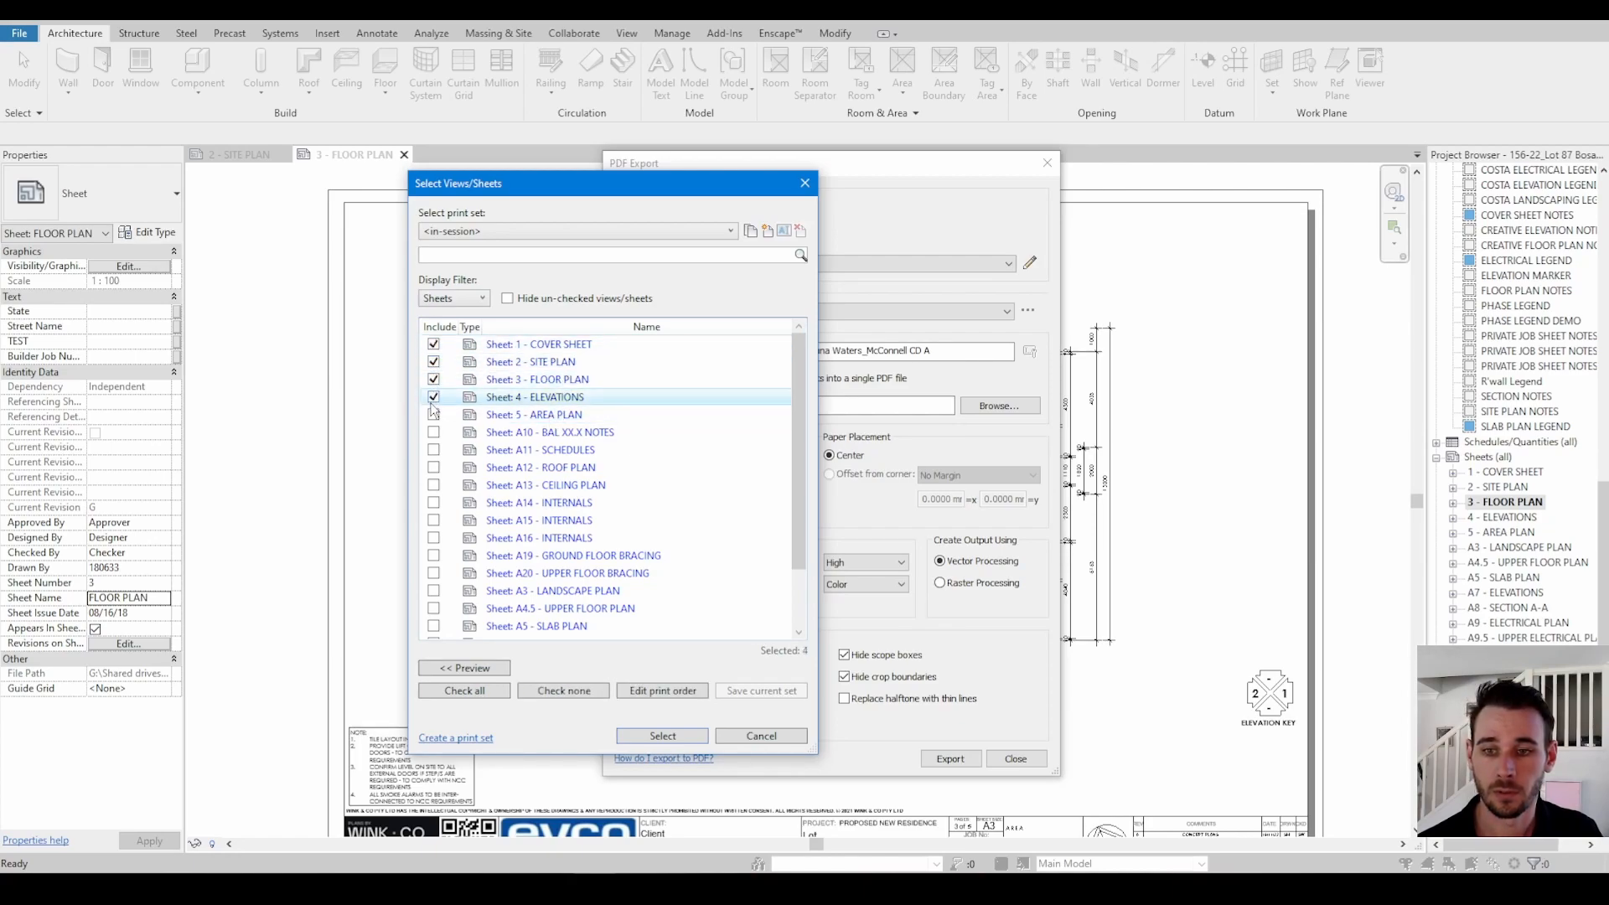
left_click(434, 414)
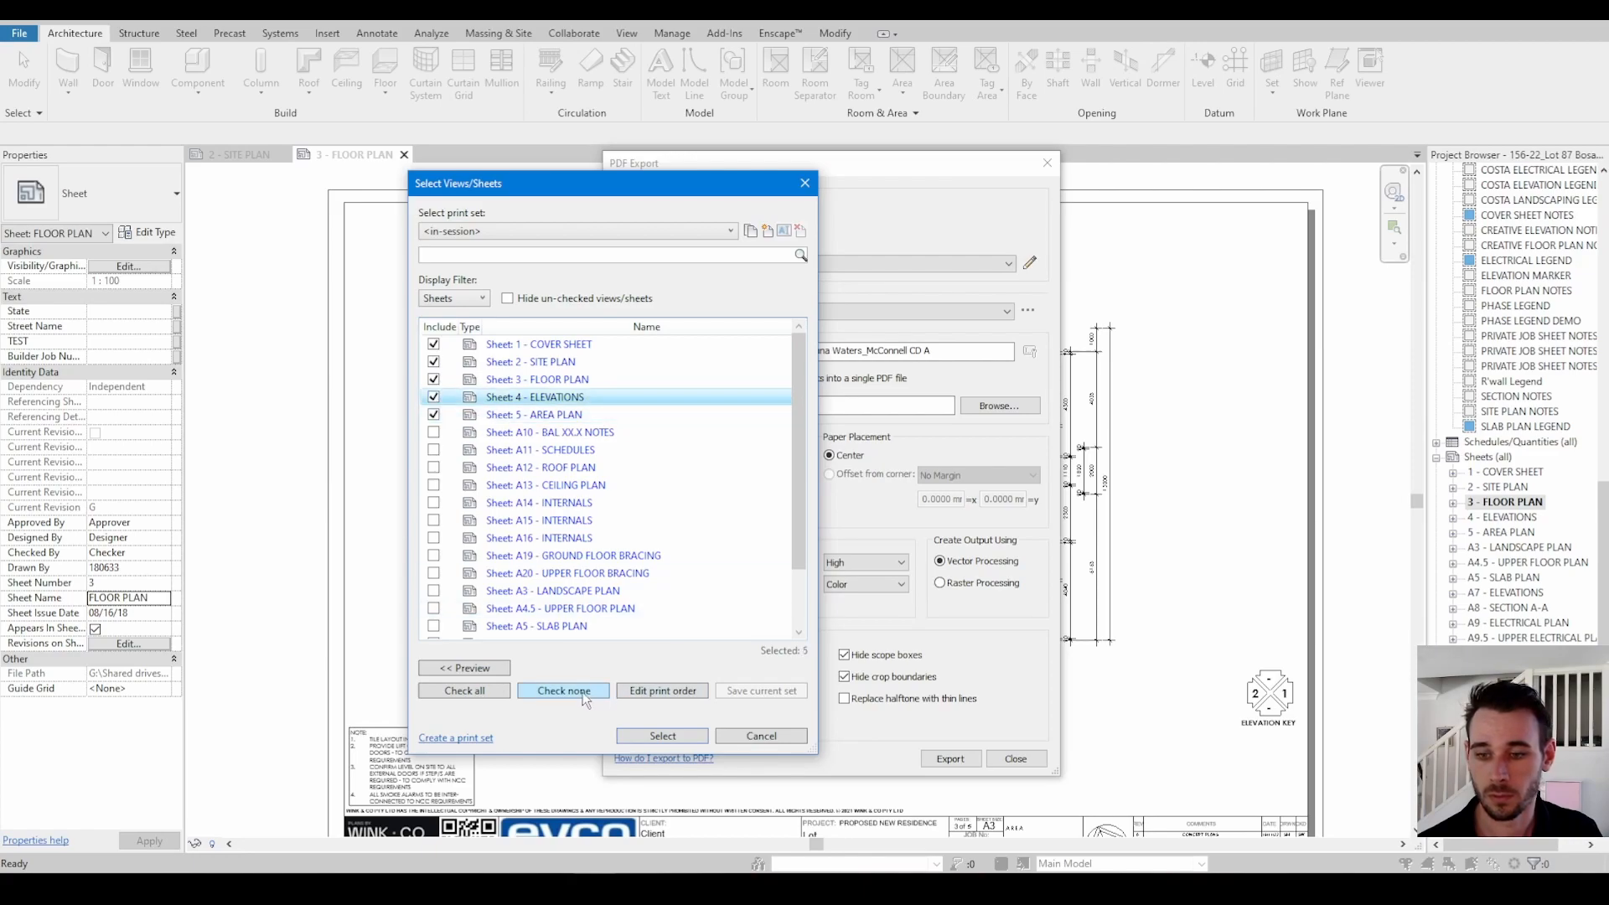
mouse_move(661, 691)
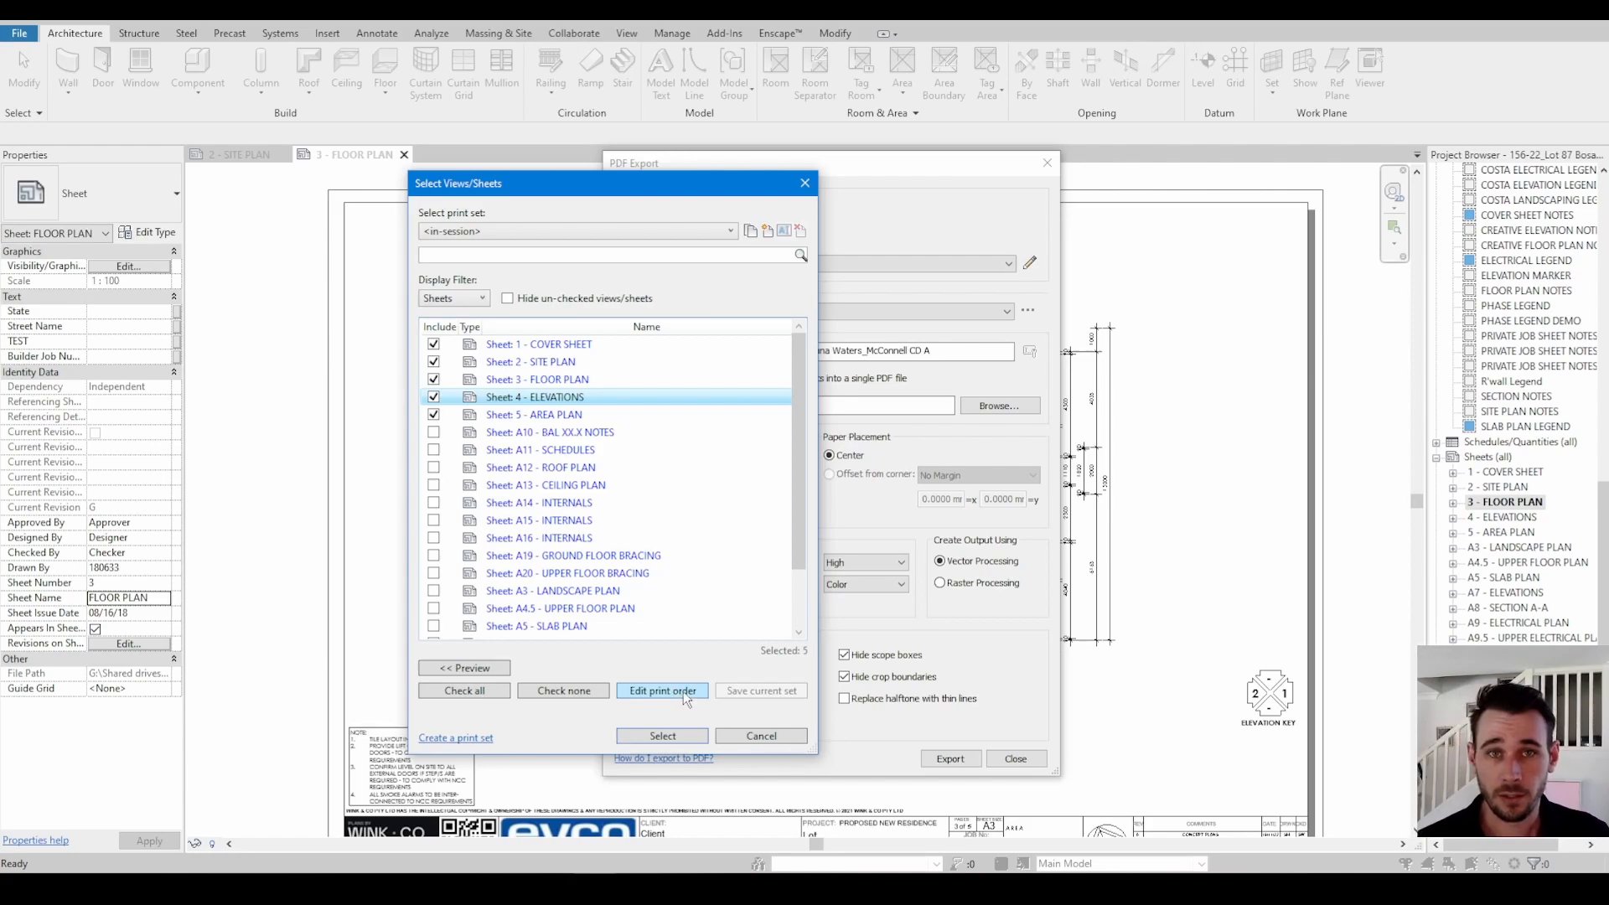
mouse_move(662, 736)
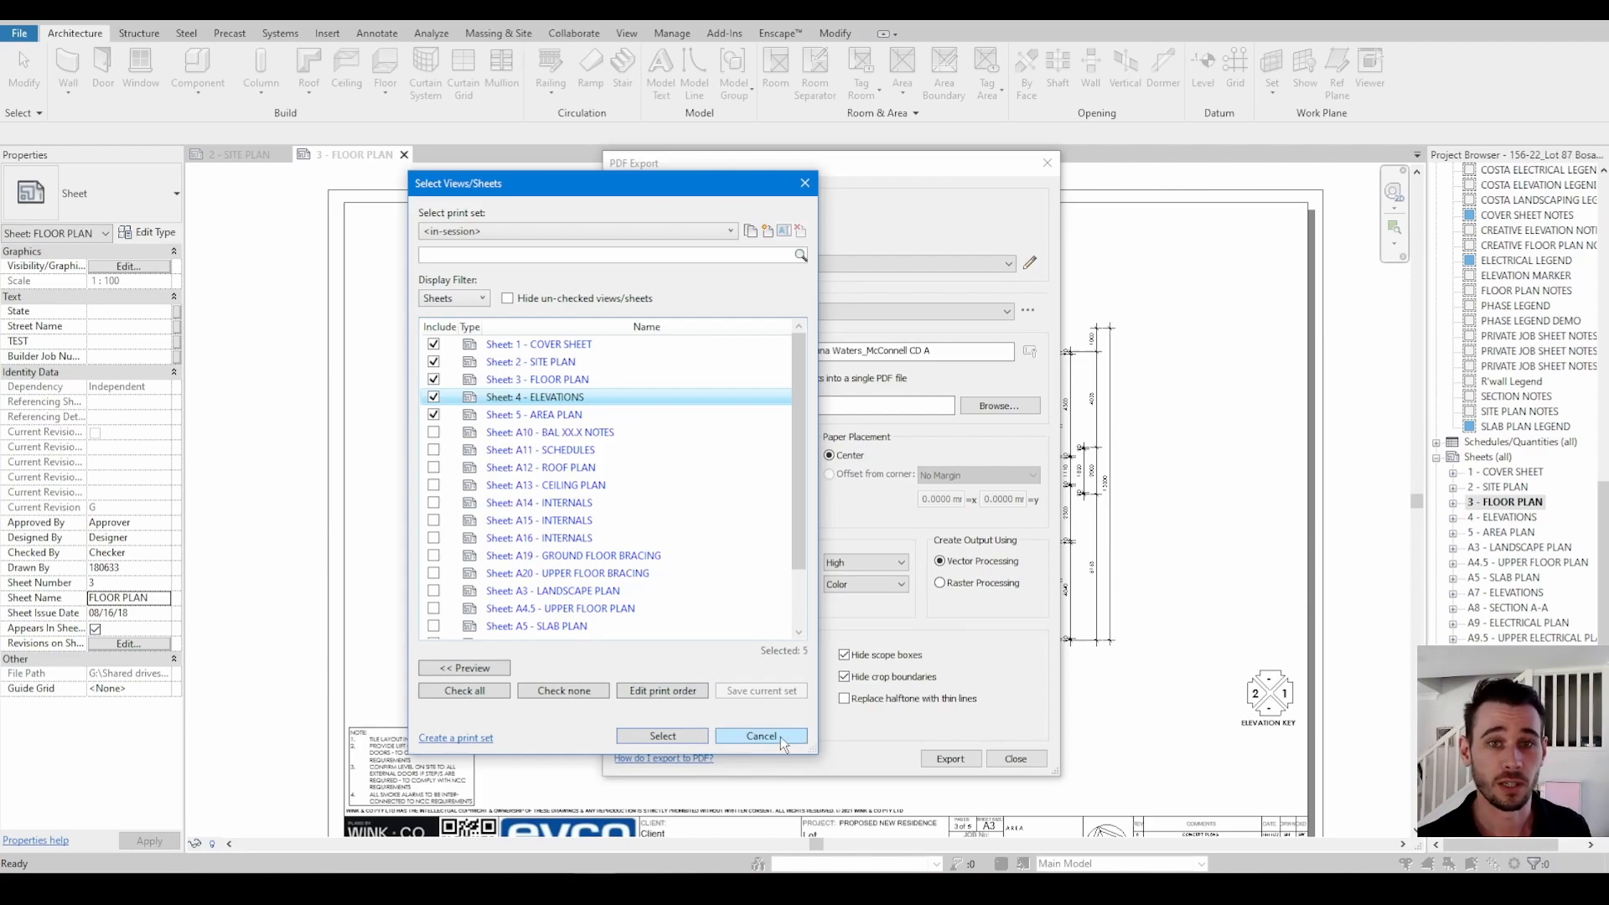
left_click(760, 736)
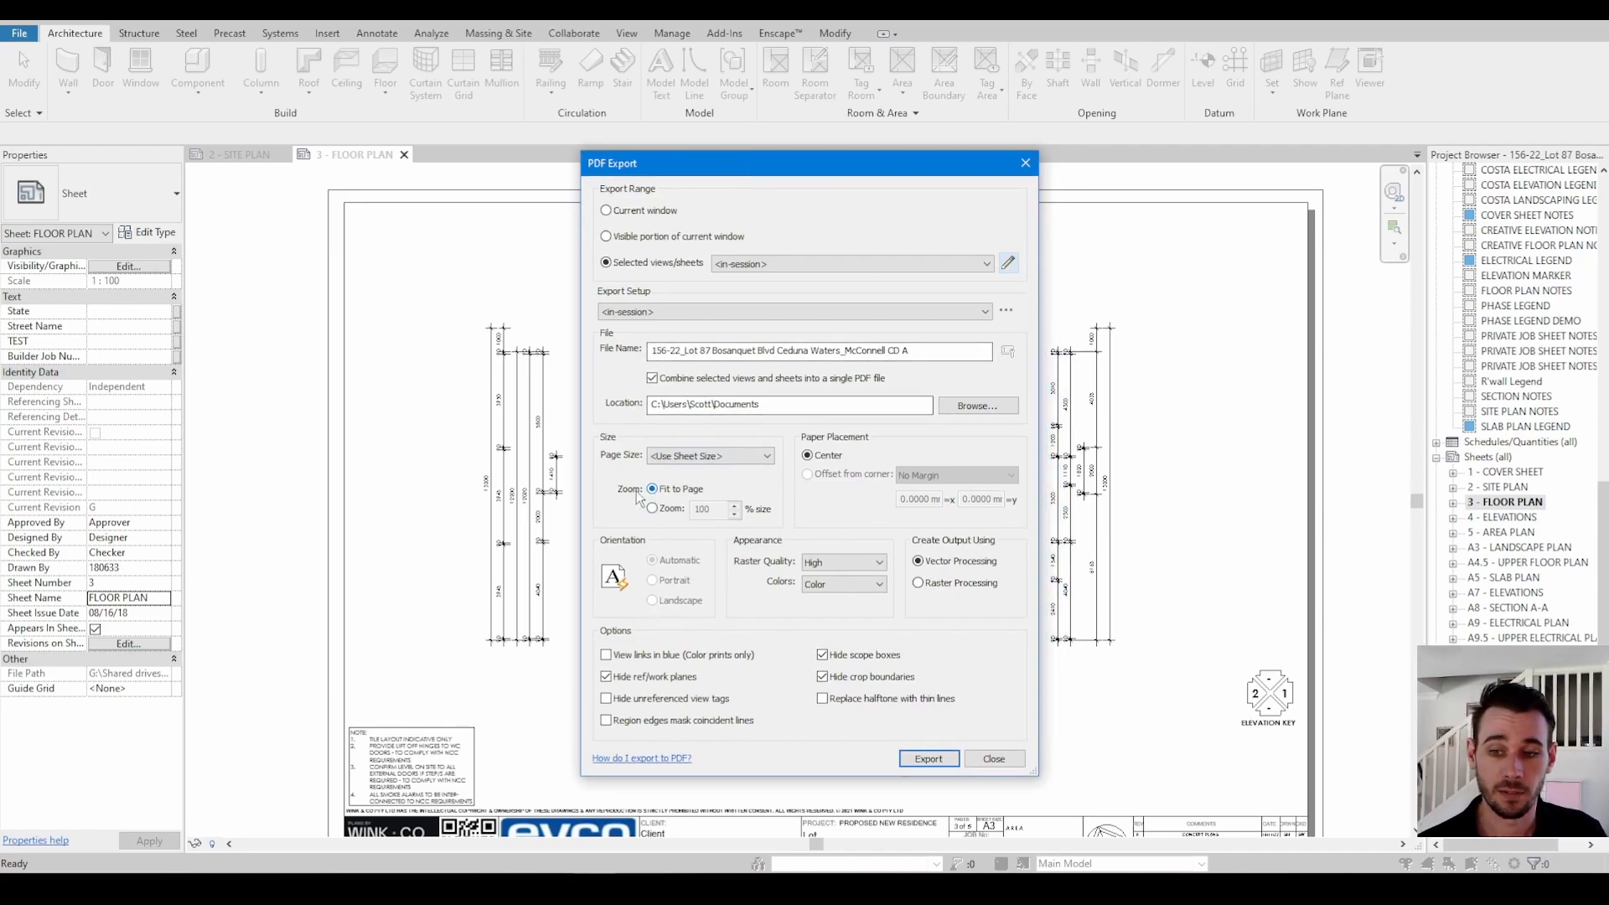
- Set zoom to 100% with <Use Sheet Size> page size, then close PDF Export
left_click(652, 510)
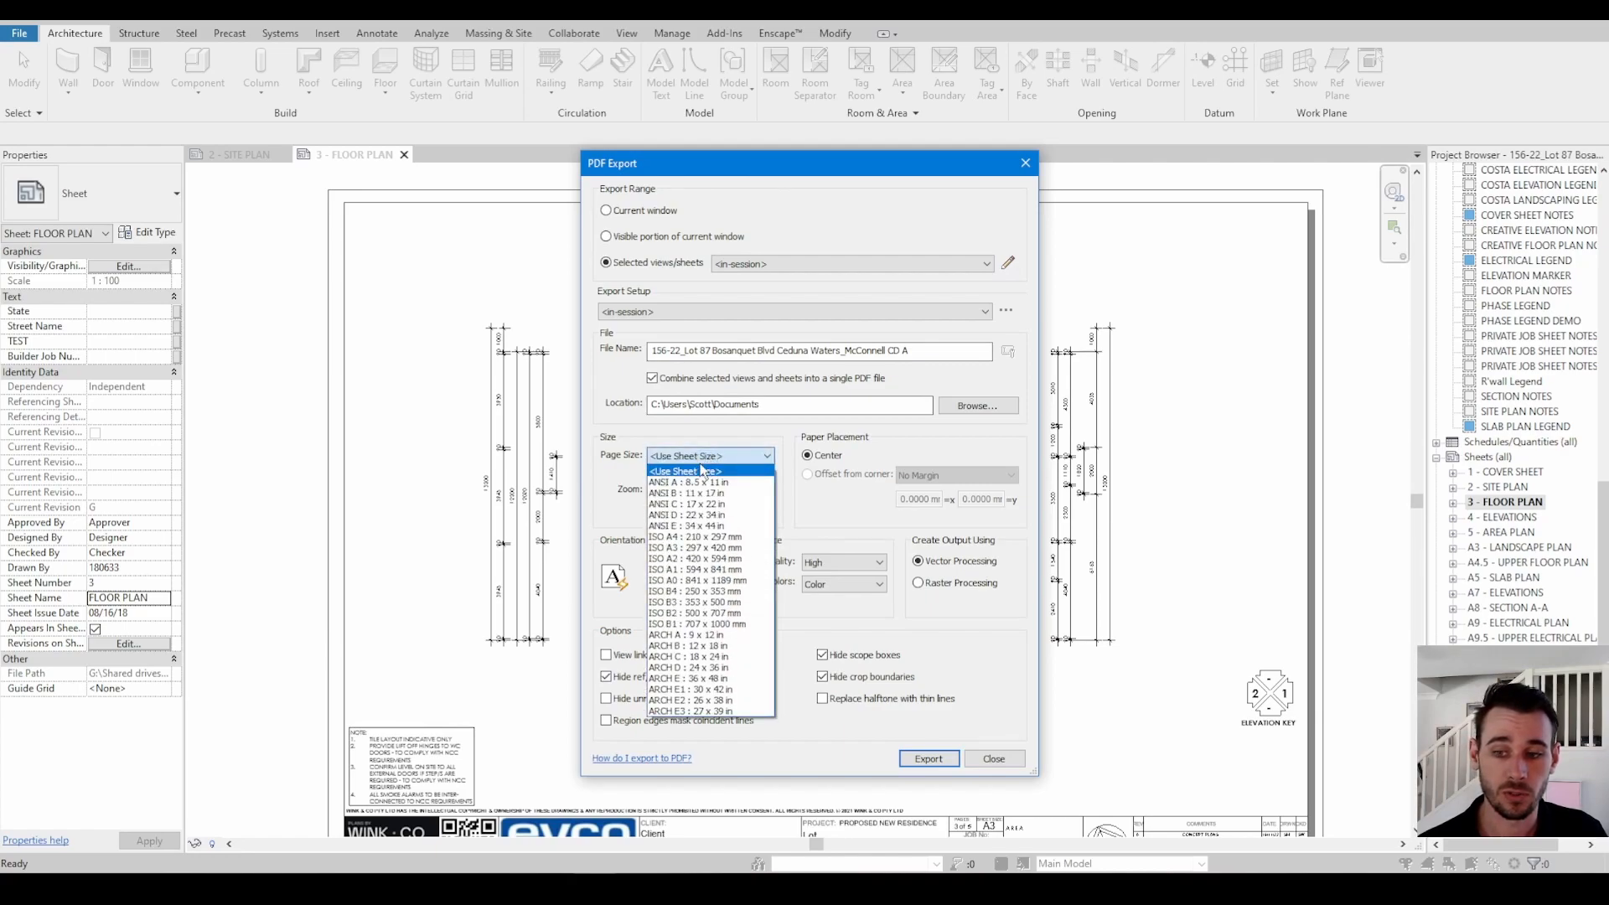
left_click(708, 456)
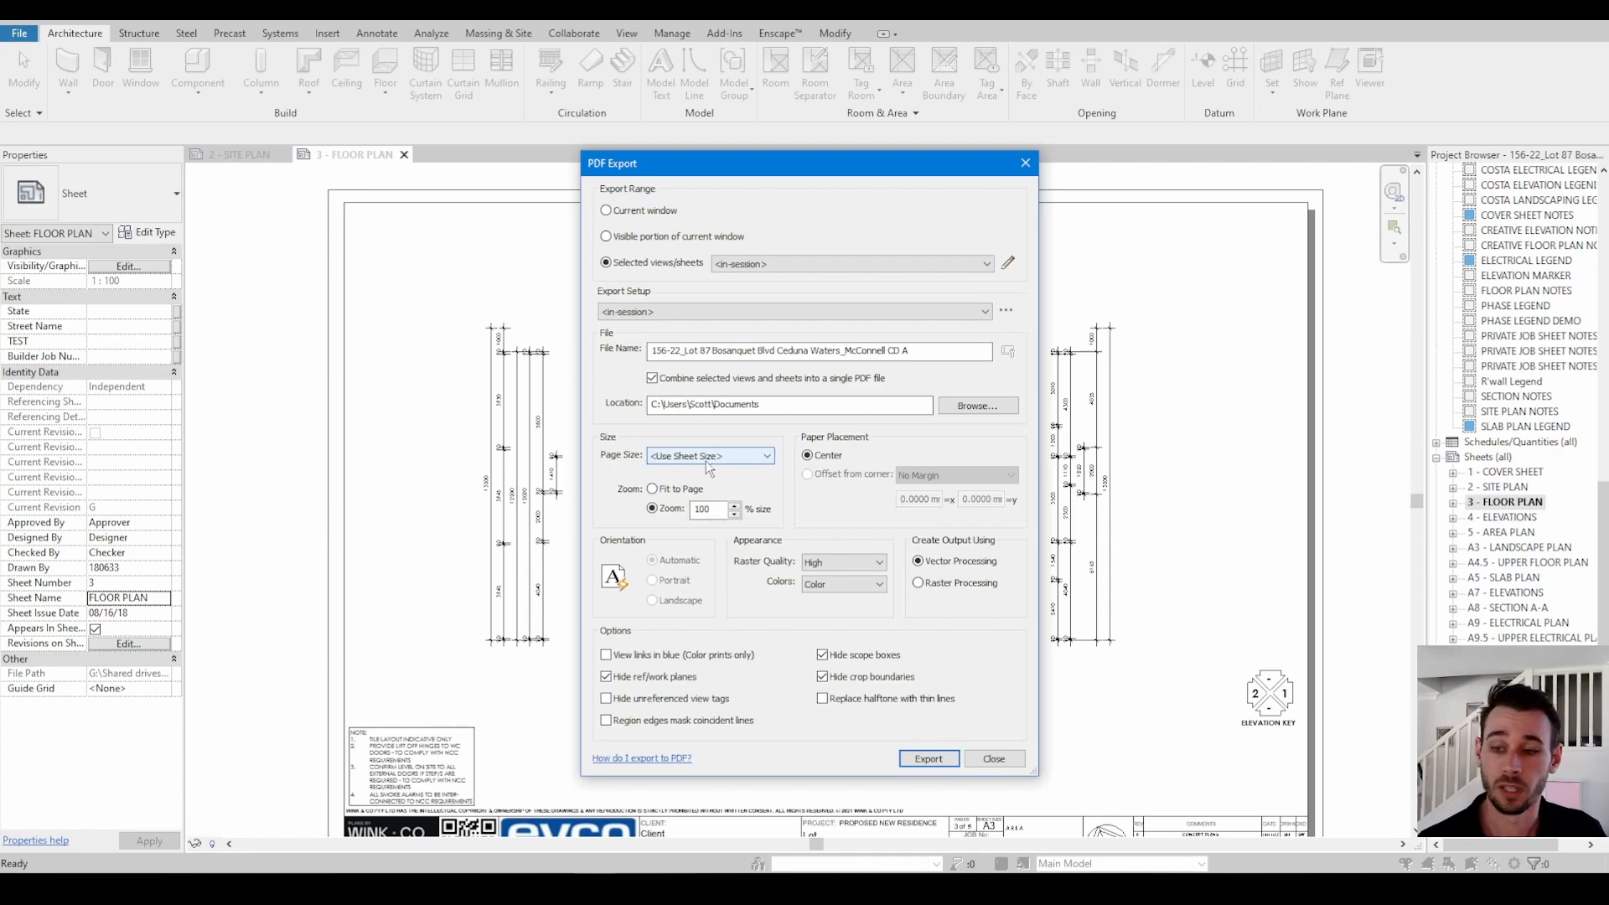
mouse_move(731, 466)
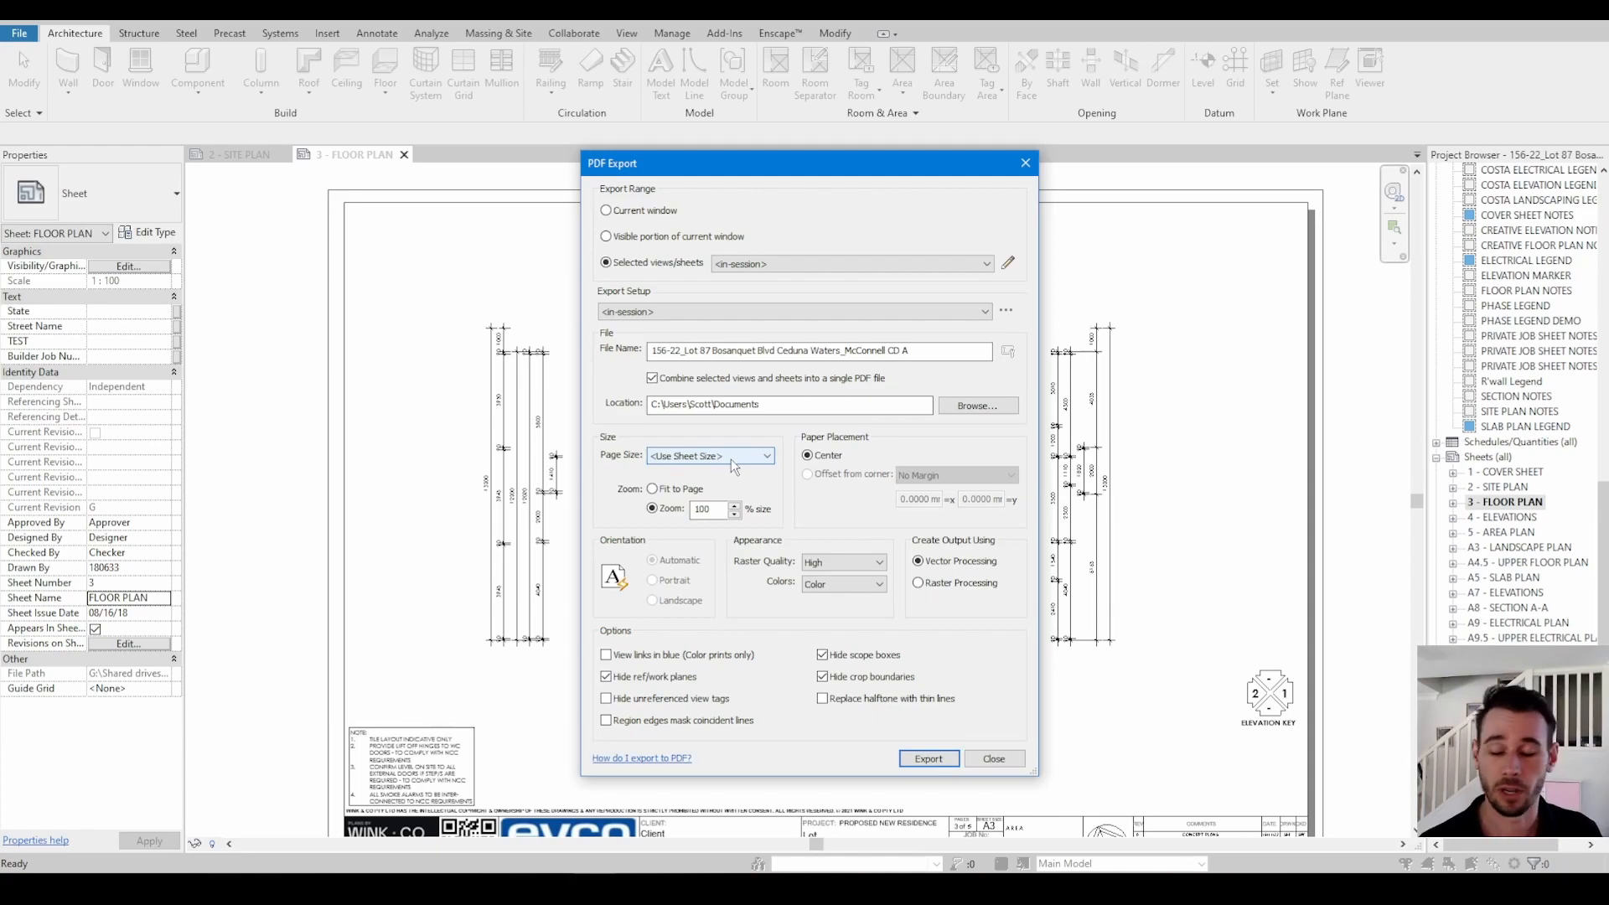
mouse_move(732, 461)
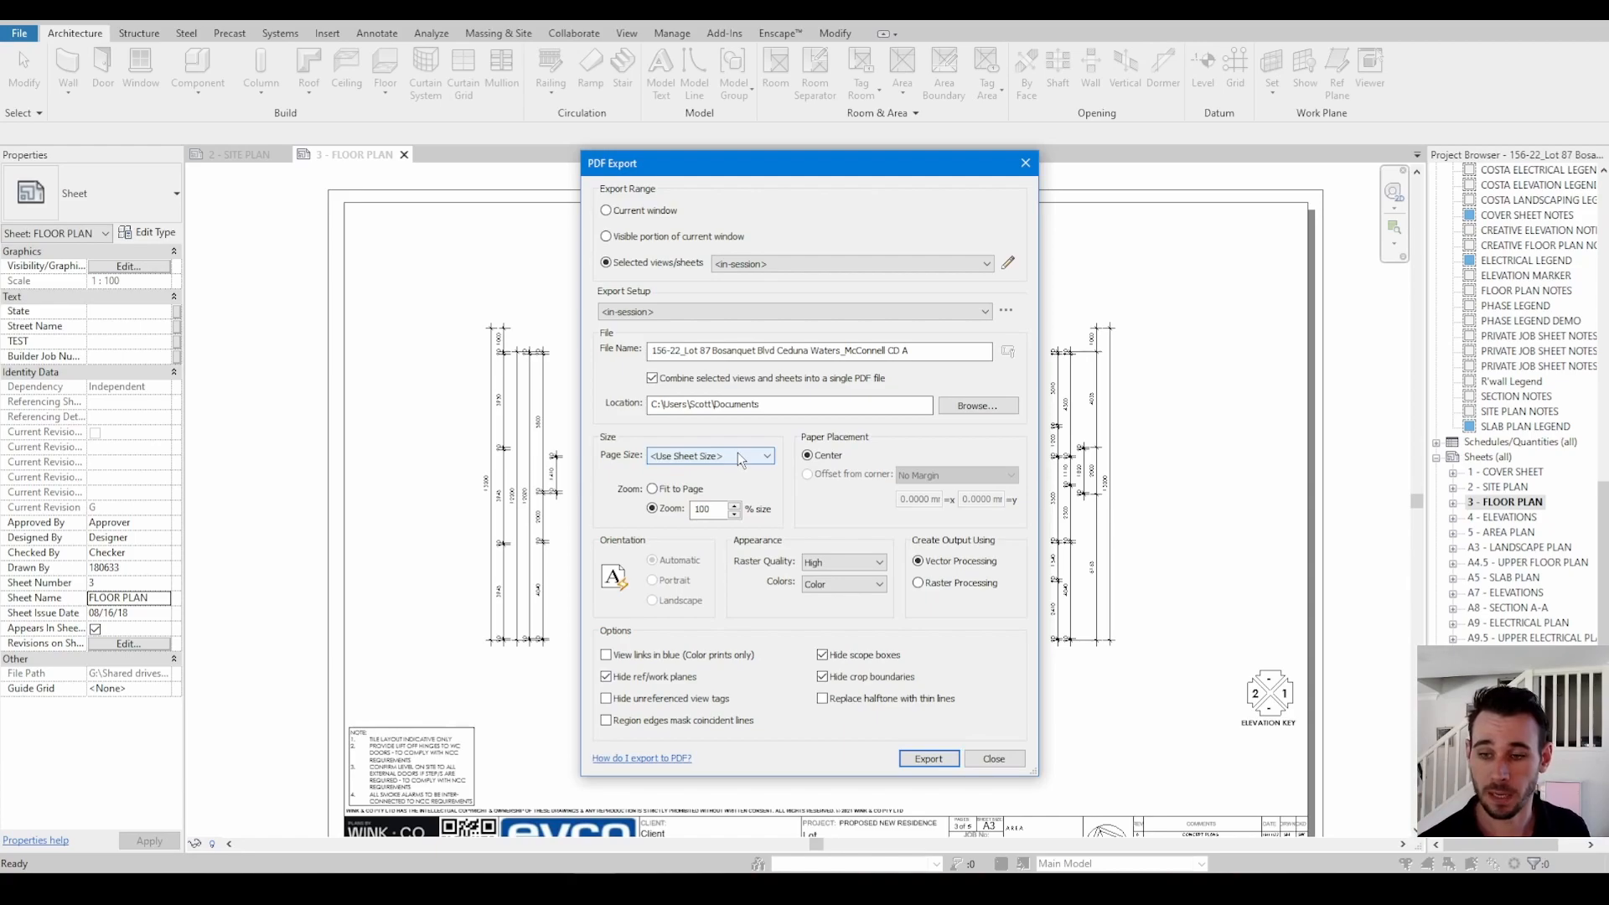
mouse_move(737, 463)
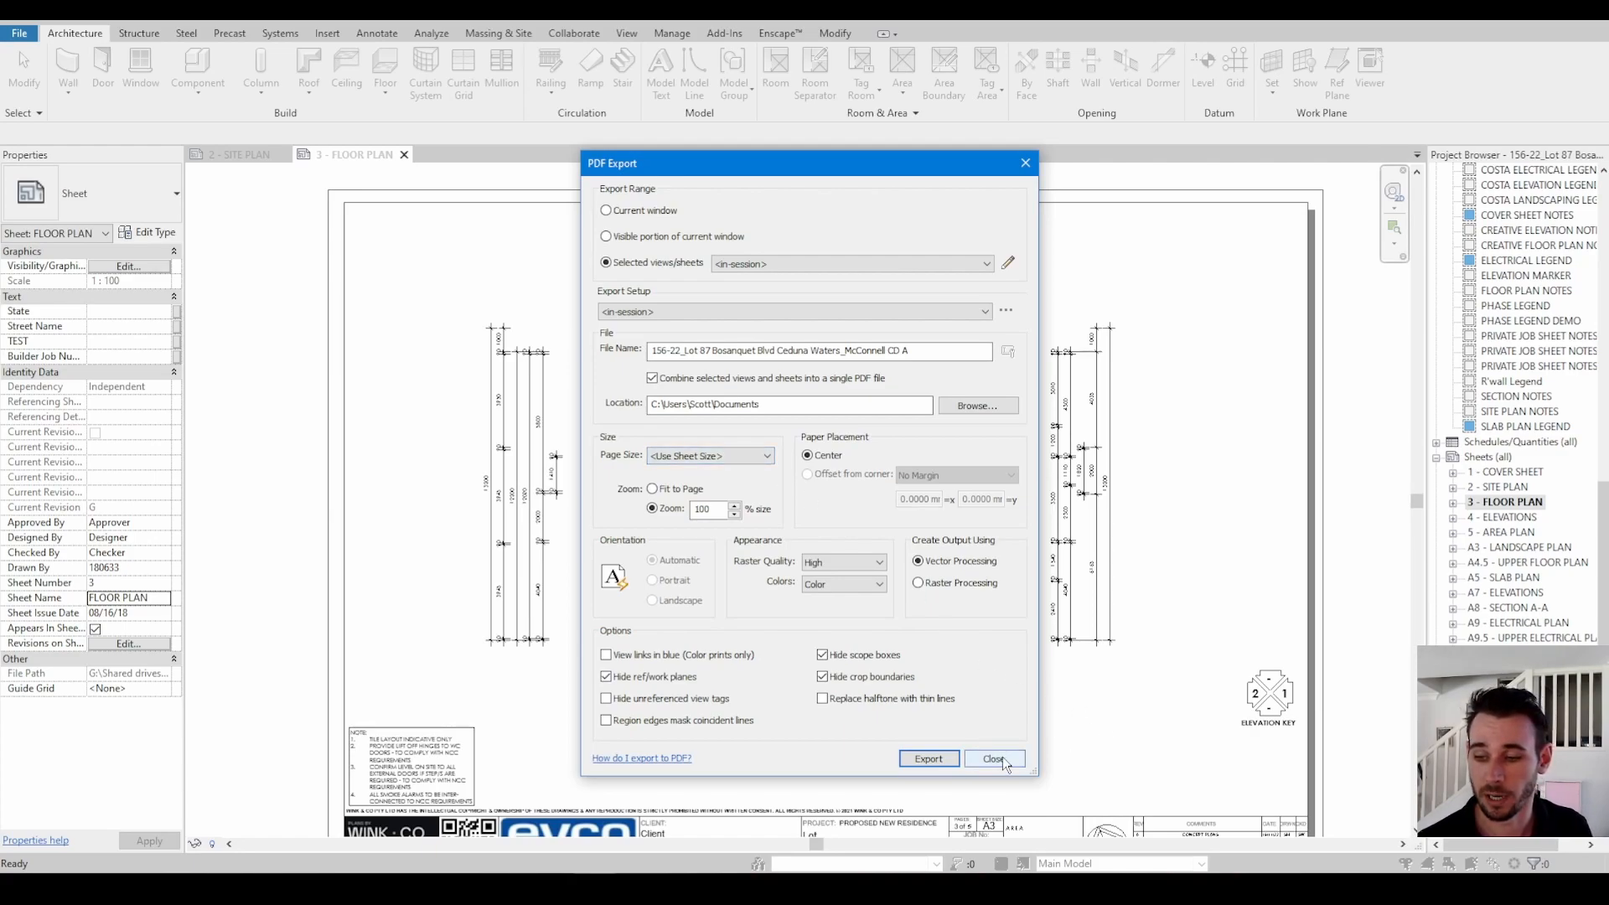
left_click(992, 758)
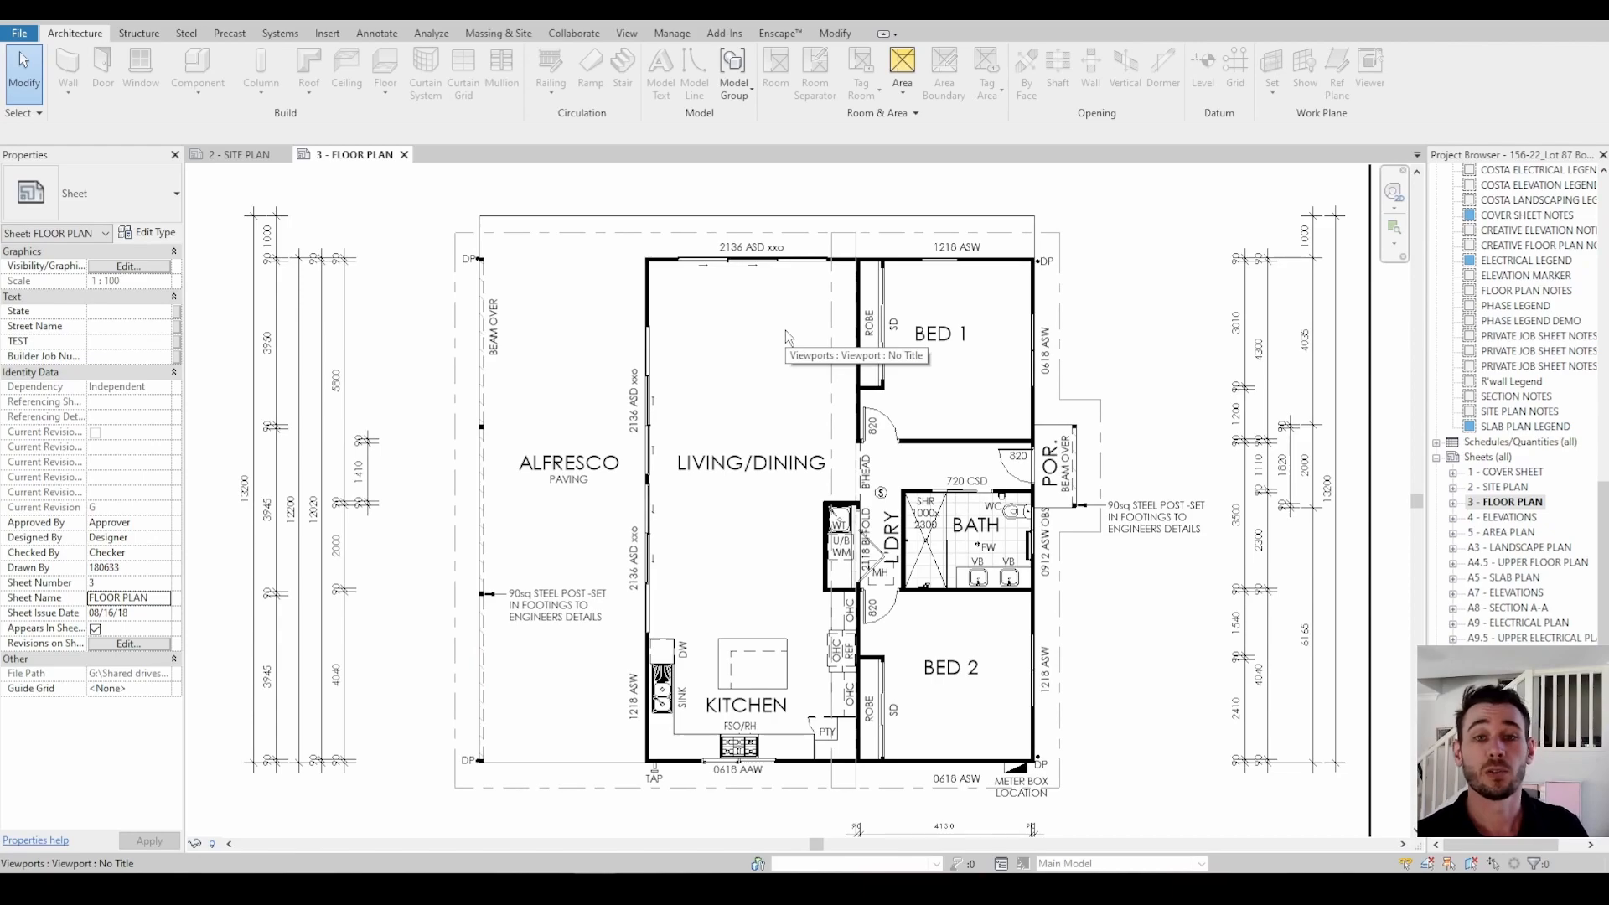